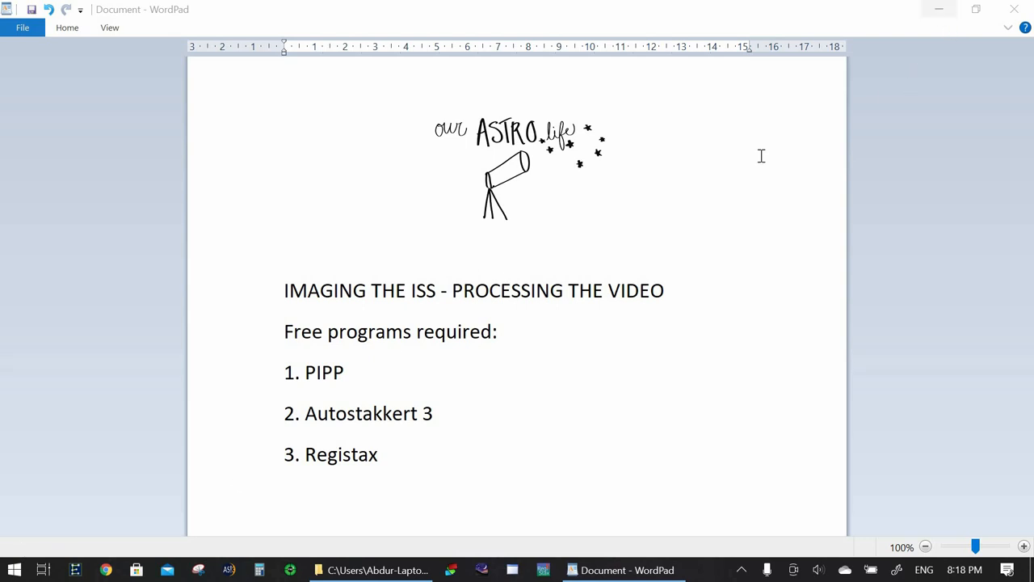
mouse_move(940, 9)
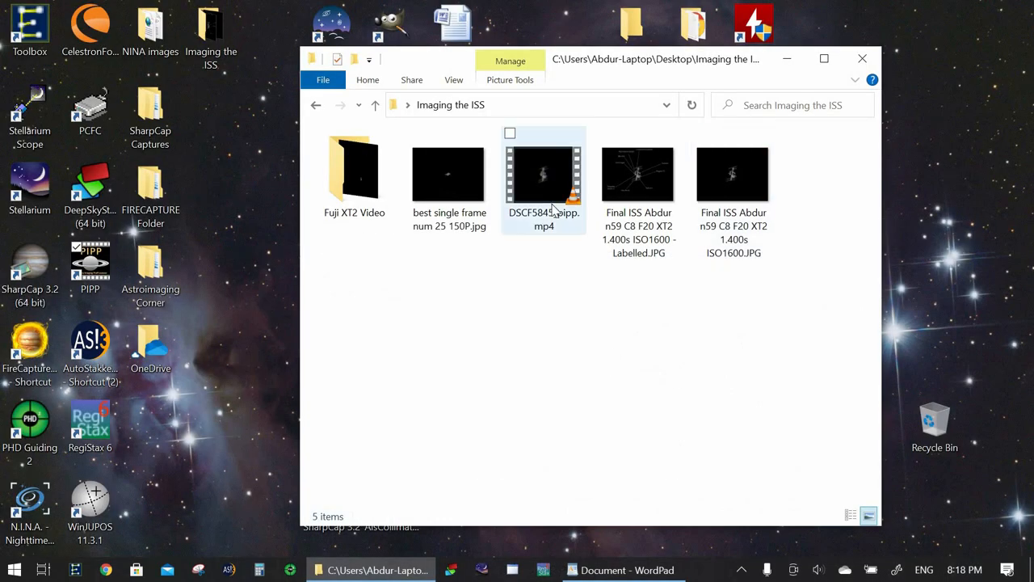
- Open the Fuji XT2 Video folder and select the DSCF5845.MOV clip
double_click(354, 170)
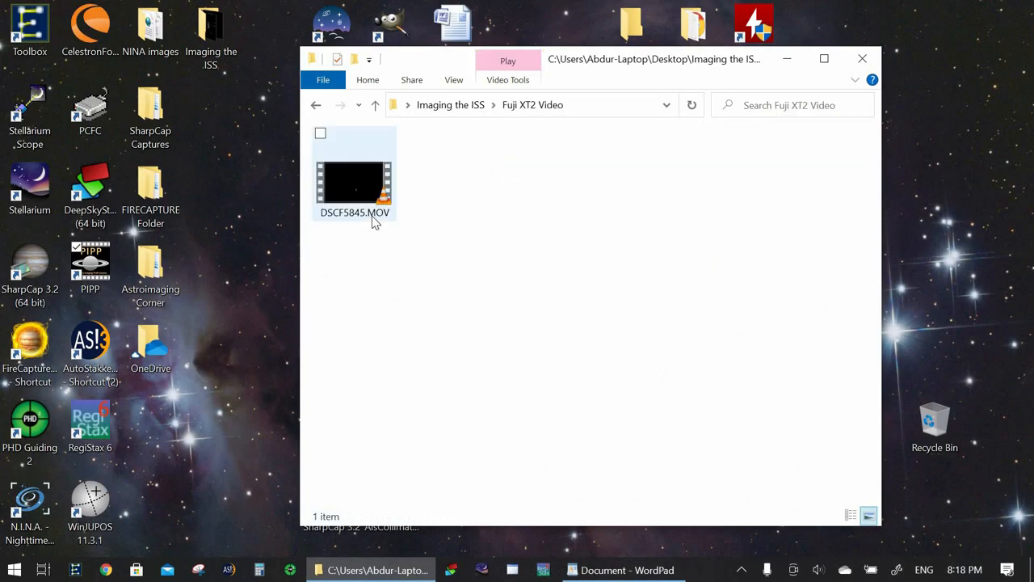
click(354, 174)
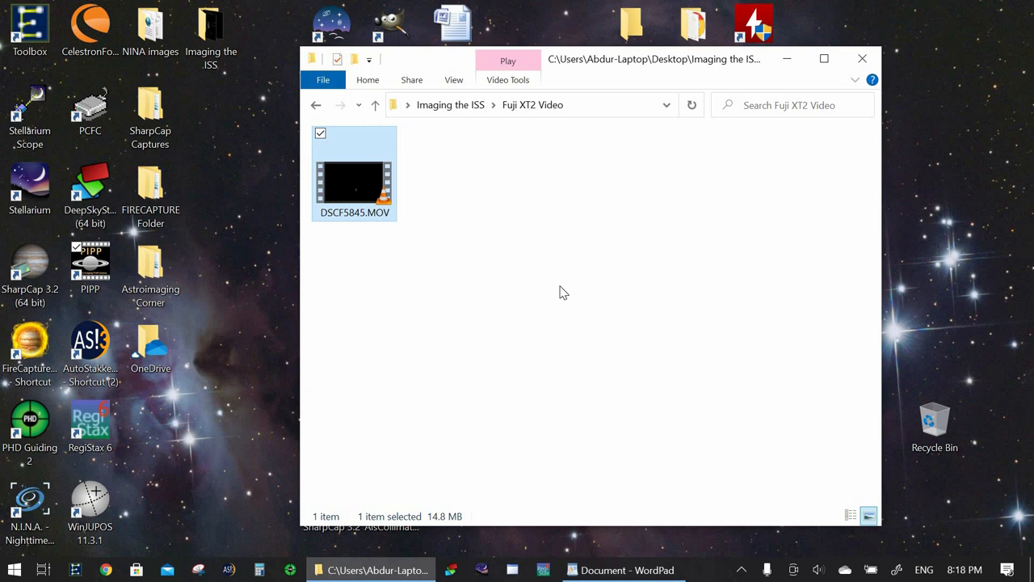
mouse_move(373, 216)
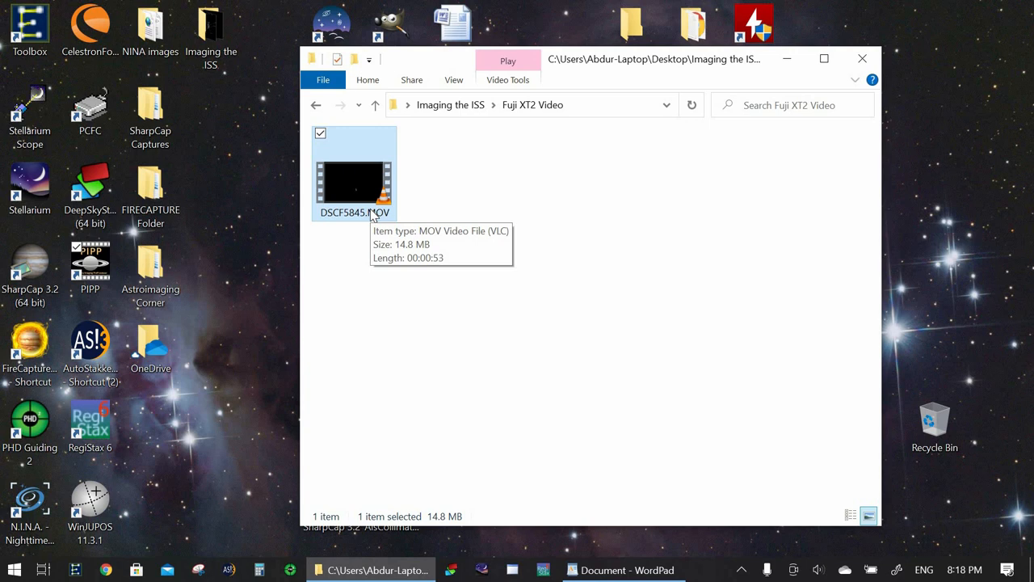
mouse_move(465, 257)
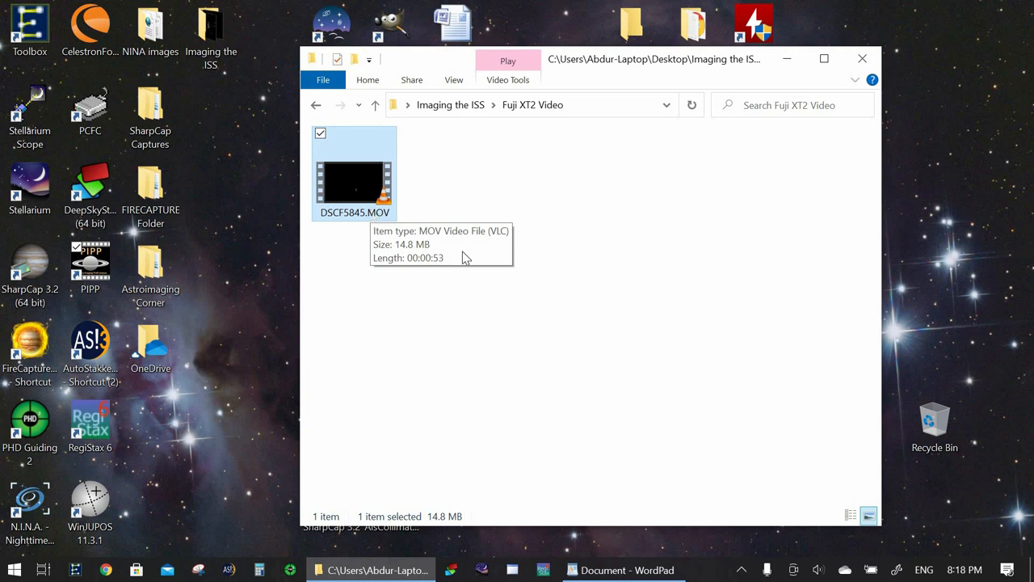
mouse_move(465, 258)
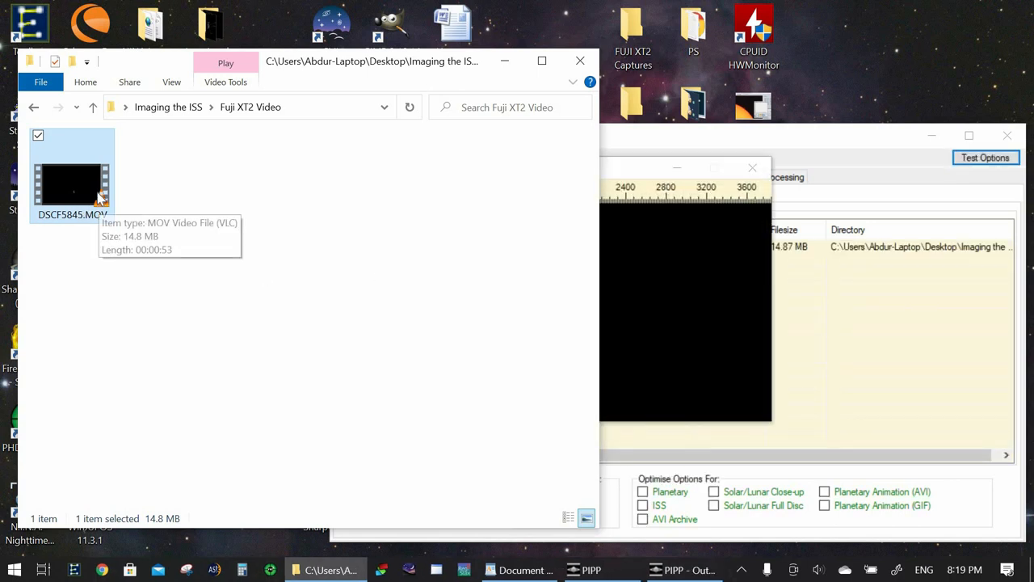
- Move PIPP's output frame preview aside and bring the main window listing DSCF5845.MOV into view
double_click(71, 182)
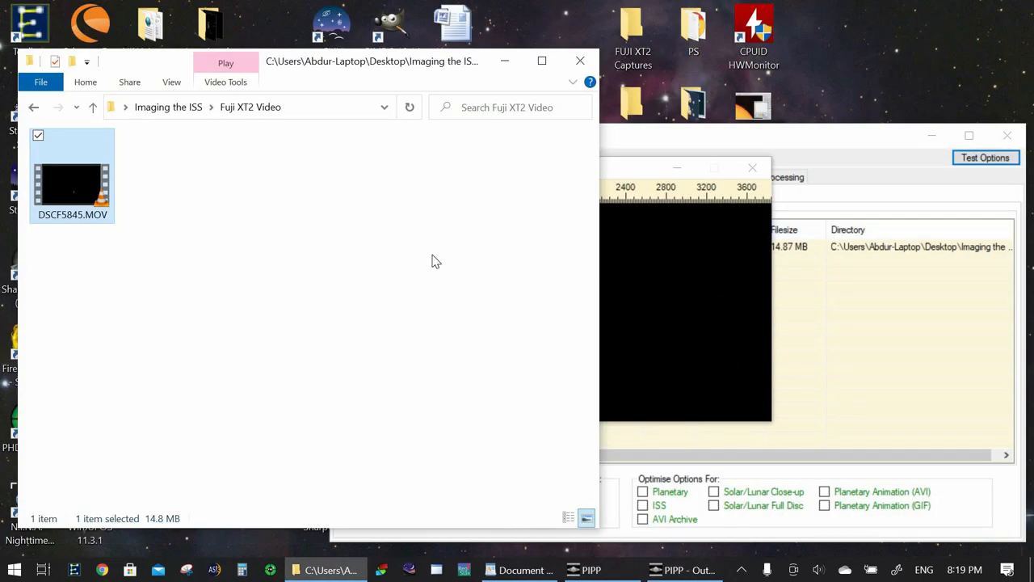
mouse_move(491, 89)
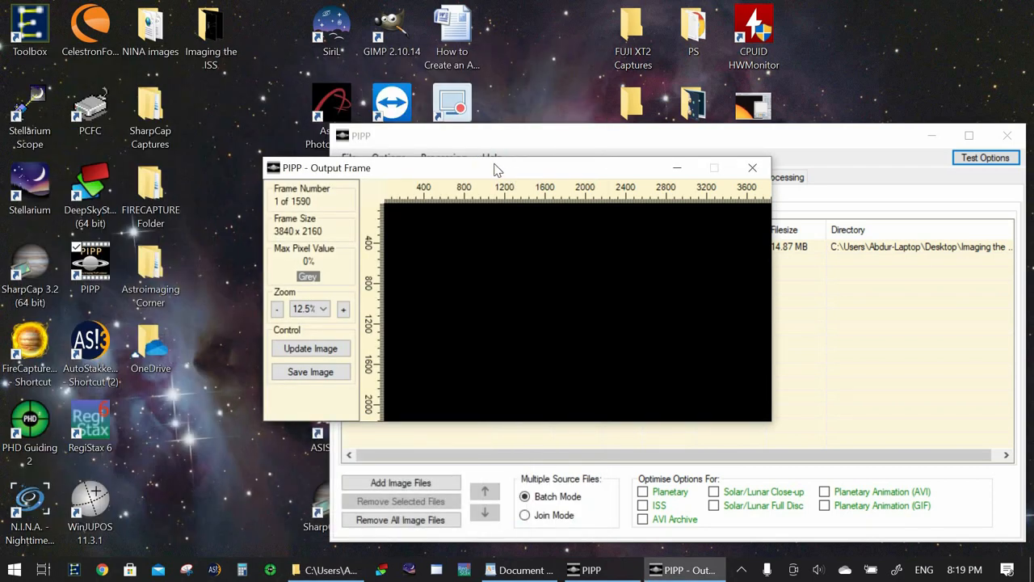
drag(517, 168, 496, 162)
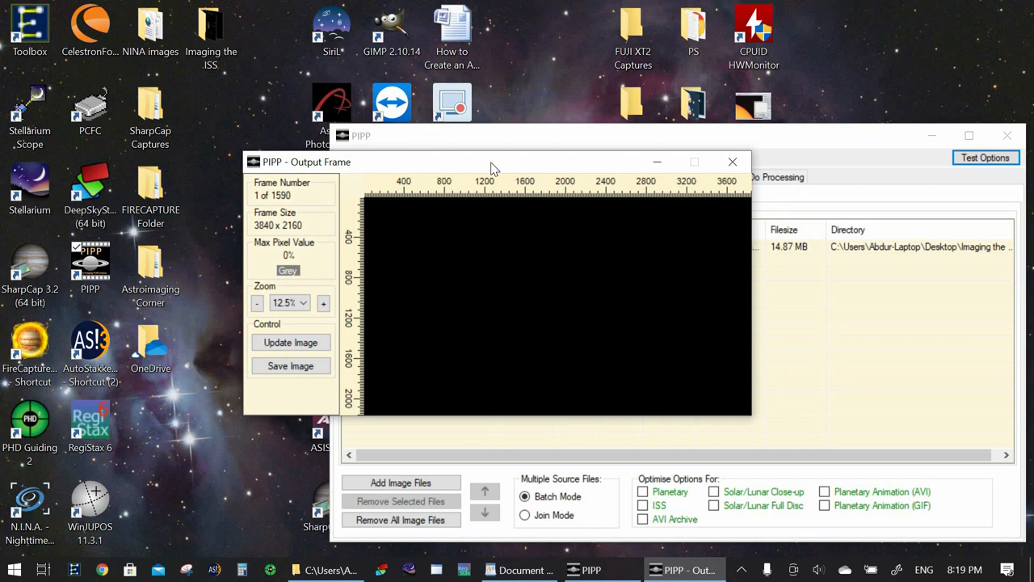
mouse_move(489, 158)
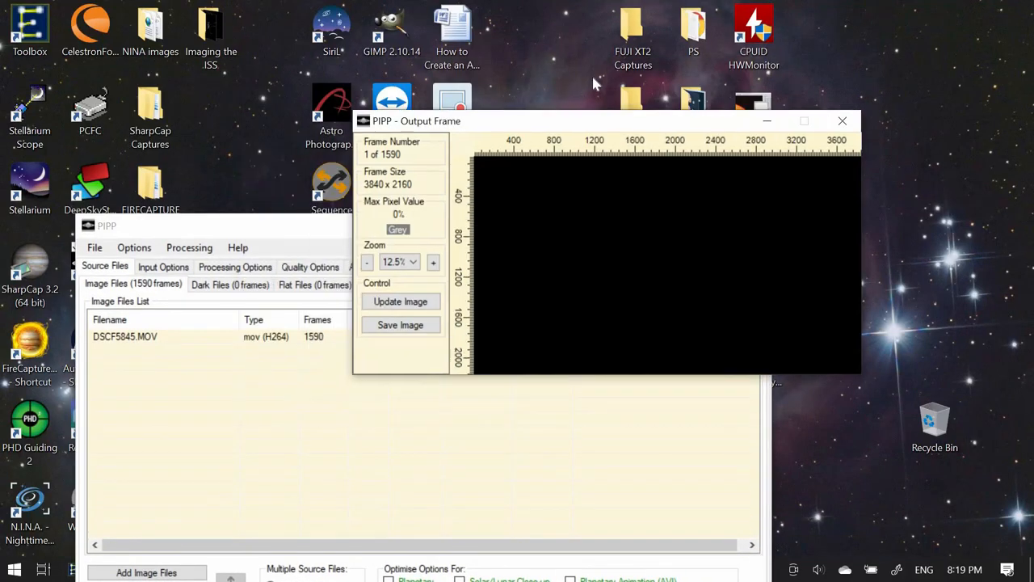
drag(416, 121, 565, 81)
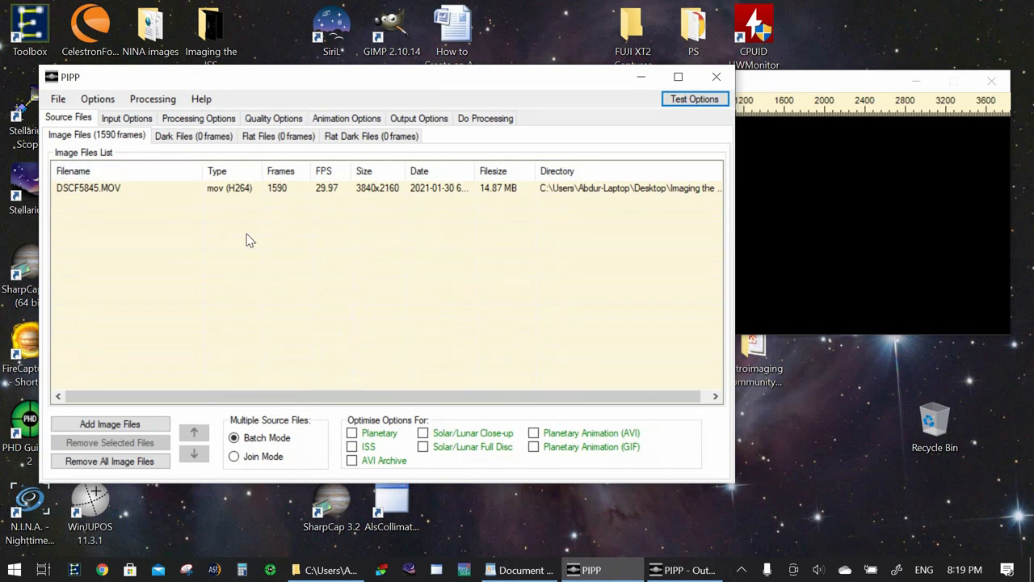
mouse_move(505, 171)
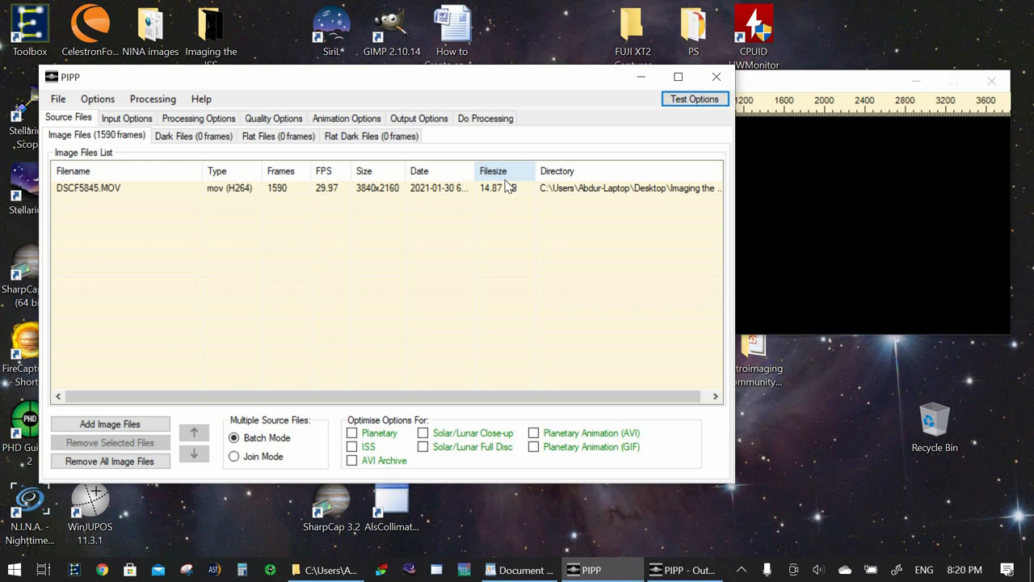
mouse_move(380, 426)
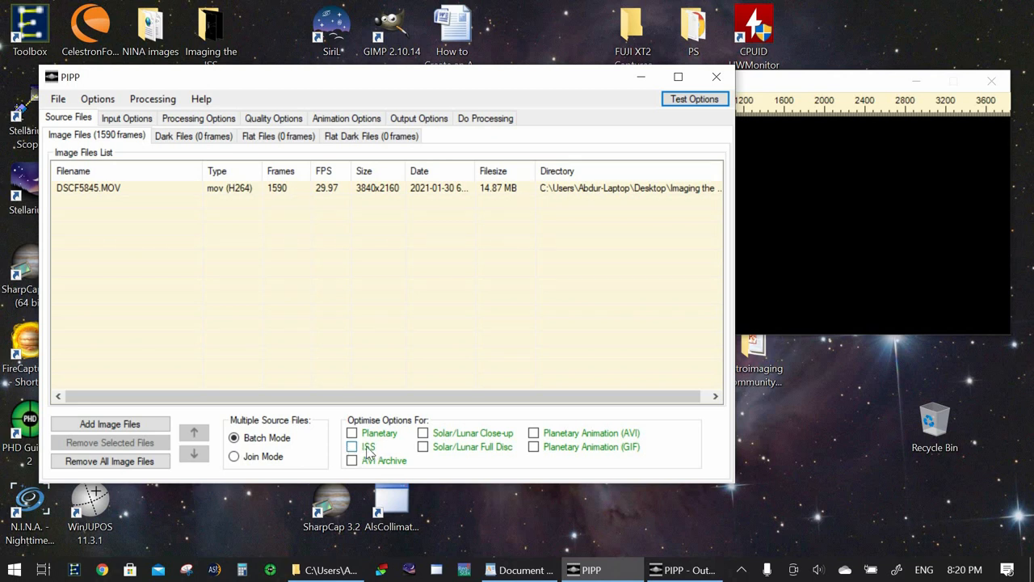
mouse_move(365, 451)
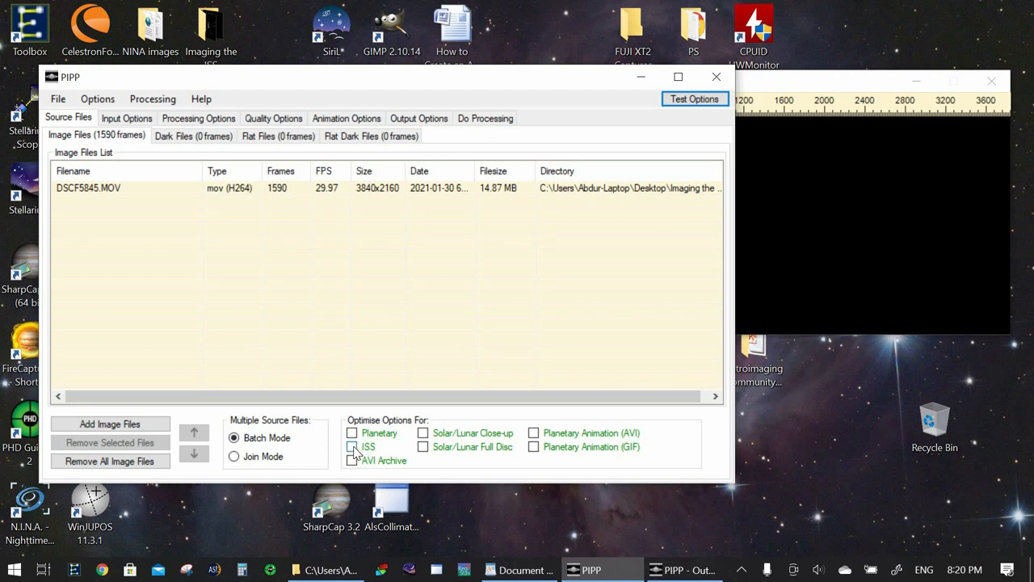
- Tick ISS under Optimise Options For
click(694, 99)
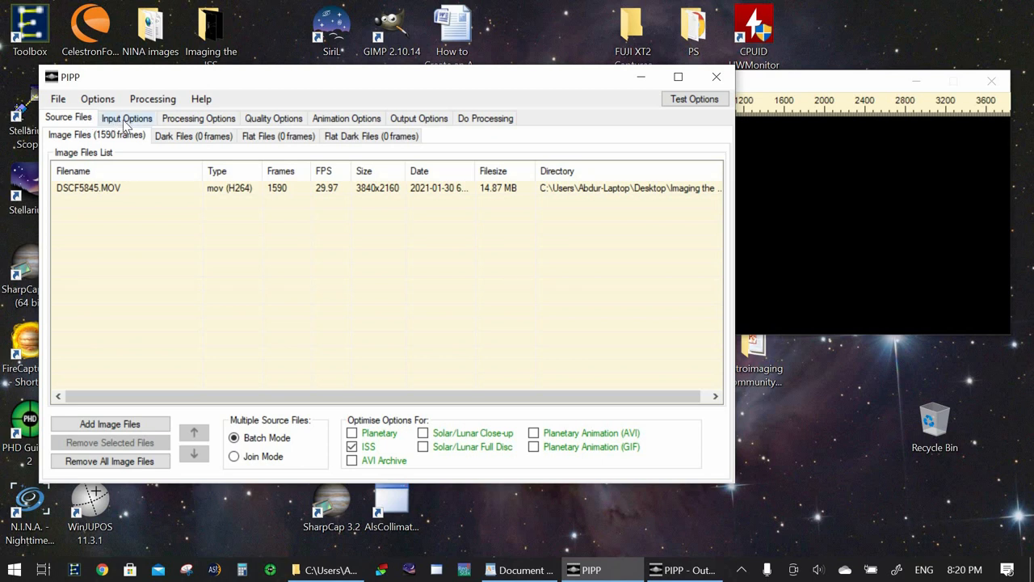
- In Input Options, disable raw-image debayering and set input frame colour to Colour
click(126, 118)
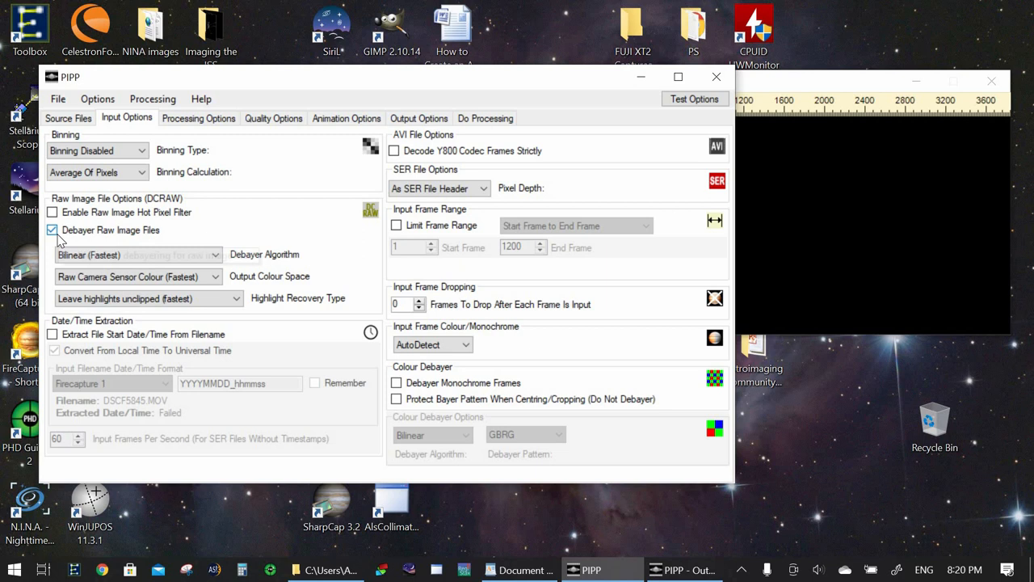
mouse_move(52, 229)
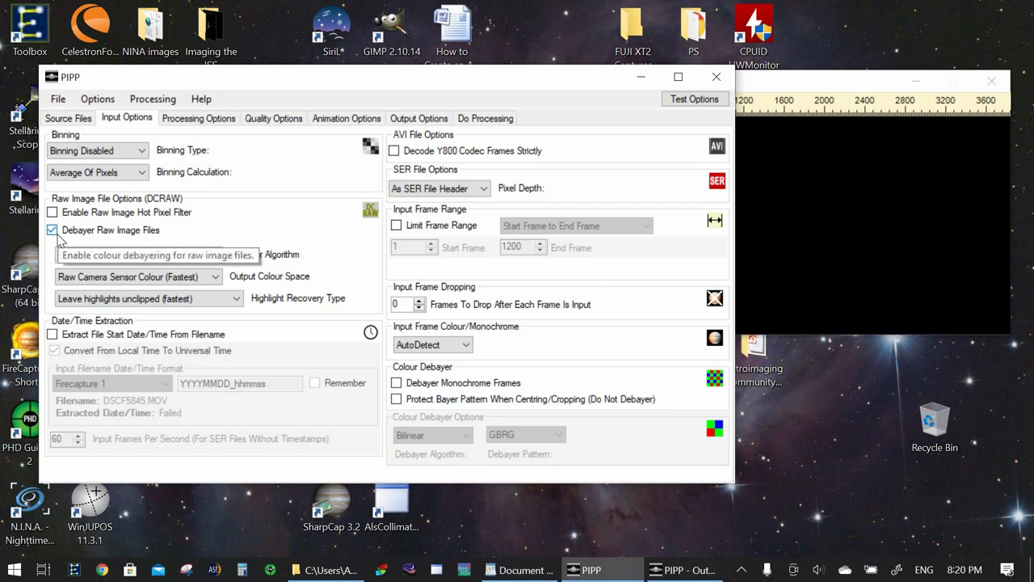
click(52, 230)
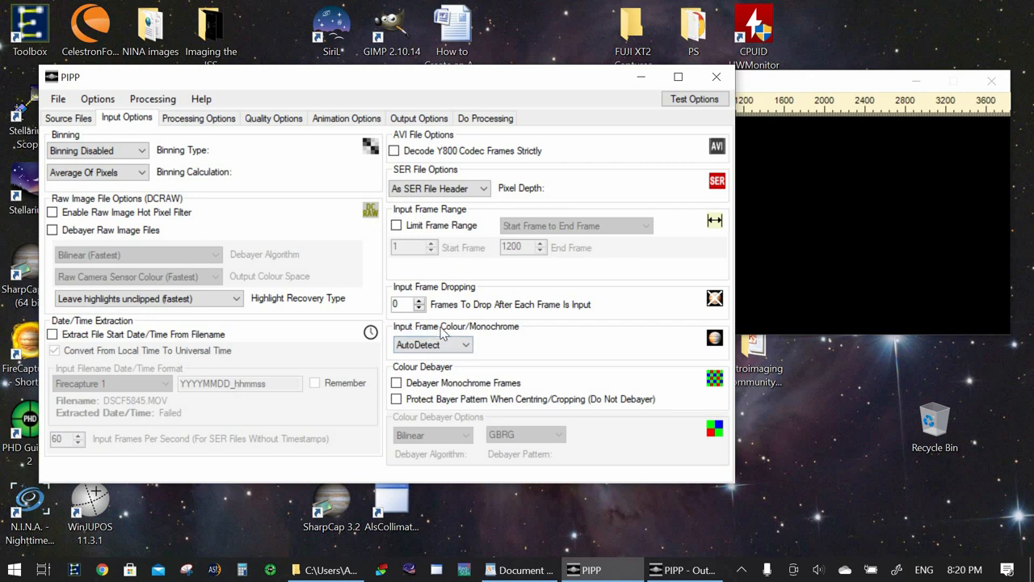
mouse_move(518, 333)
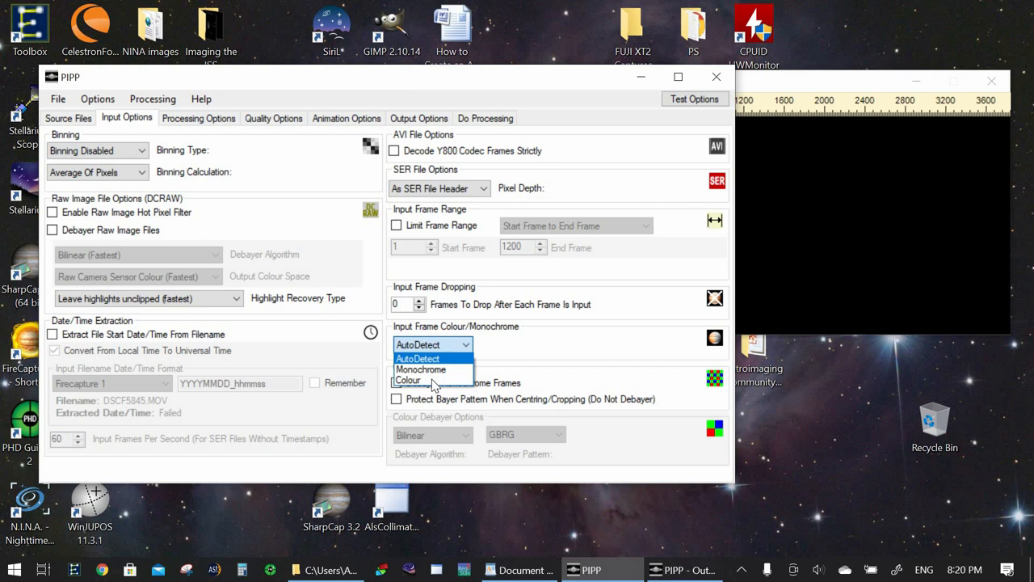
click(408, 380)
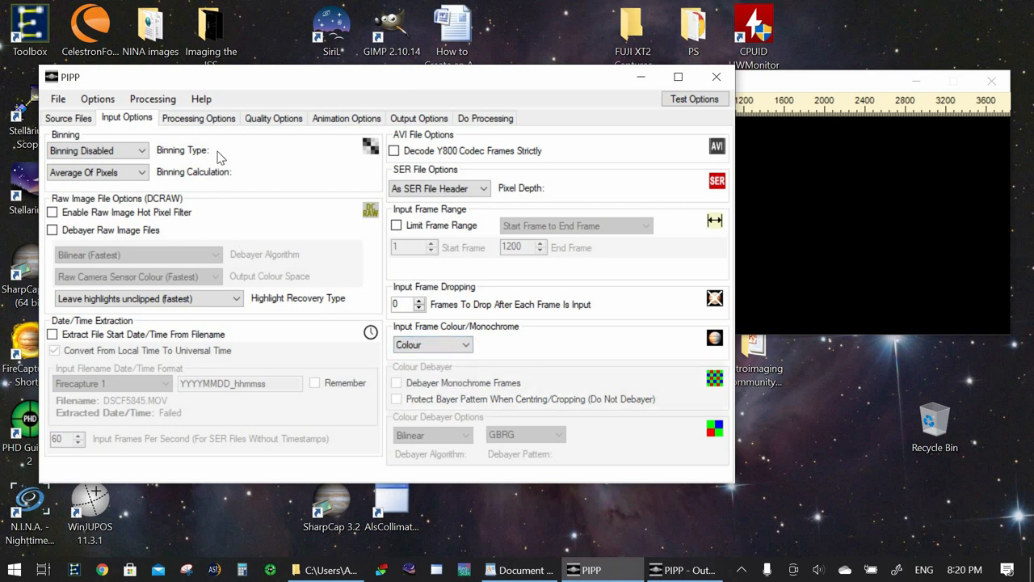
- Adjust object detection on Processing Options: minimum object size 5, manual threshold 5
click(198, 118)
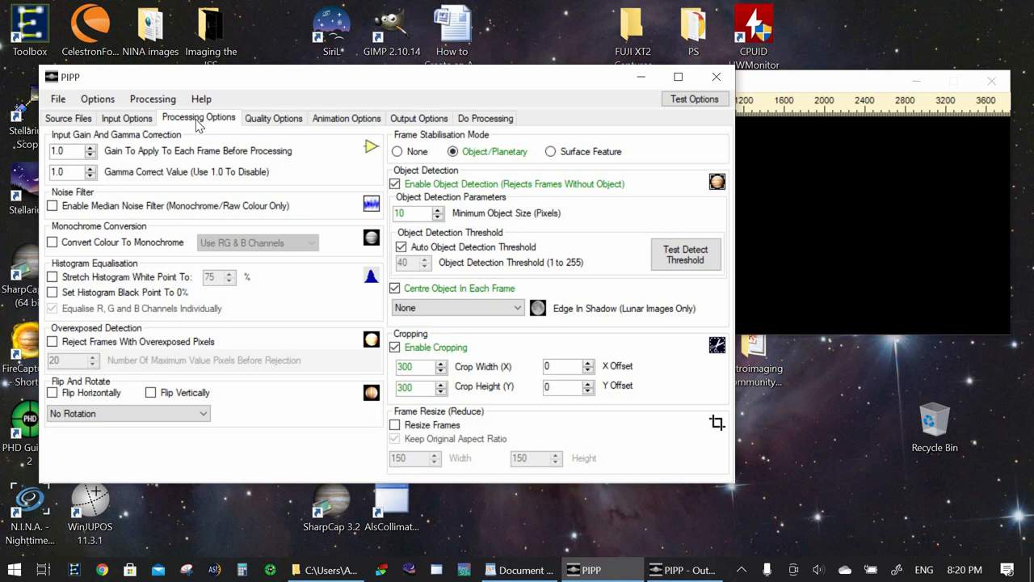
mouse_move(455, 164)
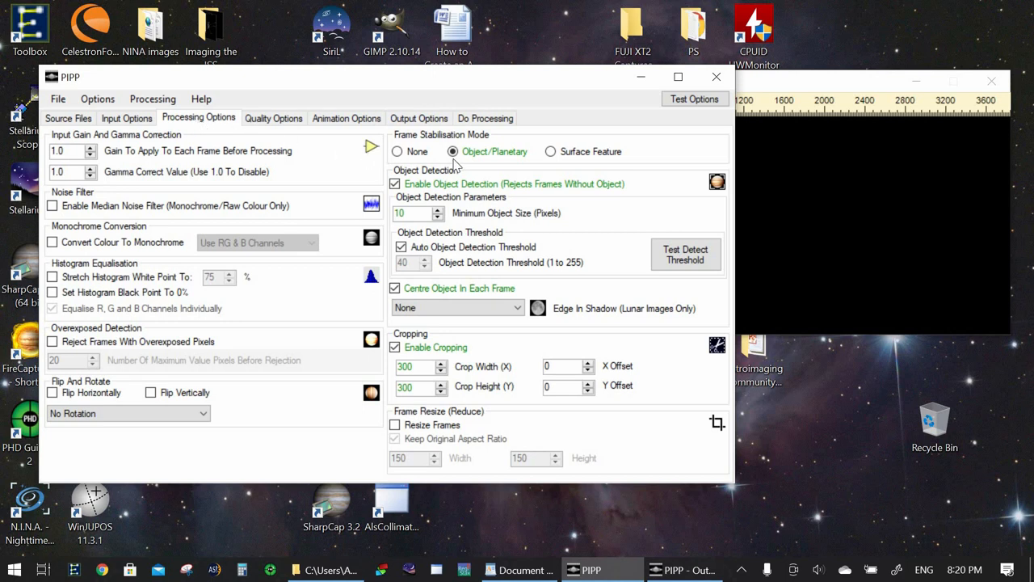
mouse_move(418, 170)
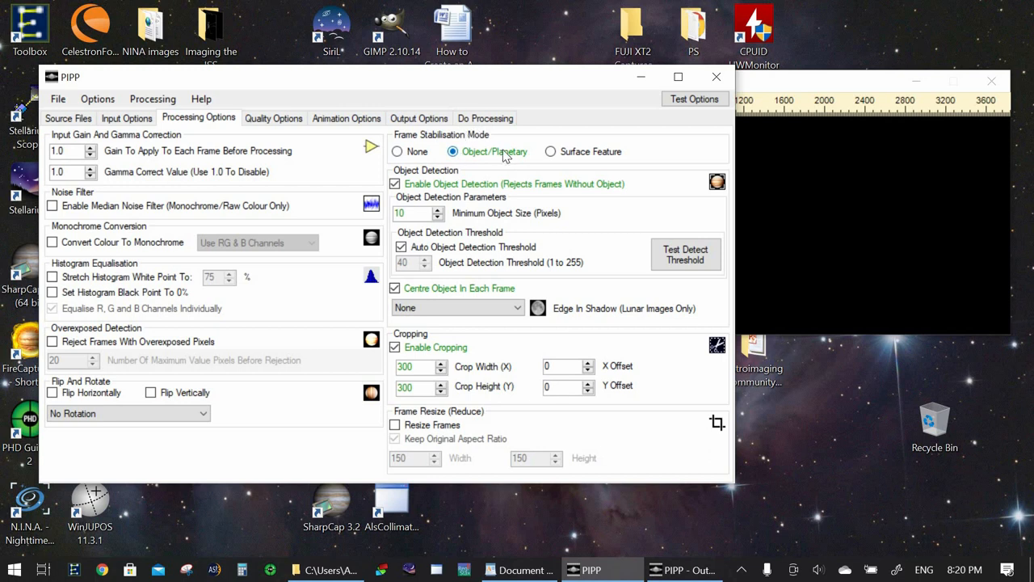
mouse_move(495, 152)
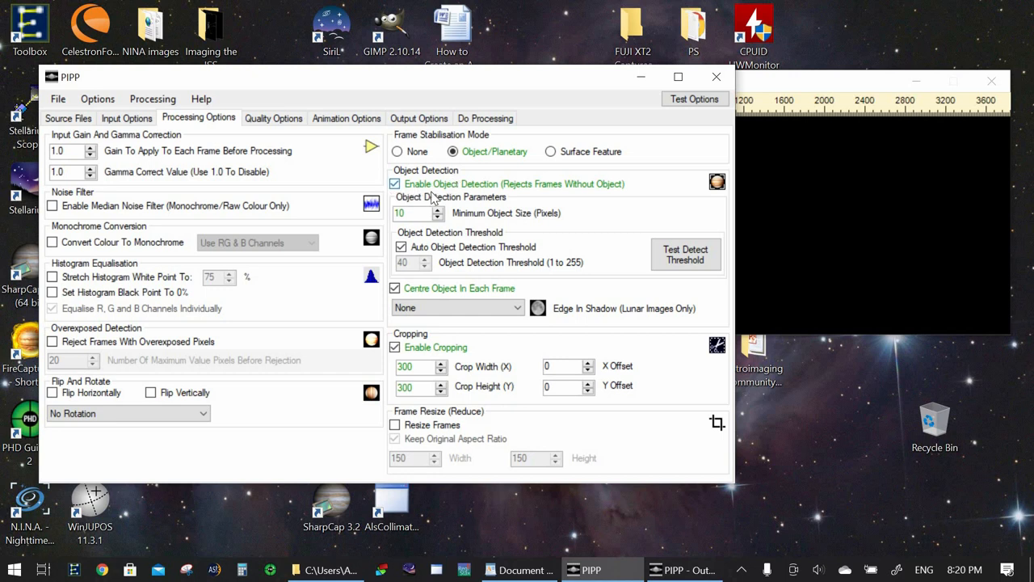
mouse_move(436, 222)
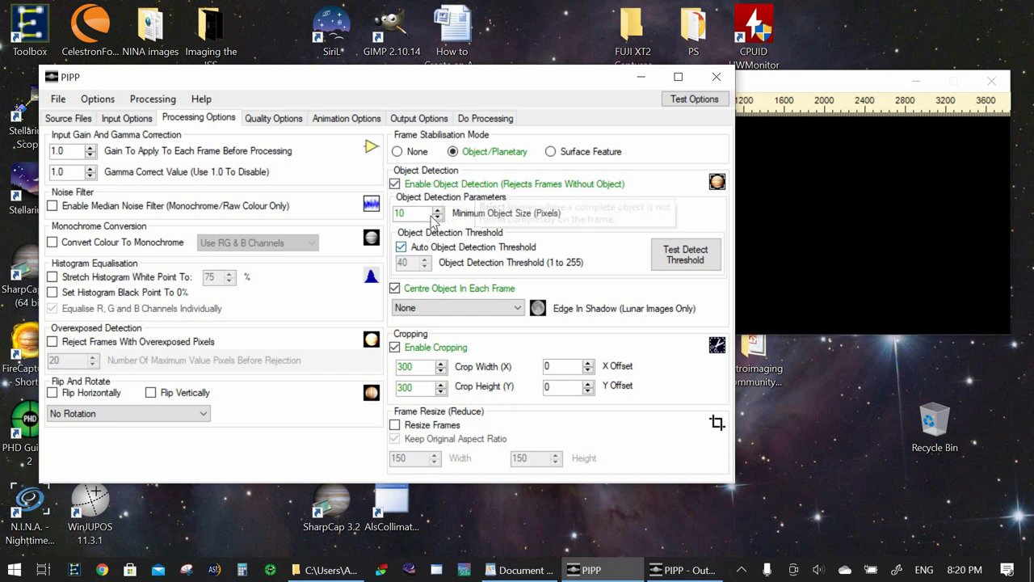
mouse_move(468, 220)
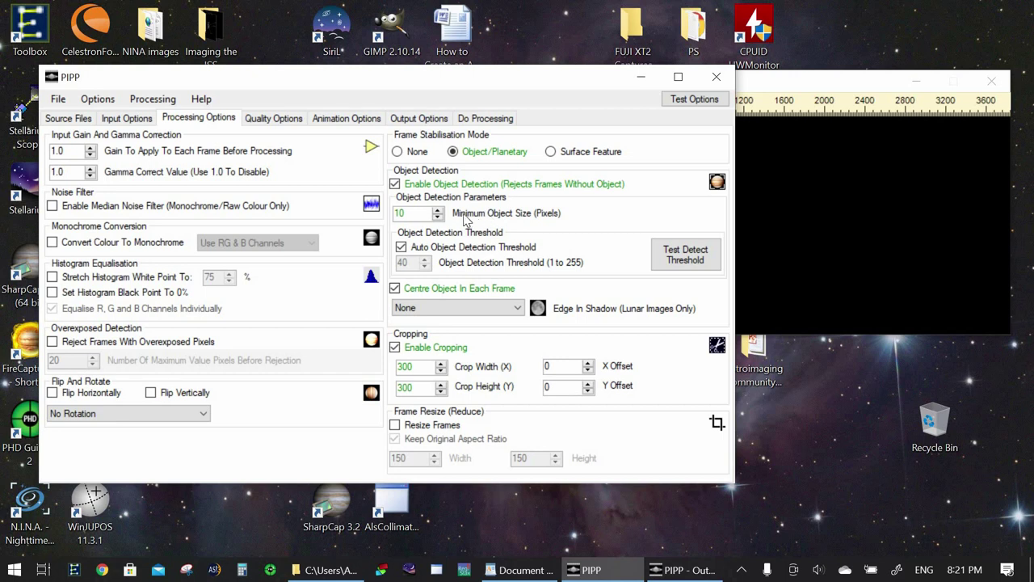
mouse_move(420, 213)
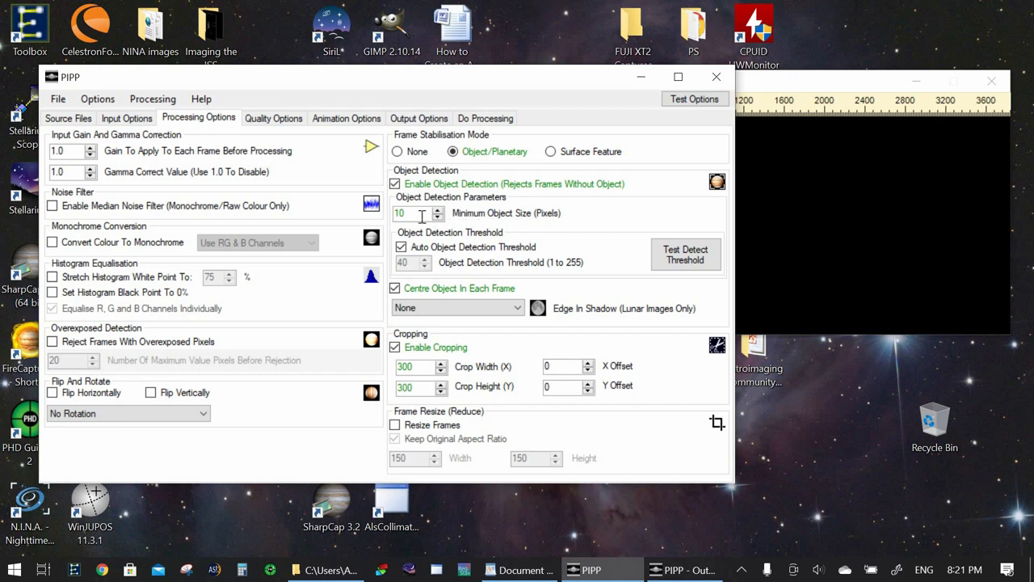
mouse_move(370, 215)
text(5)
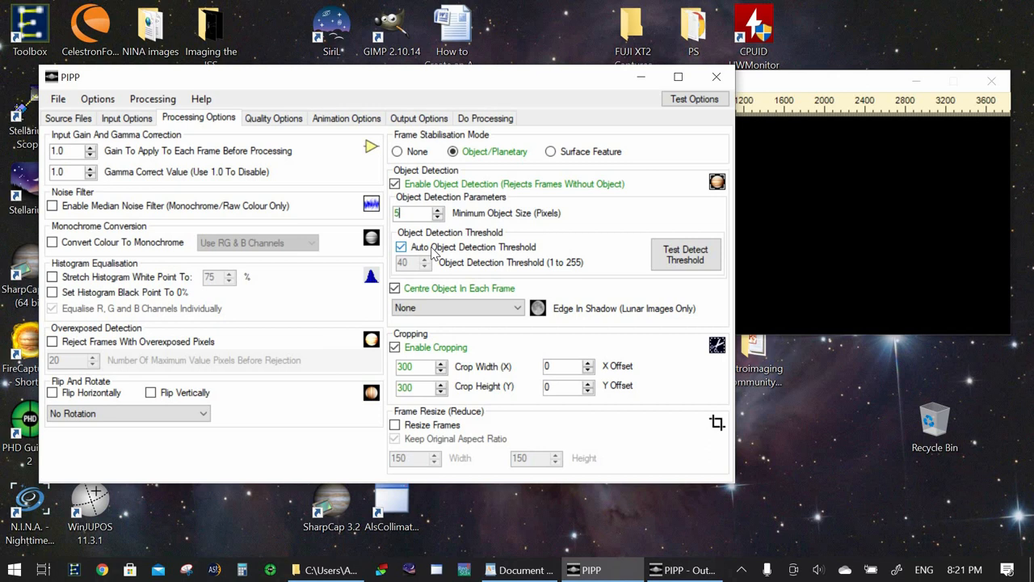
click(401, 247)
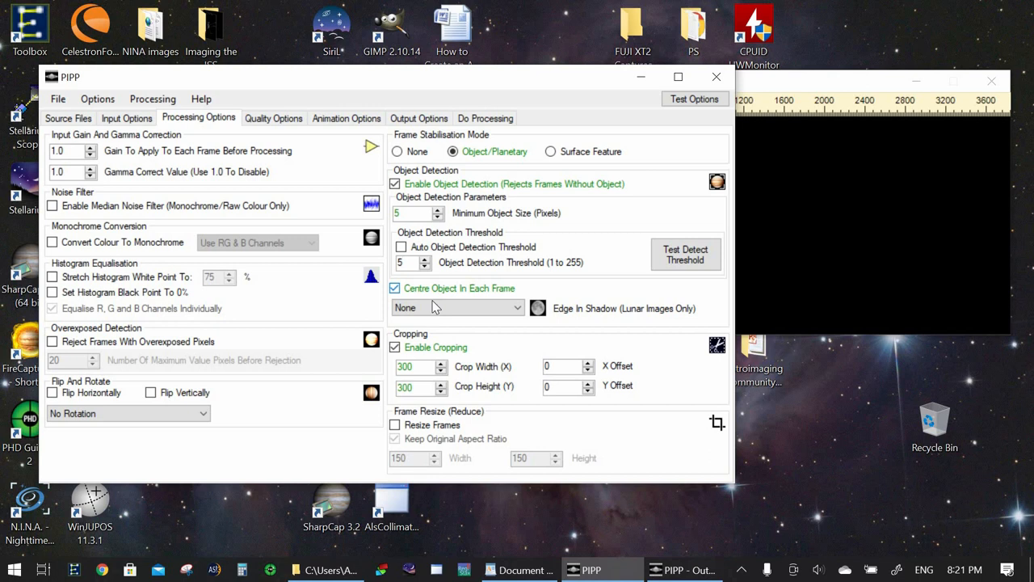
mouse_move(437, 289)
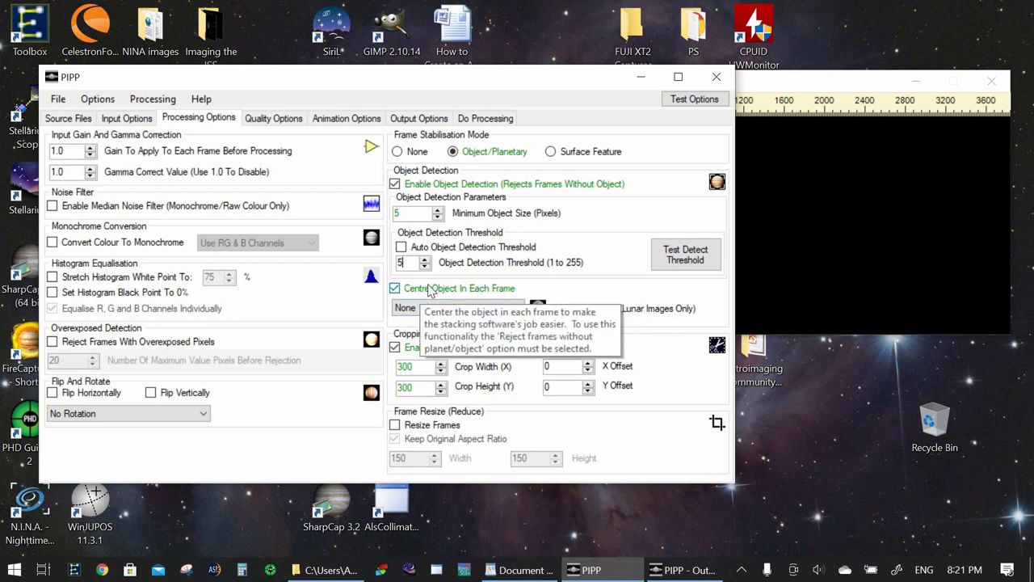
mouse_move(416, 339)
text(600)
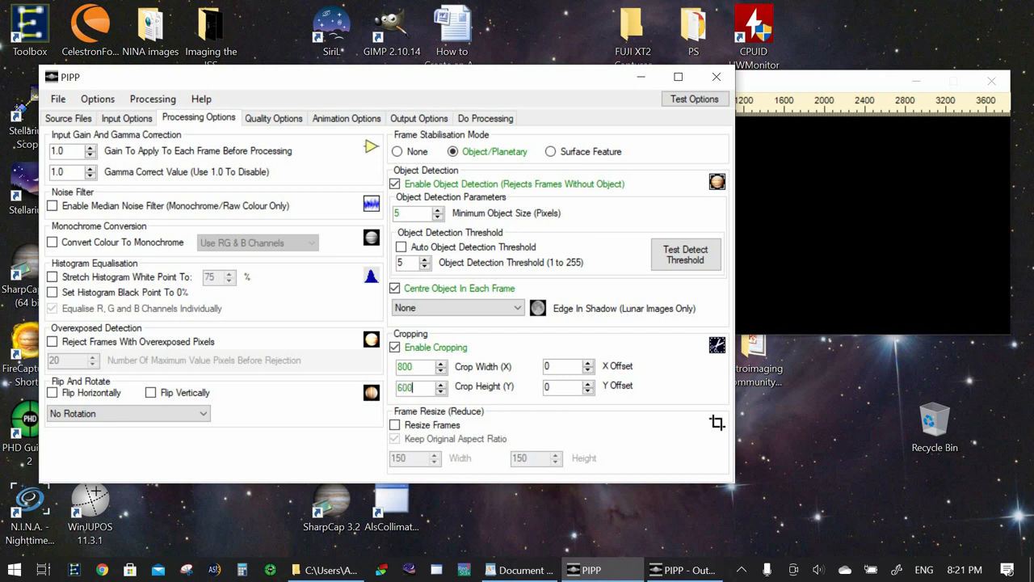
mouse_move(412, 366)
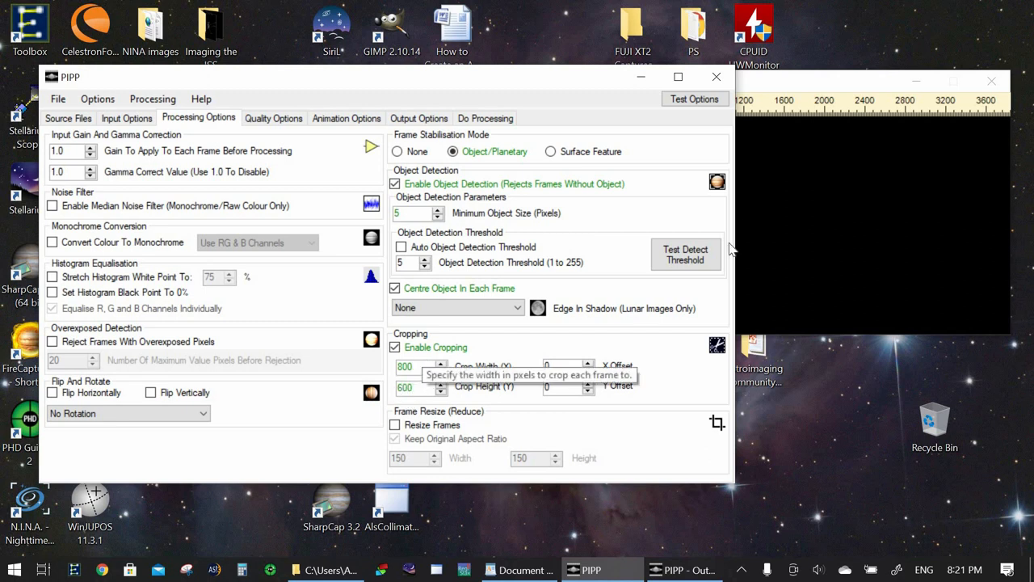
mouse_move(451, 373)
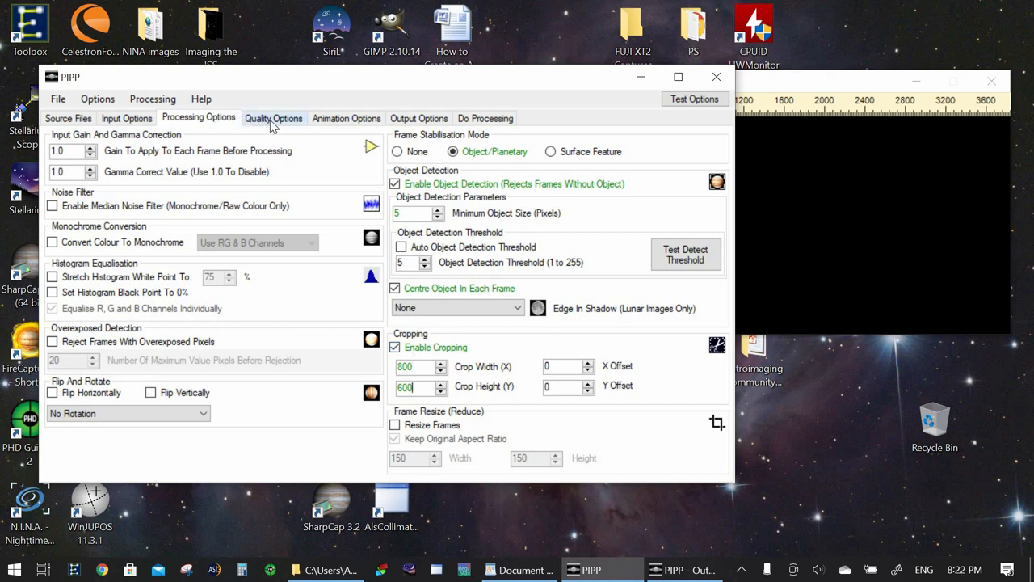
- Review the Quality and Animation options, then set the output format to SER instead of TIFF
click(273, 118)
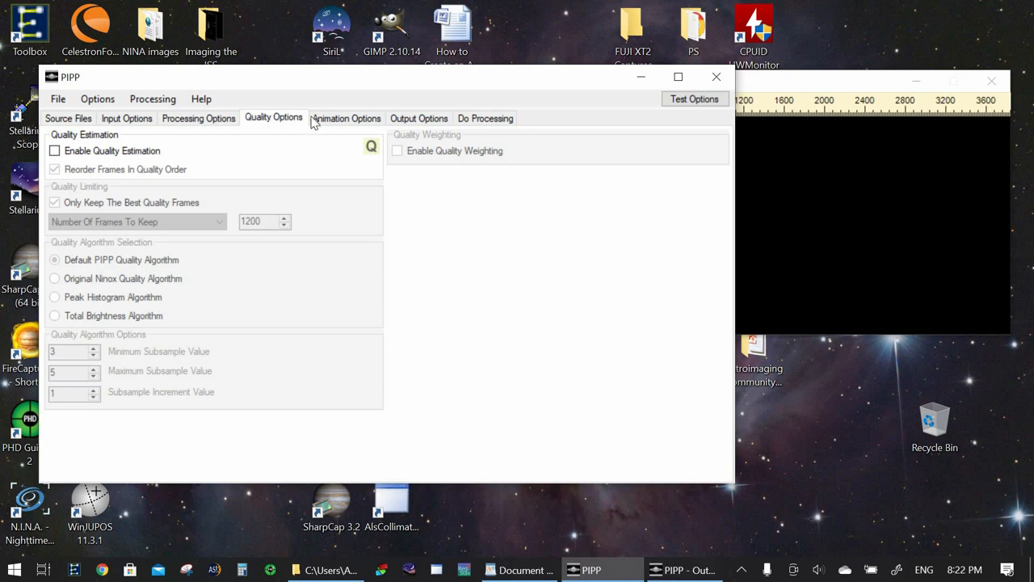
click(346, 118)
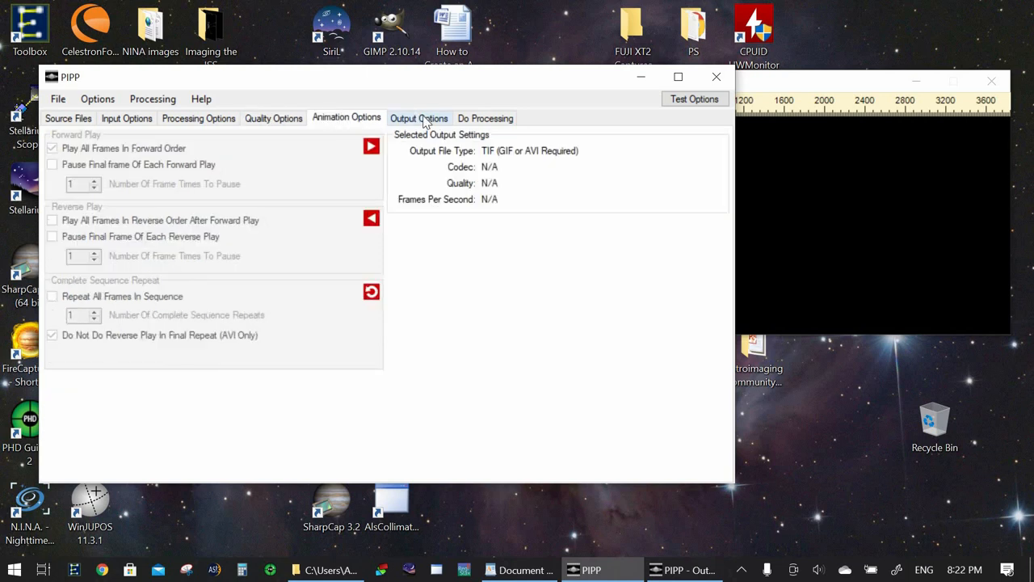
click(419, 118)
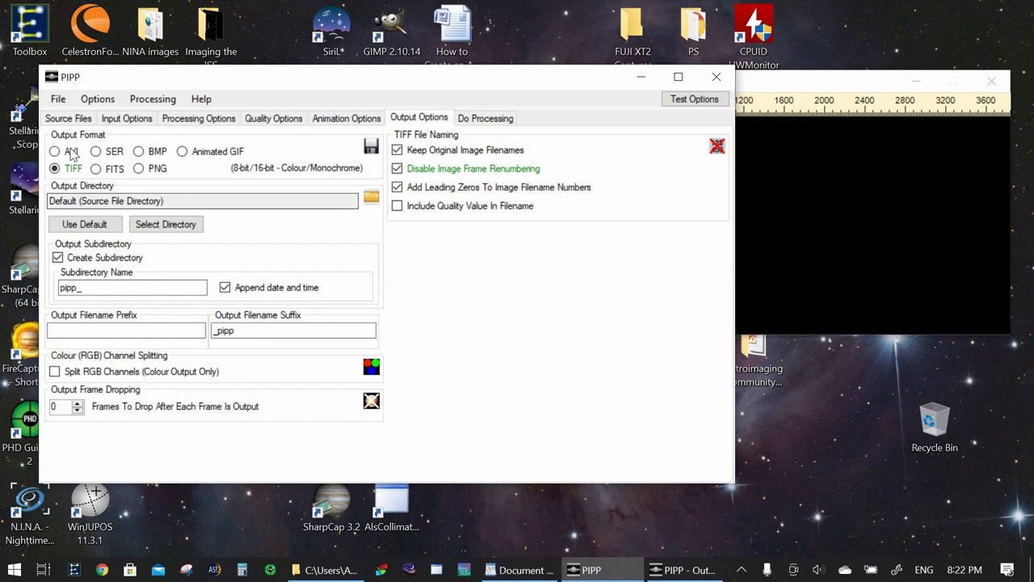
mouse_move(81, 153)
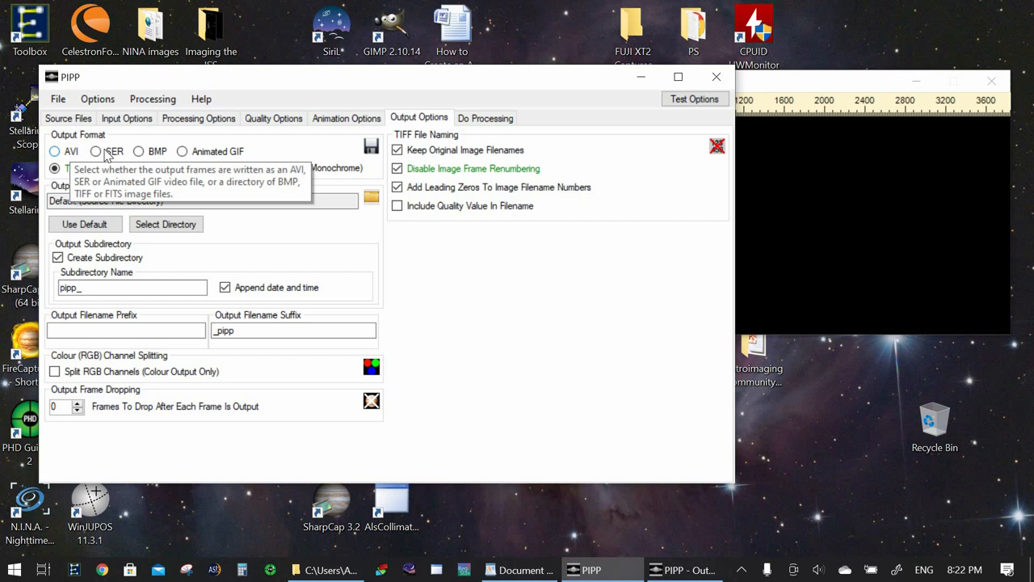
click(54, 167)
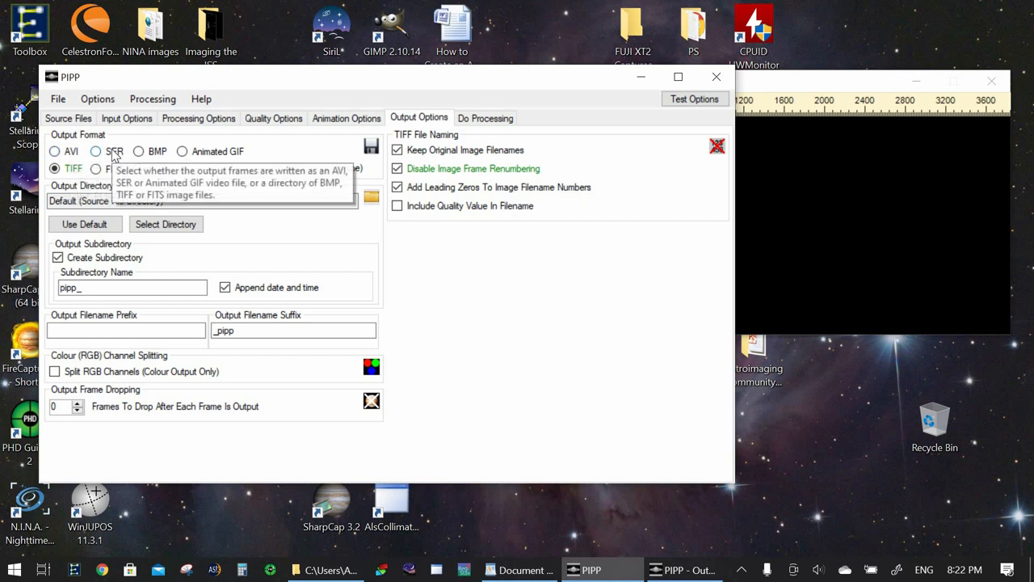
click(96, 151)
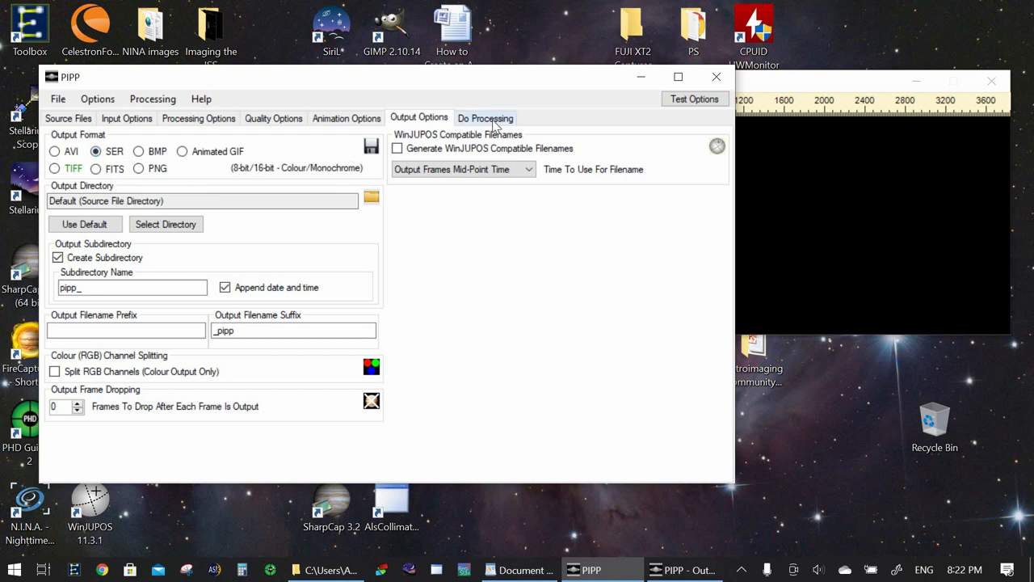
- Start processing to produce a 370-frame colour SER from the 1590 input frames
click(484, 118)
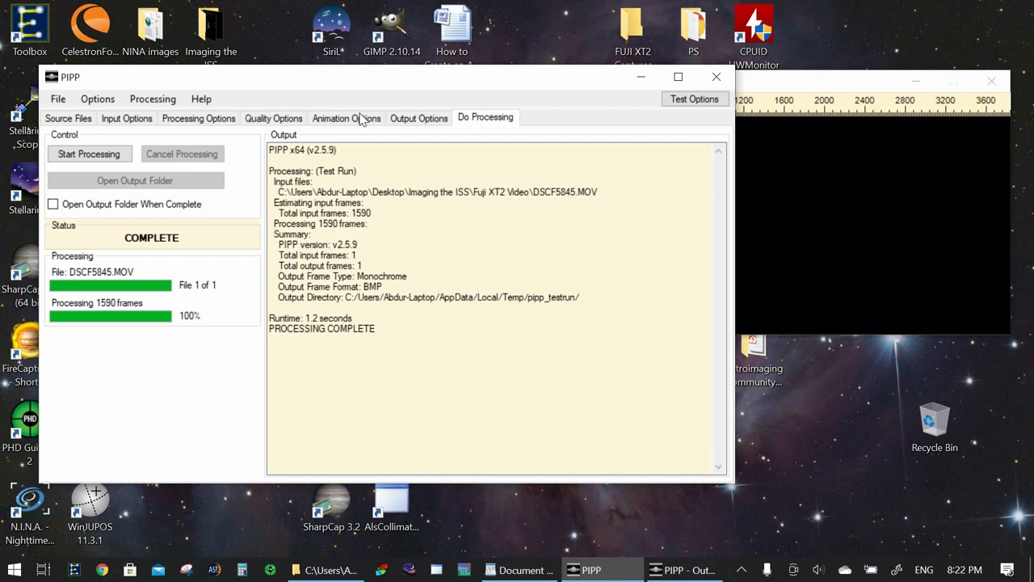
mouse_move(89, 153)
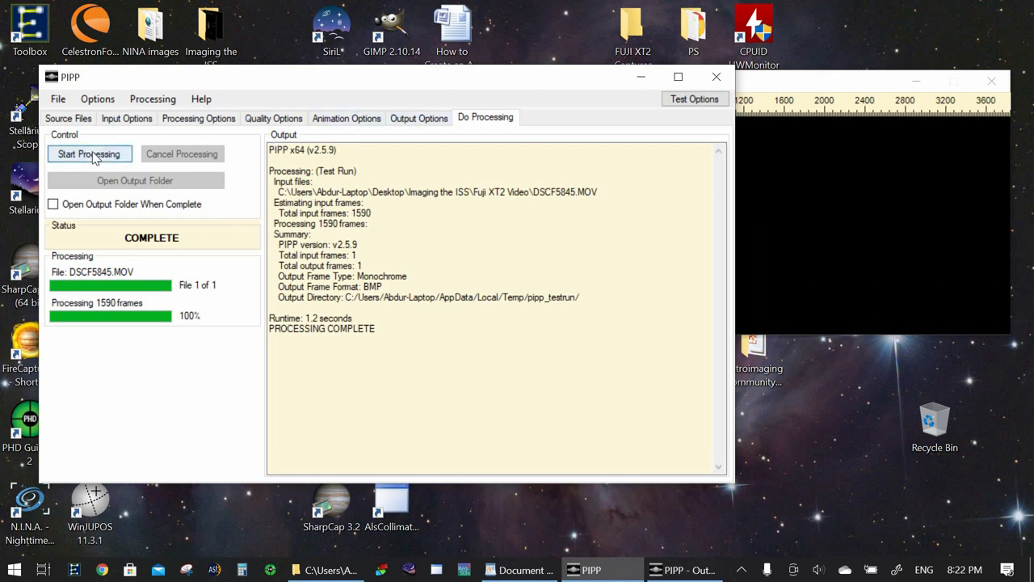
click(89, 153)
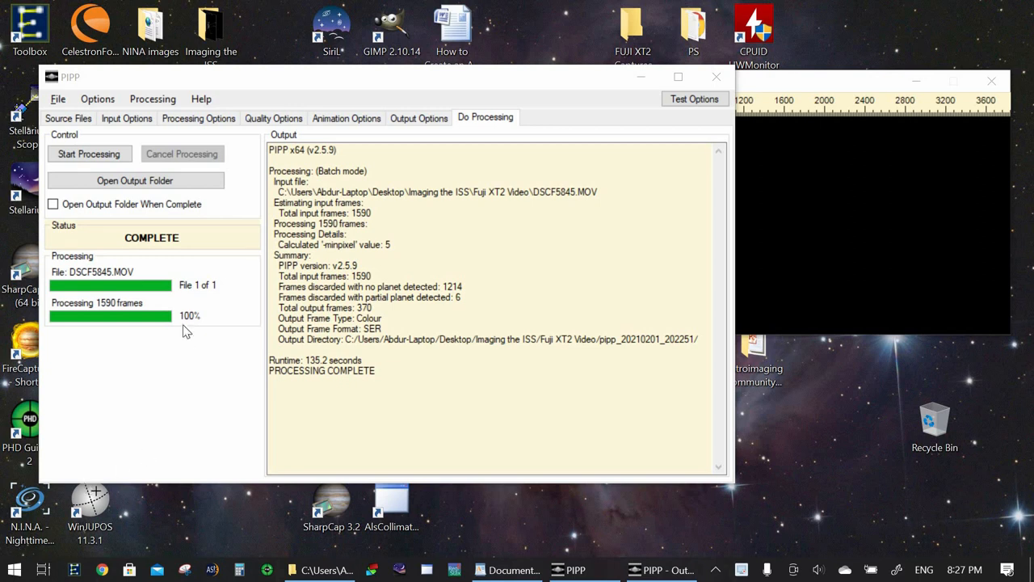
mouse_move(194, 318)
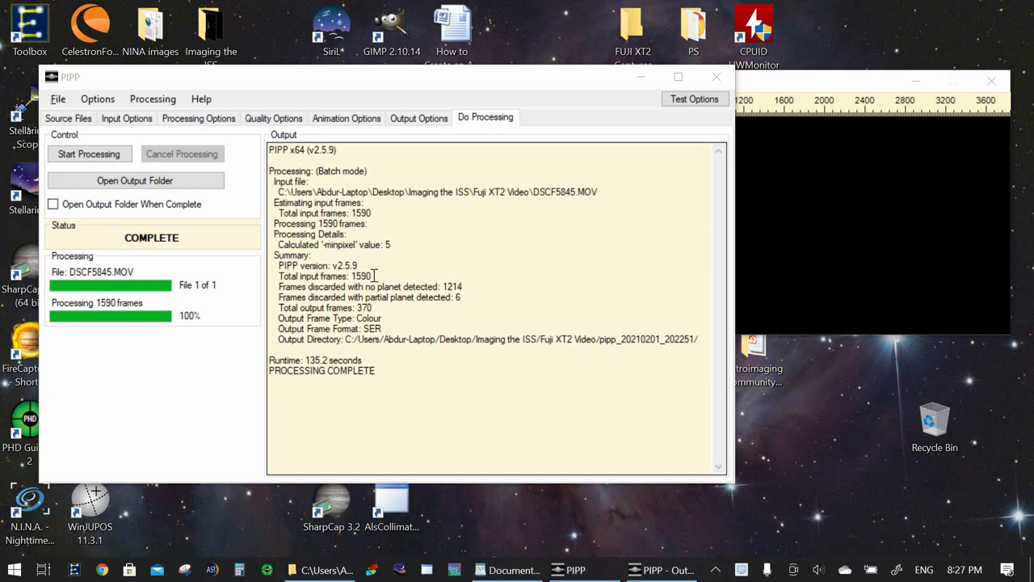
mouse_move(373, 314)
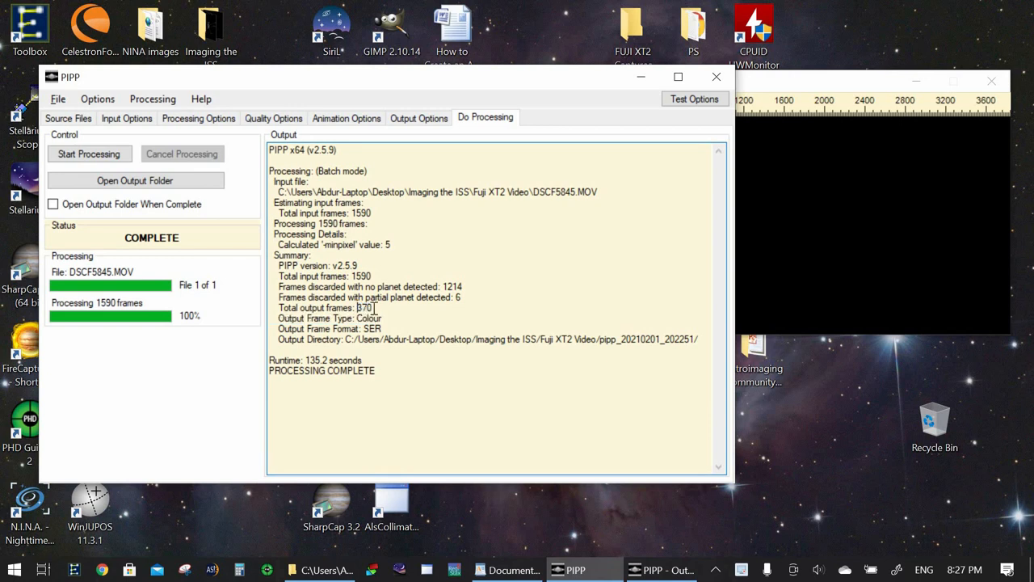
double_click(363, 308)
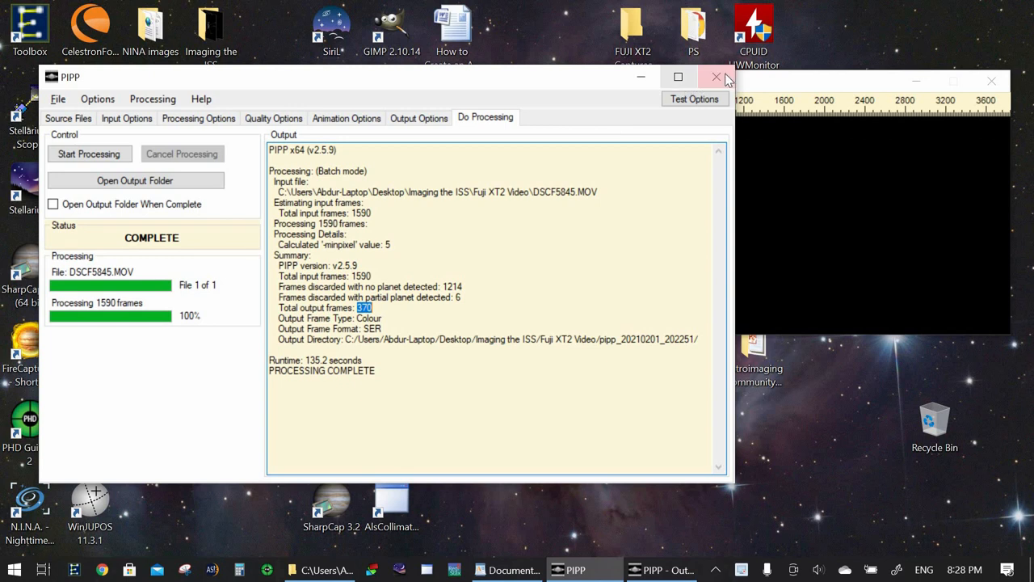
mouse_move(716, 76)
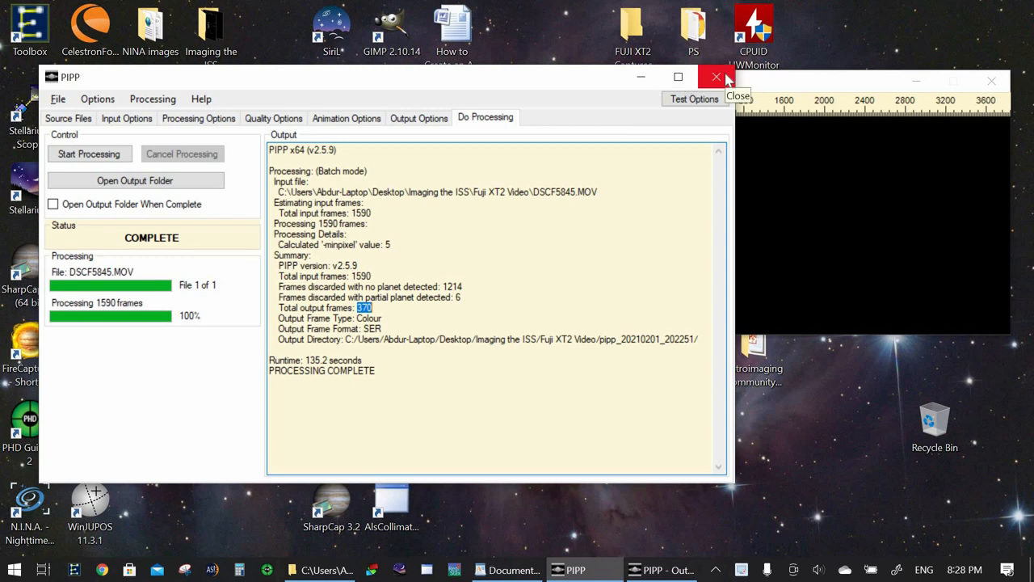
- Close PIPP, open pipp_20210201_202251, select DSCF5845_pipp.ser, and briefly check the WordPad notes
click(715, 77)
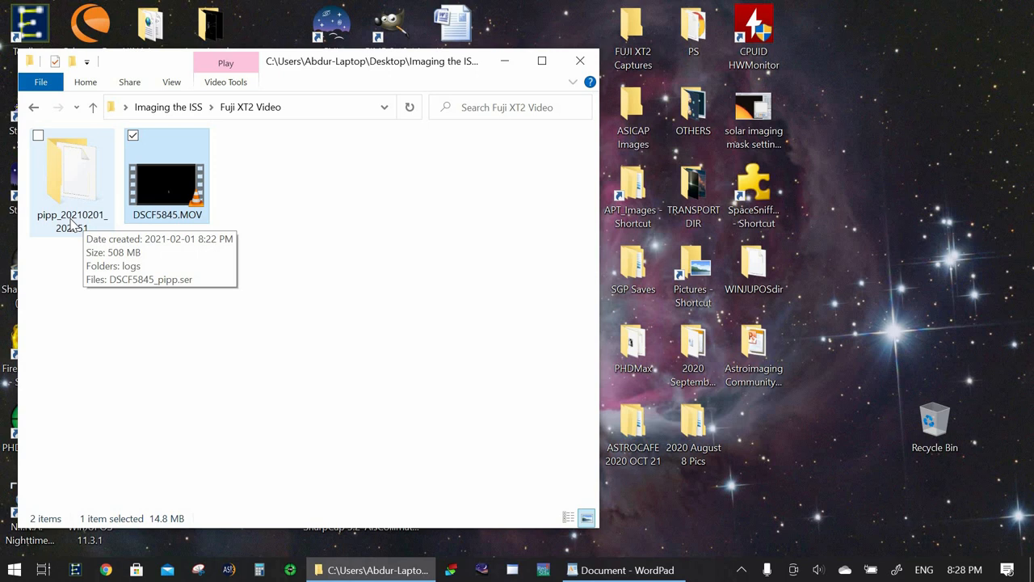
double_click(72, 170)
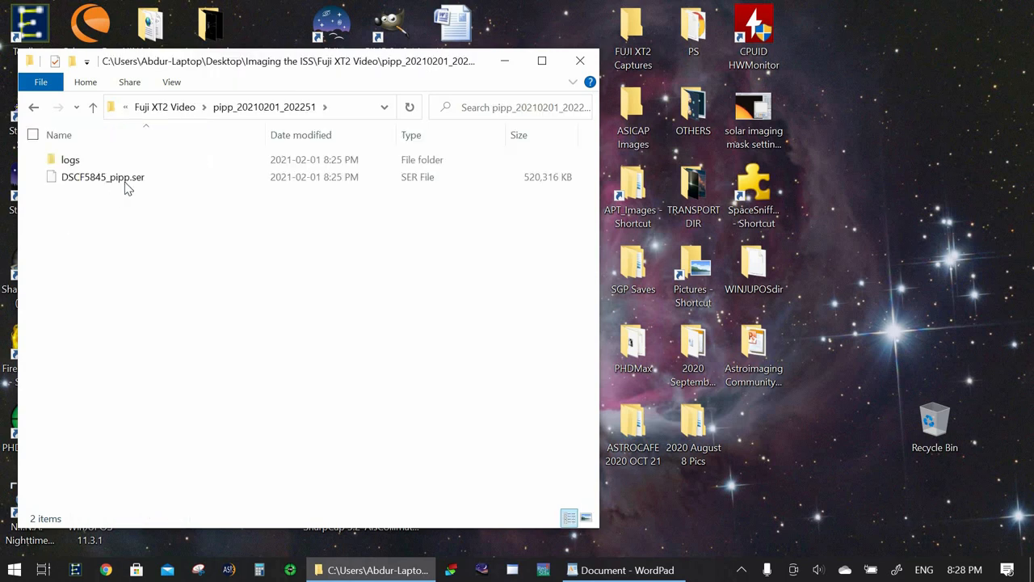
click(102, 177)
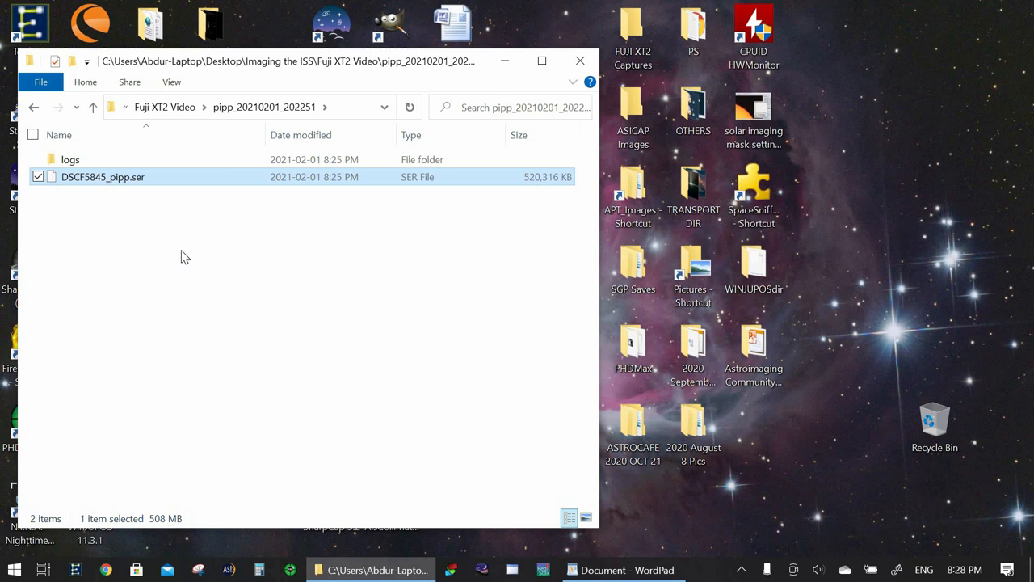
mouse_move(638, 454)
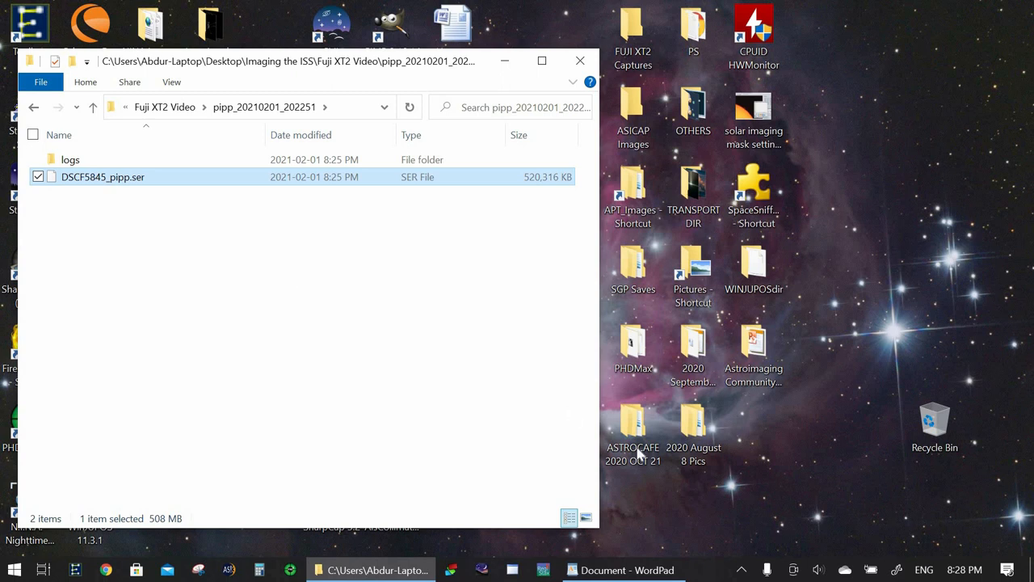
click(621, 569)
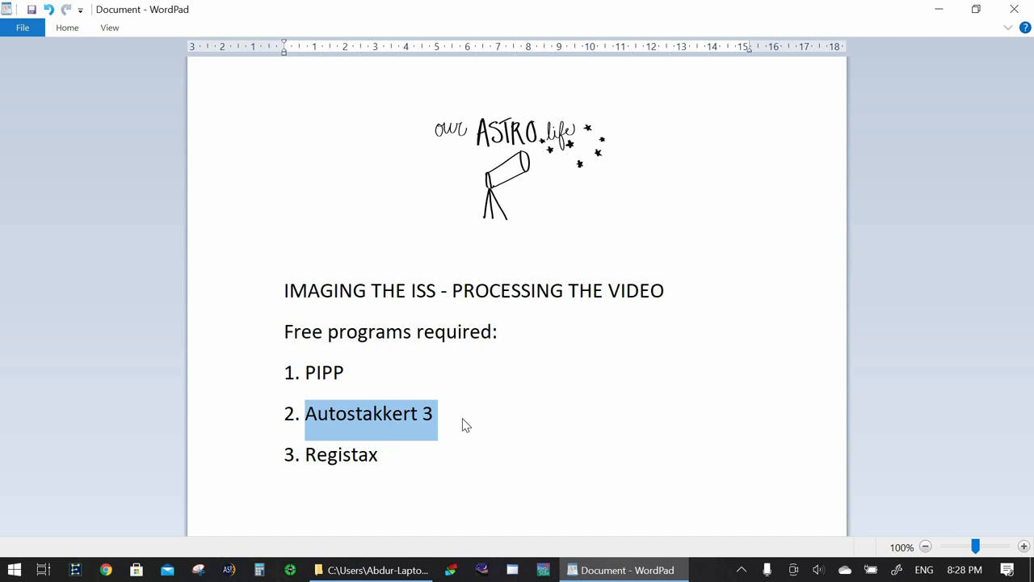
click(233, 438)
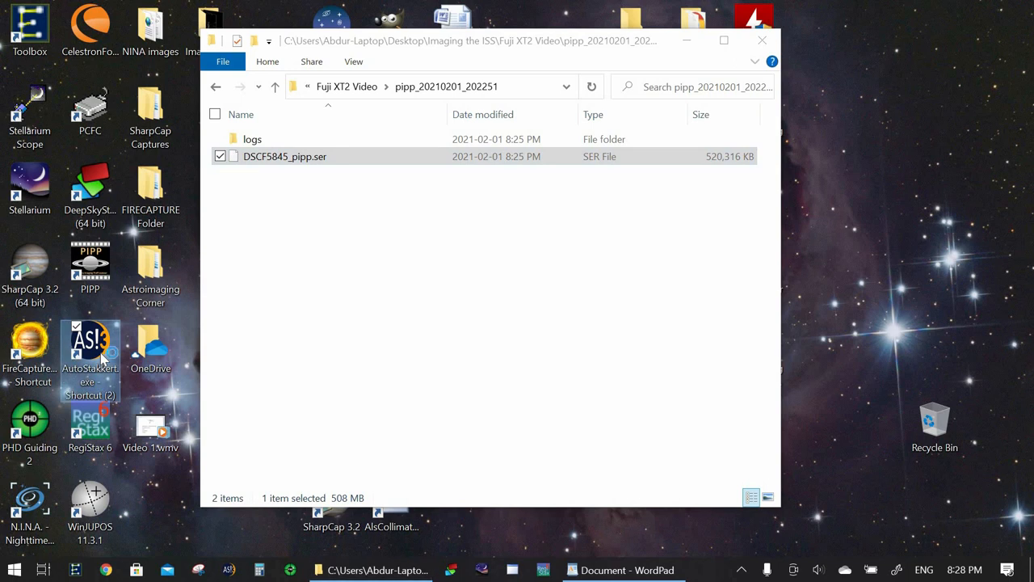
- Launch AutoStakkert! 3 on DSCF5845_pipp.ser, play its 370 frames, and return to frame one
double_click(90, 347)
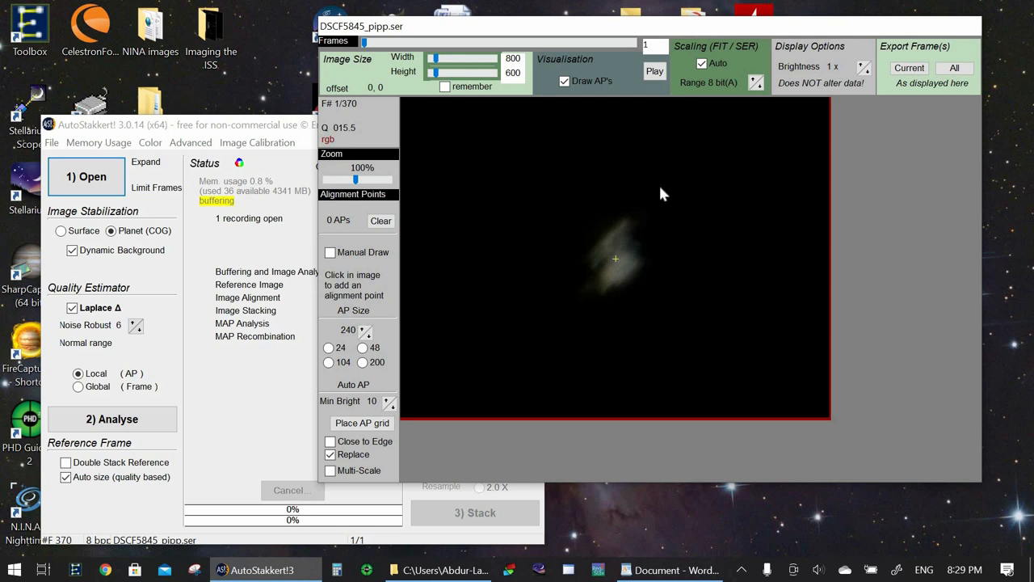
click(655, 71)
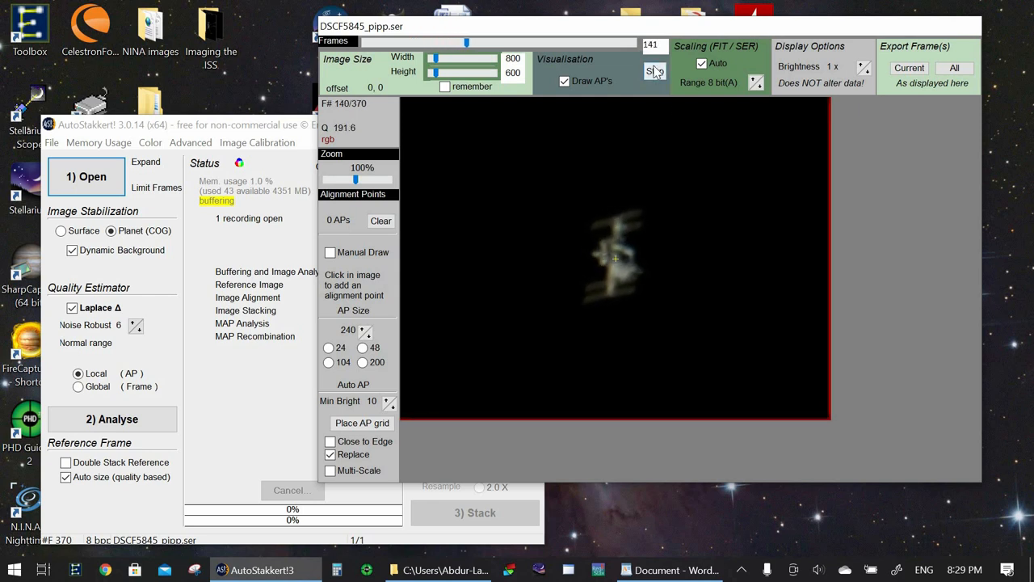
drag(466, 42, 479, 43)
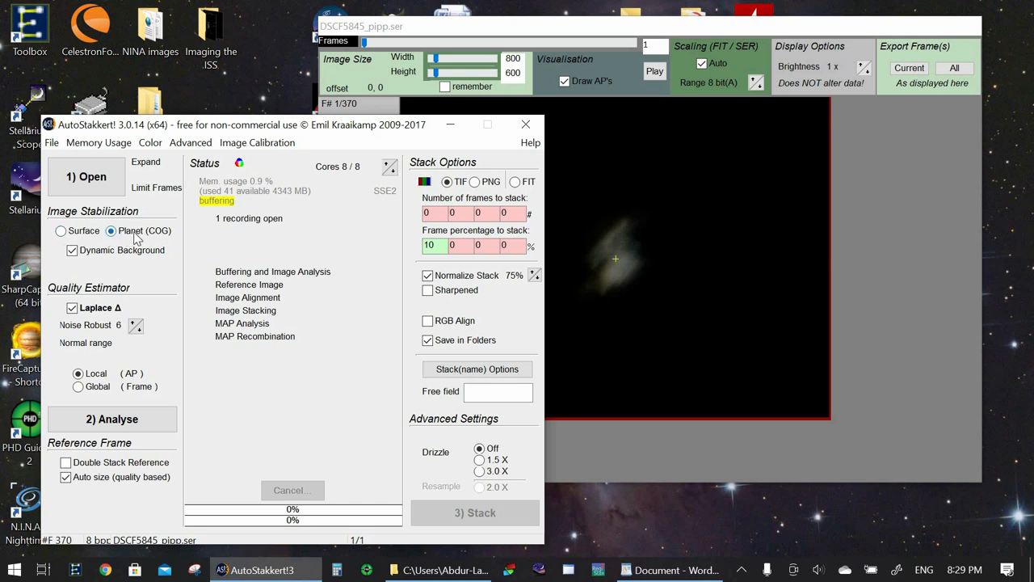
mouse_move(144, 230)
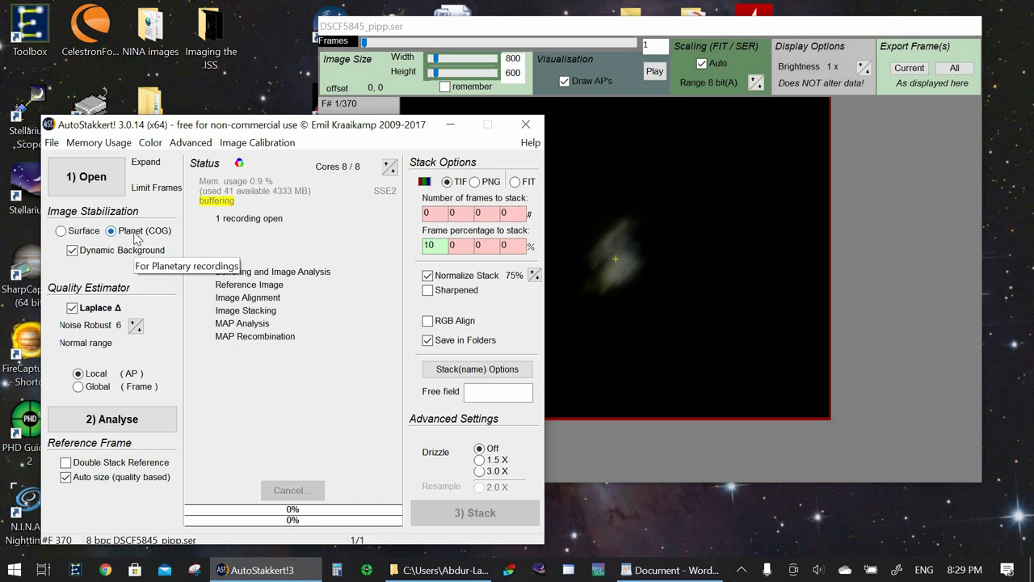
mouse_move(198, 349)
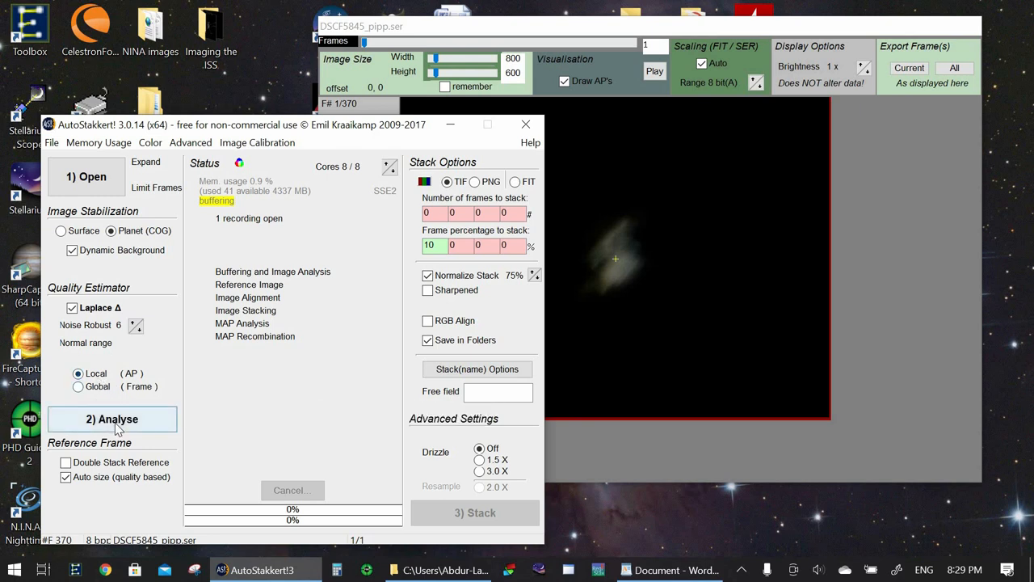
- Run 2) Analyse so the 370 frames are sorted on a quality graph
click(111, 418)
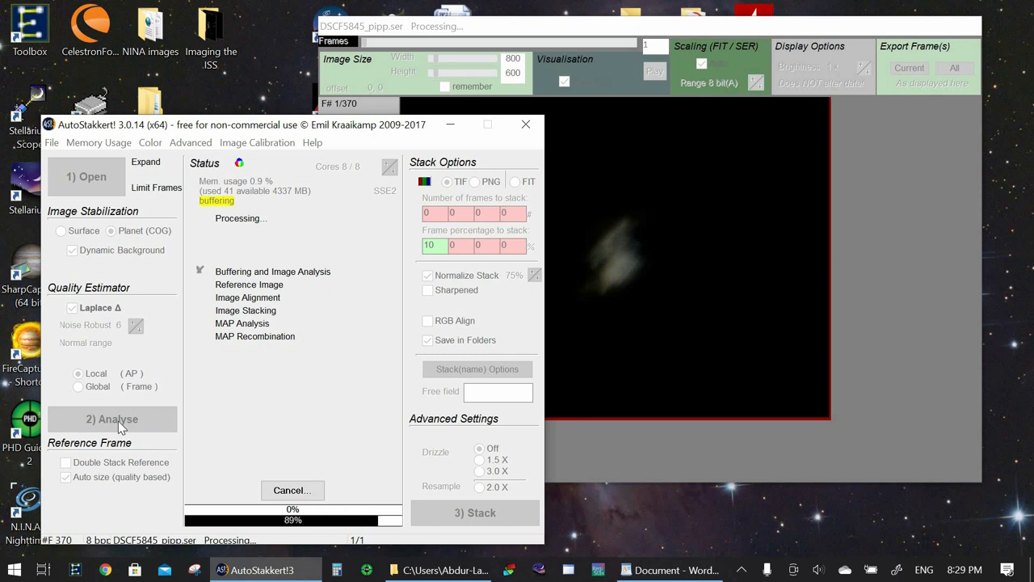
click(111, 419)
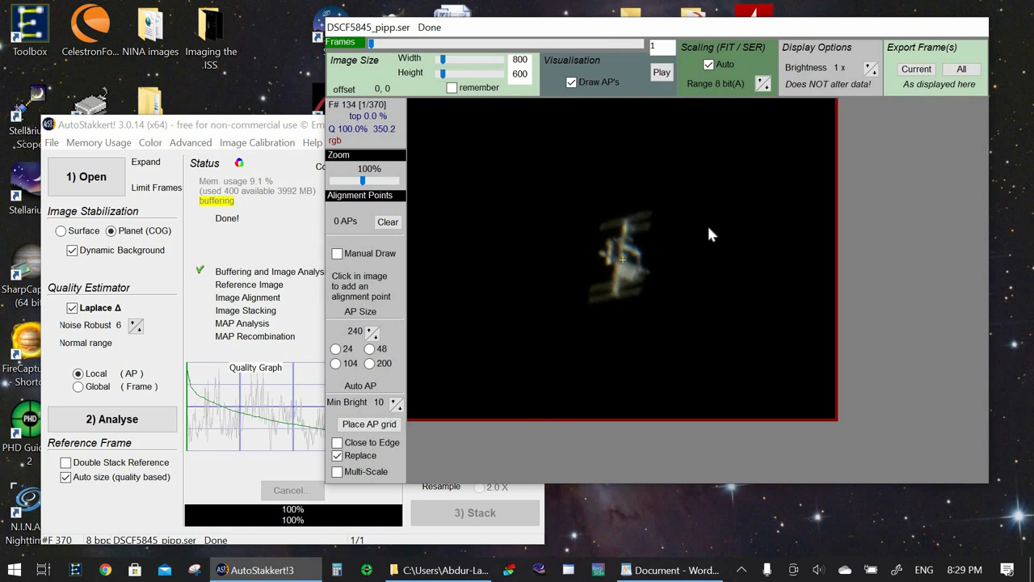
mouse_move(662, 237)
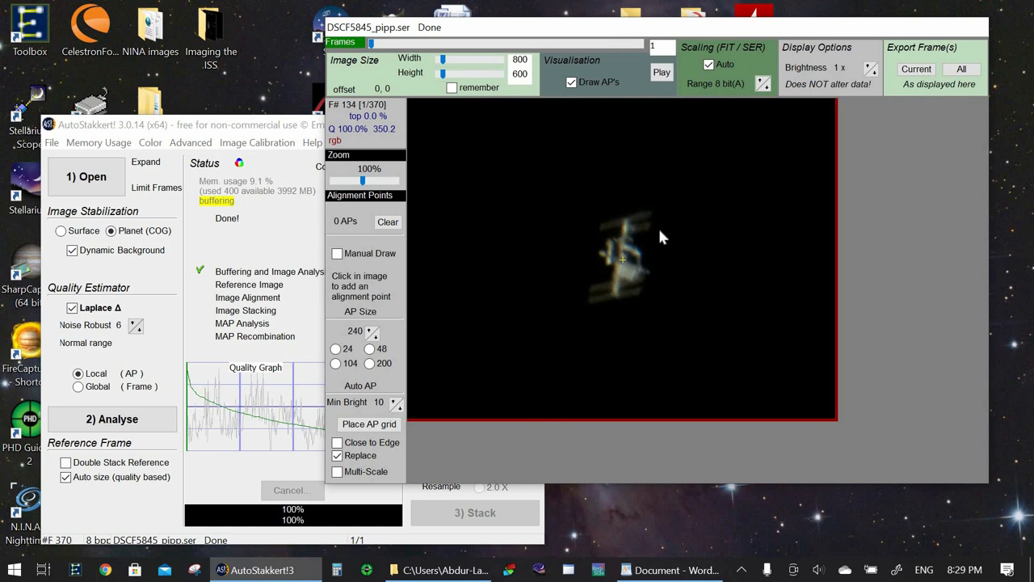
mouse_move(647, 260)
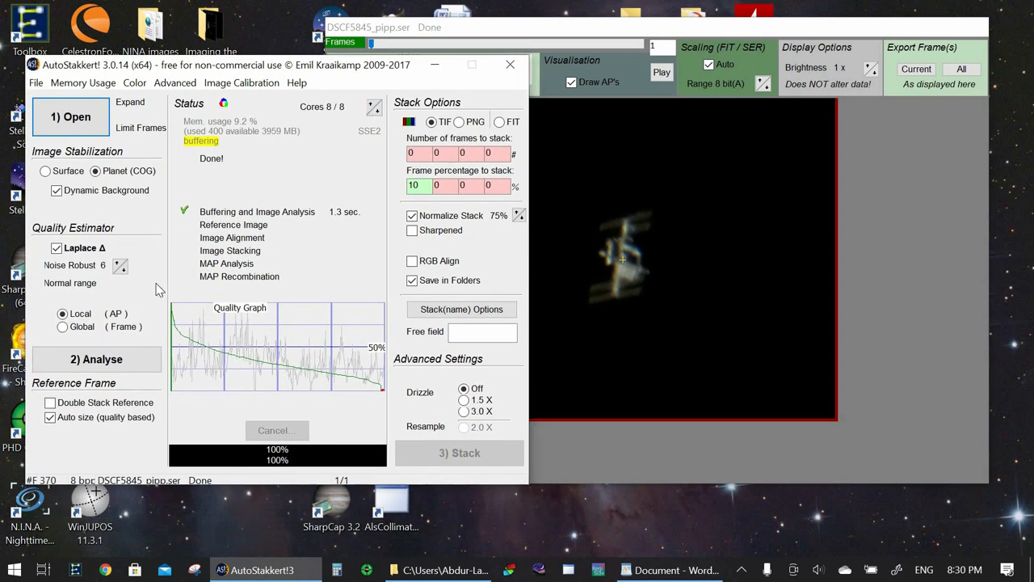
mouse_move(203, 343)
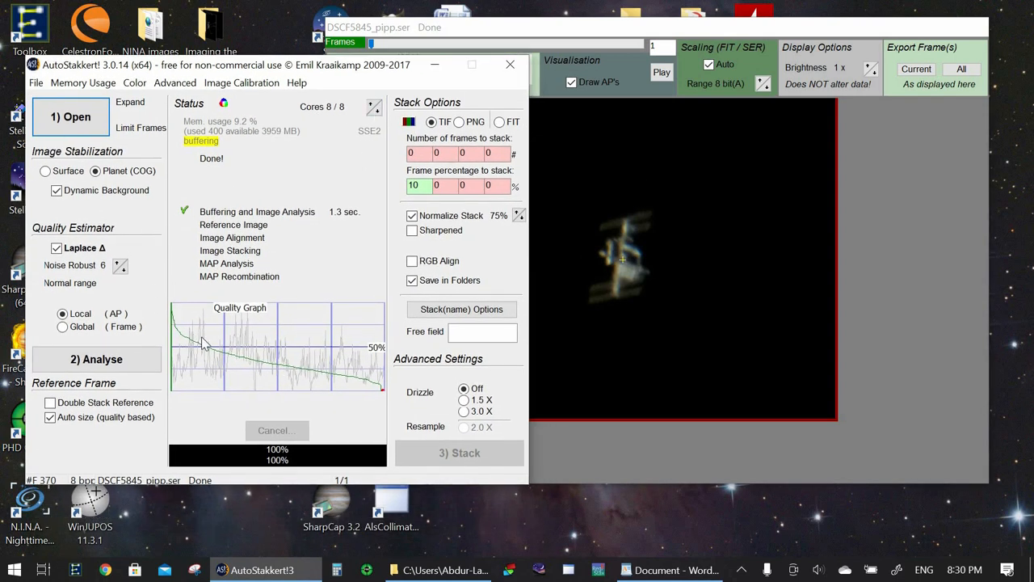
mouse_move(395, 396)
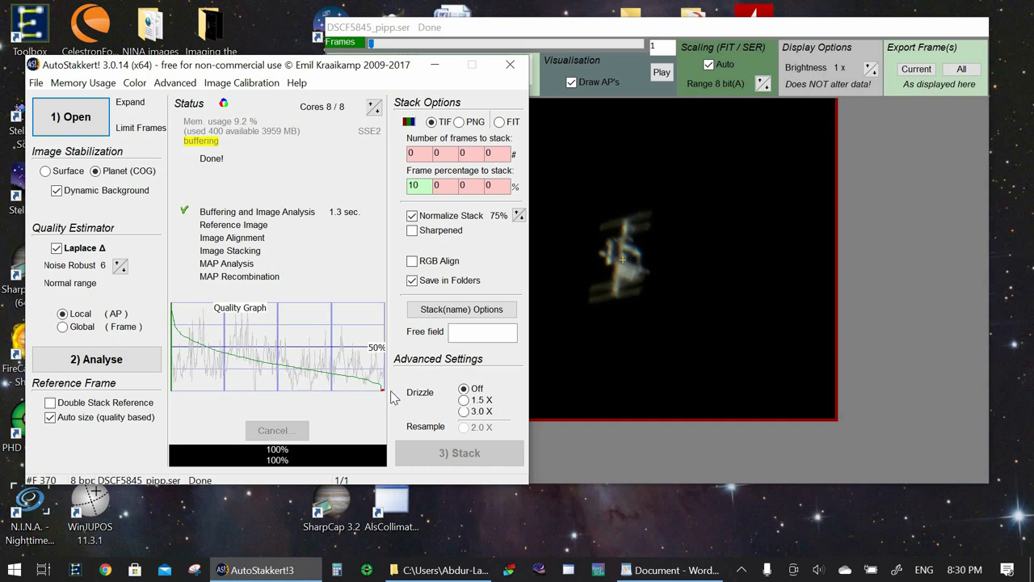
mouse_move(193, 289)
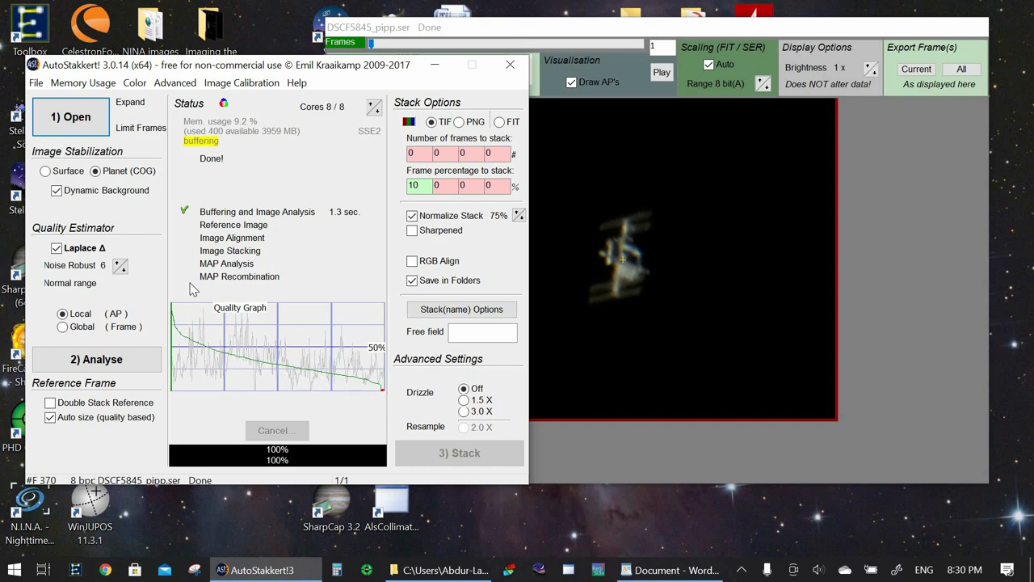
mouse_move(187, 334)
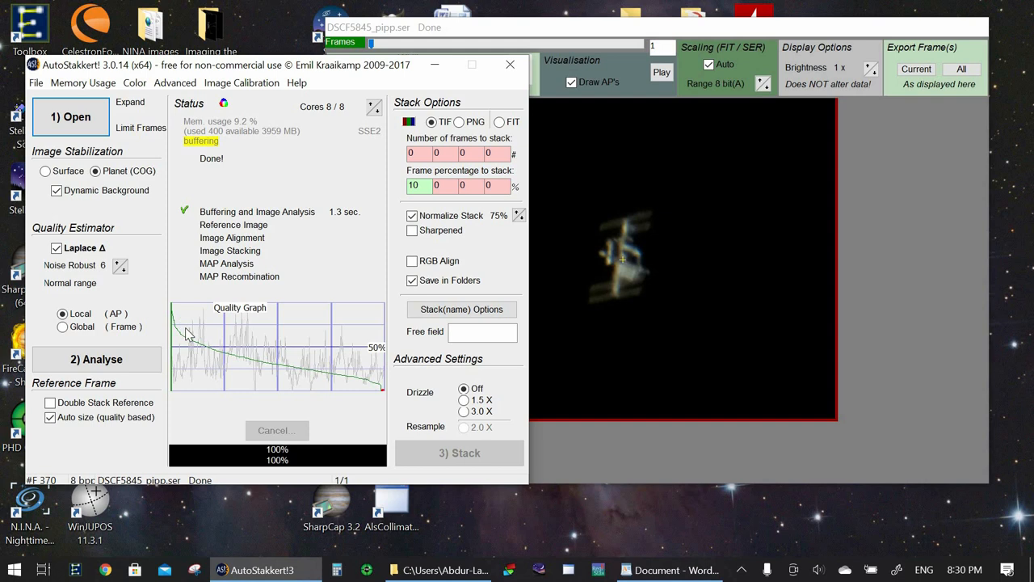
mouse_move(209, 356)
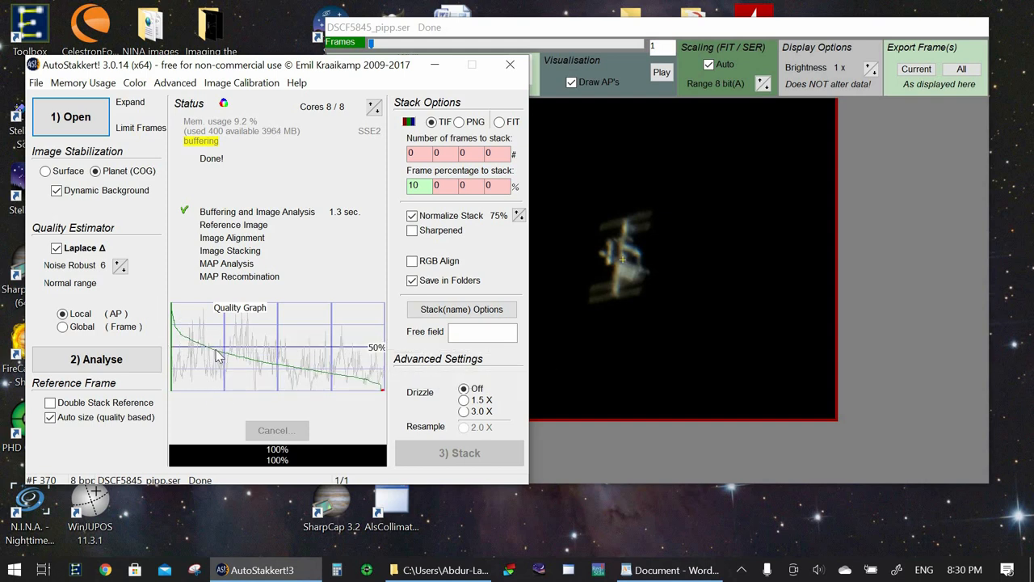
mouse_move(369, 354)
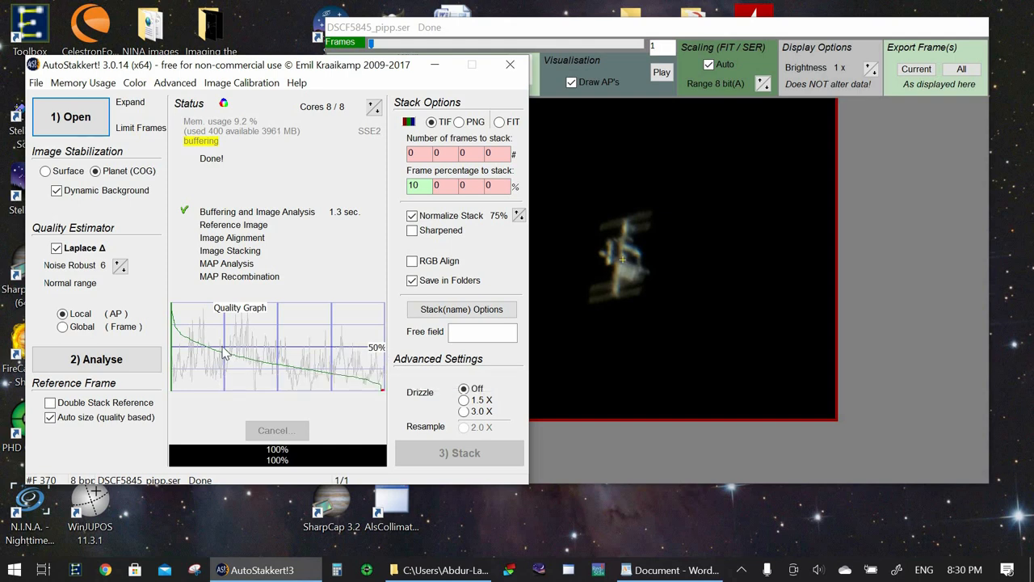
mouse_move(212, 354)
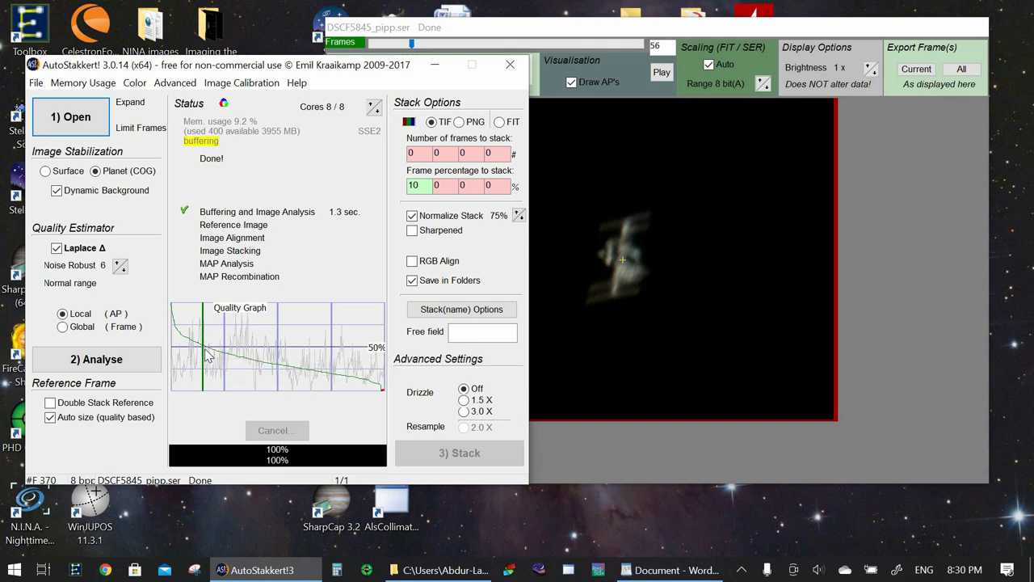
mouse_move(201, 355)
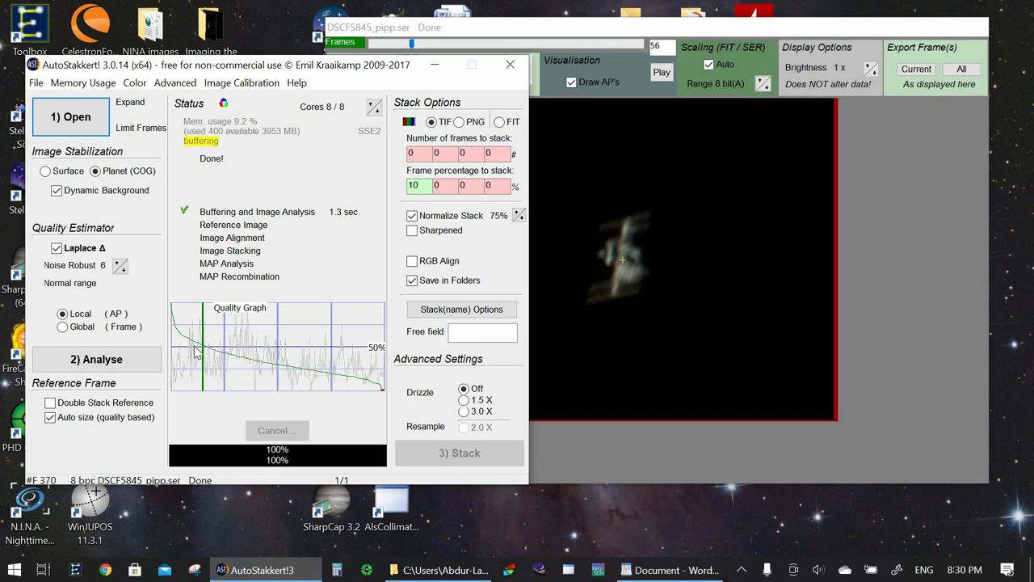
mouse_move(194, 354)
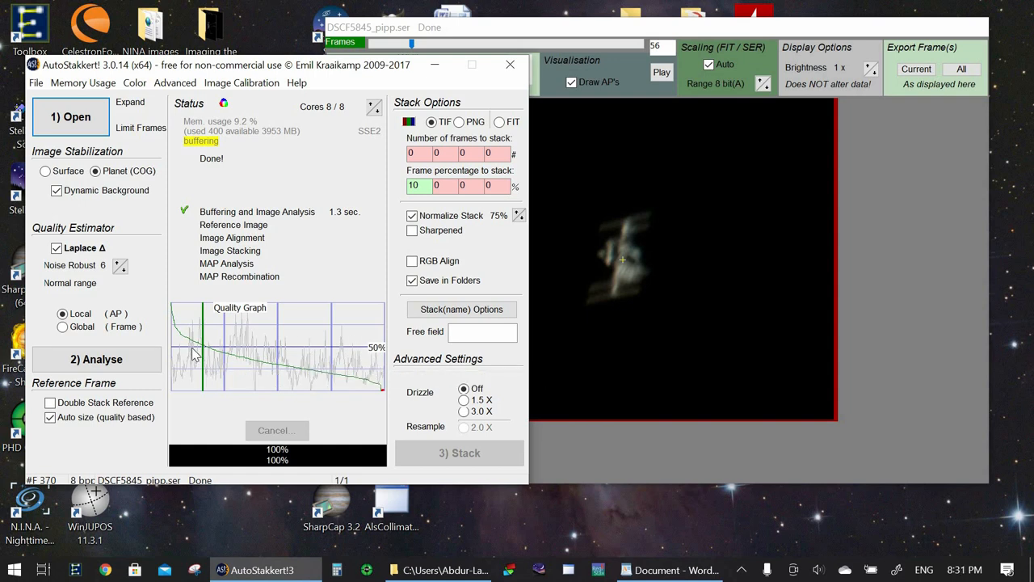
mouse_move(556, 35)
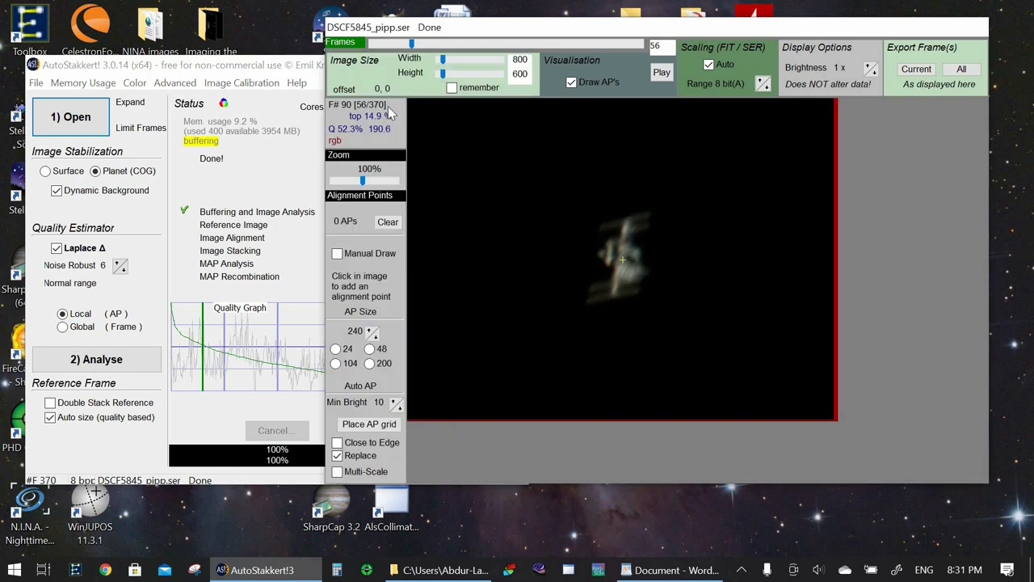
mouse_move(205, 372)
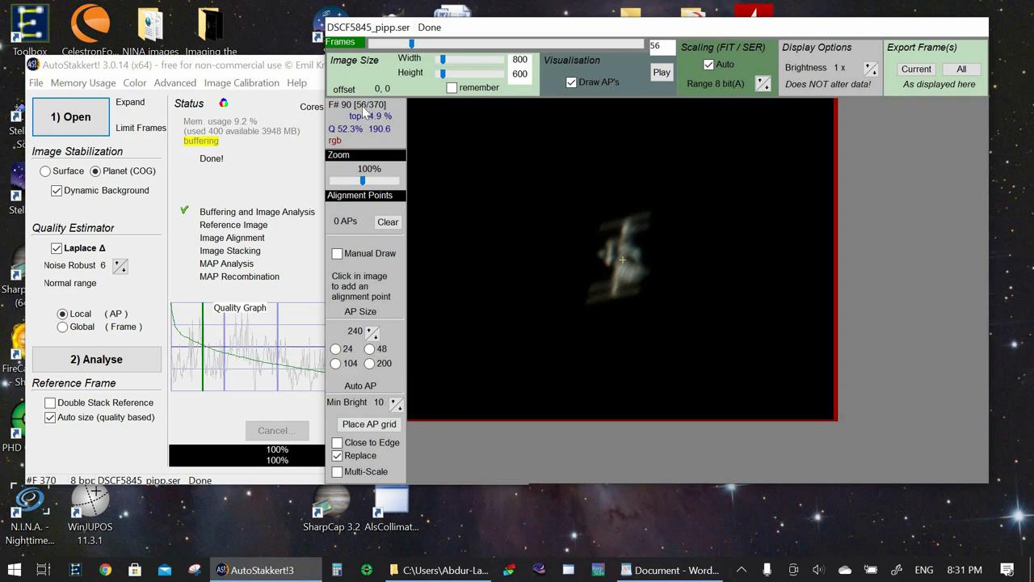
mouse_move(387, 113)
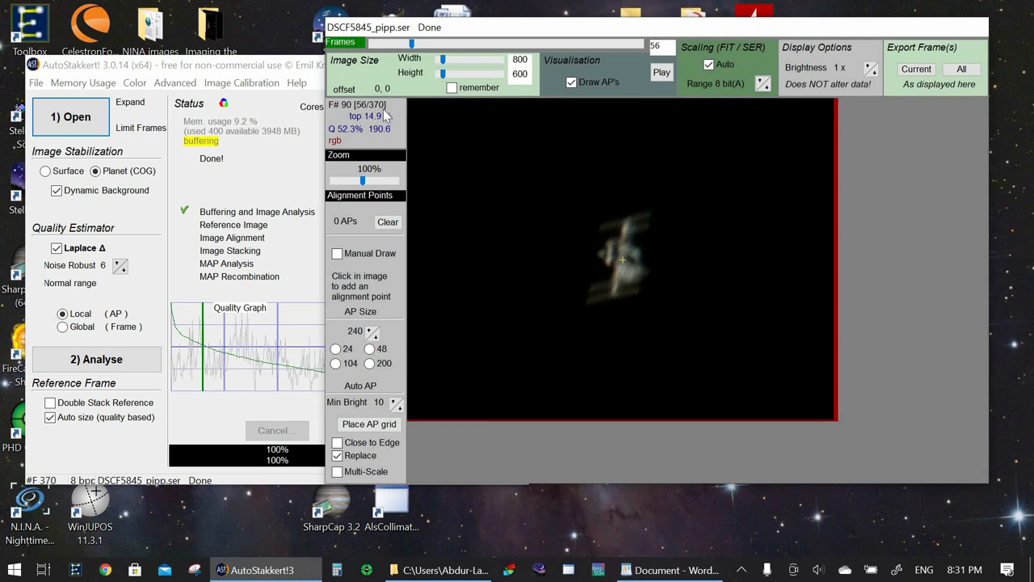
mouse_move(228, 193)
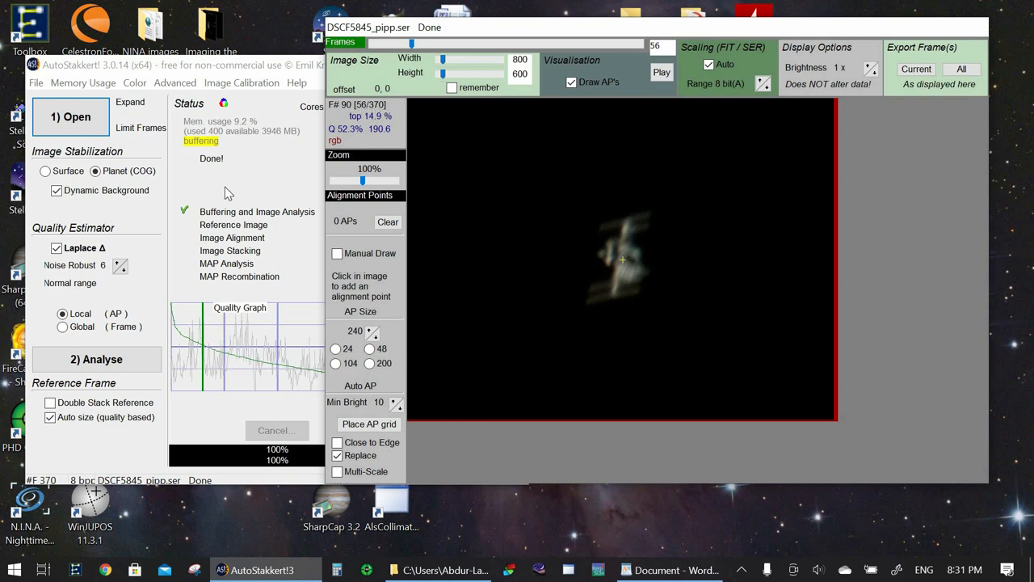
- Return to the stacking settings and enter 15 as the frame percentage to stack
click(96, 359)
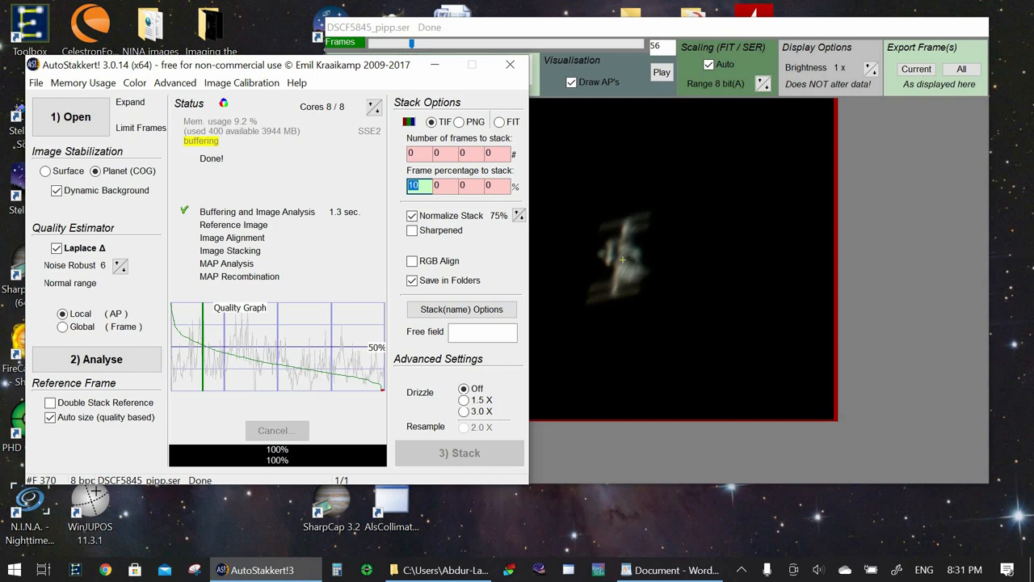
text(15)
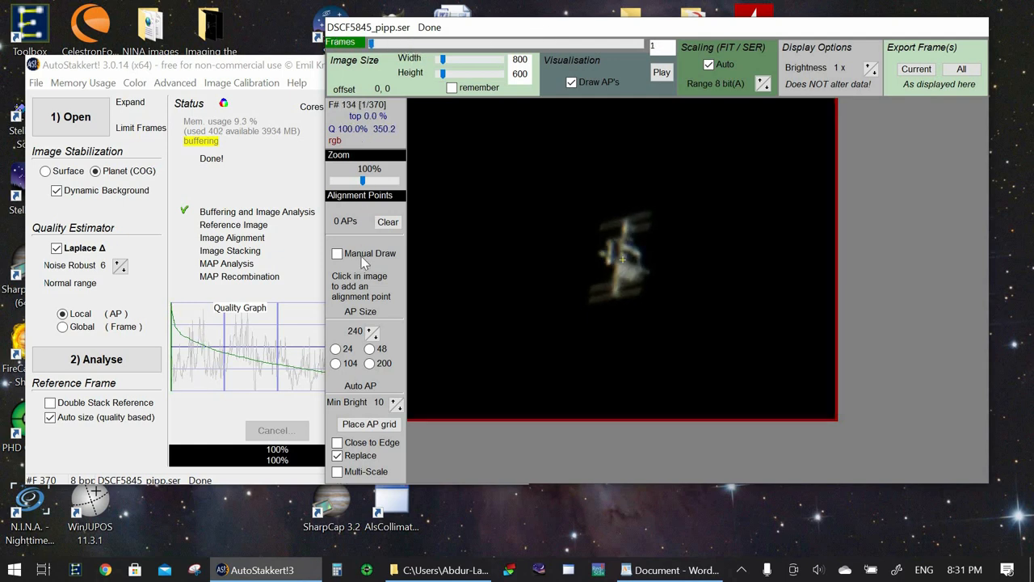
mouse_move(370, 355)
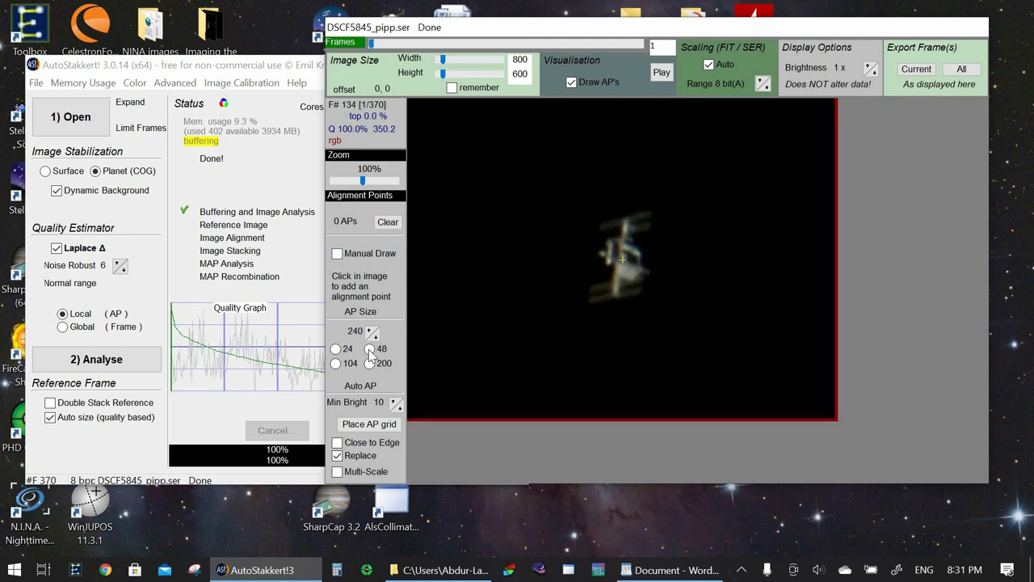
- Set alignment point size to 48, then place and remove two test points
click(370, 348)
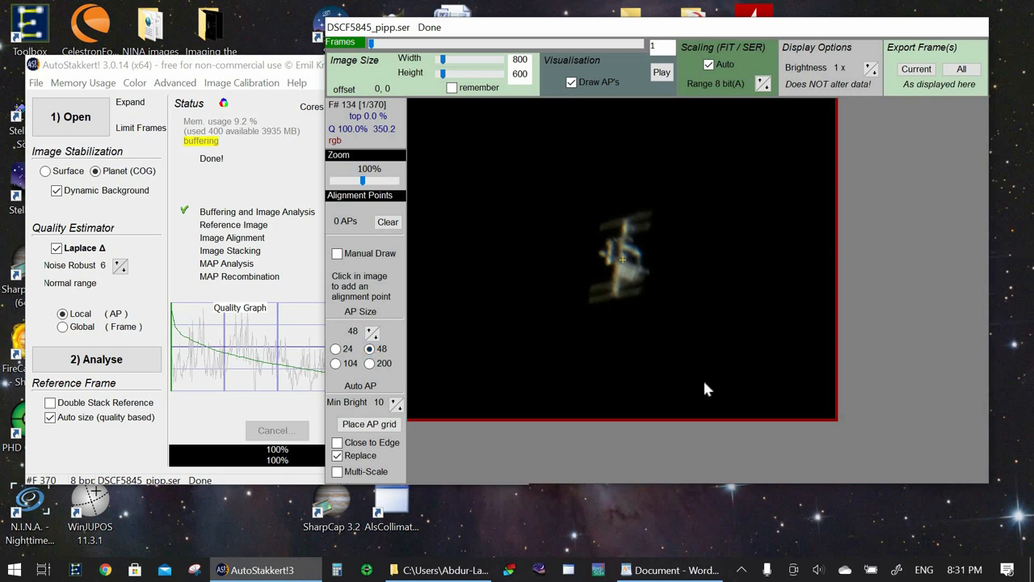
mouse_move(641, 224)
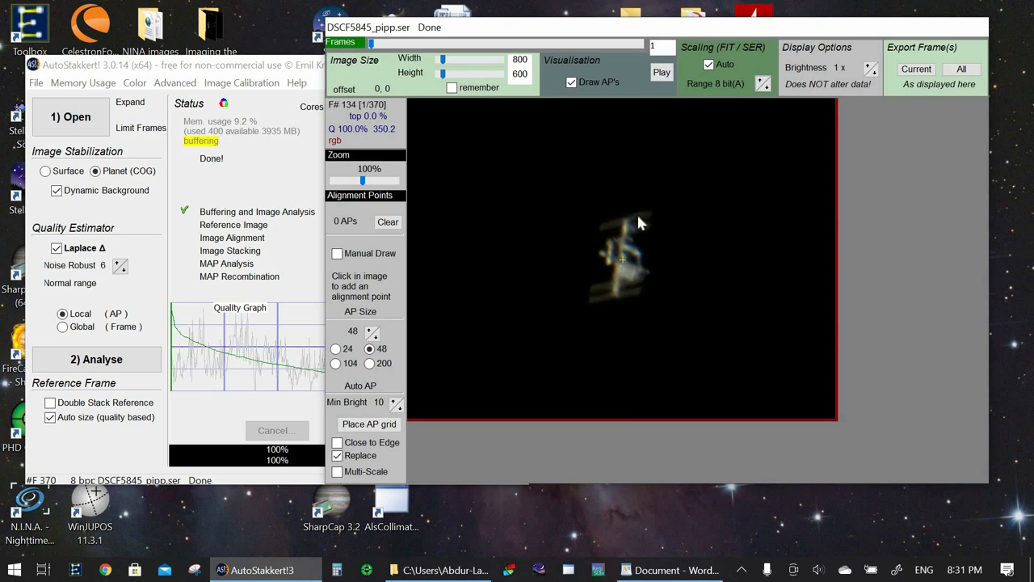
mouse_move(653, 292)
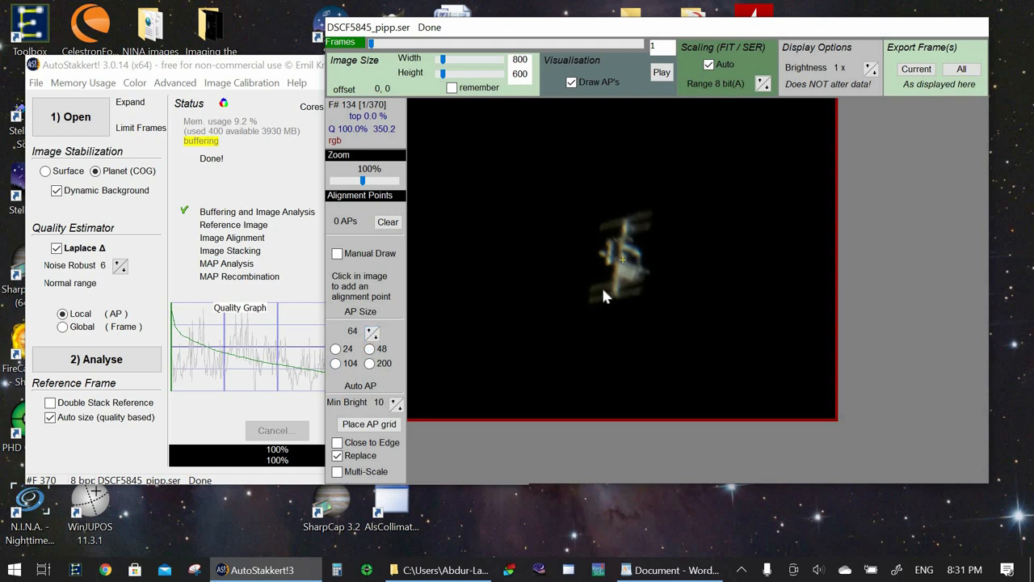
mouse_move(614, 230)
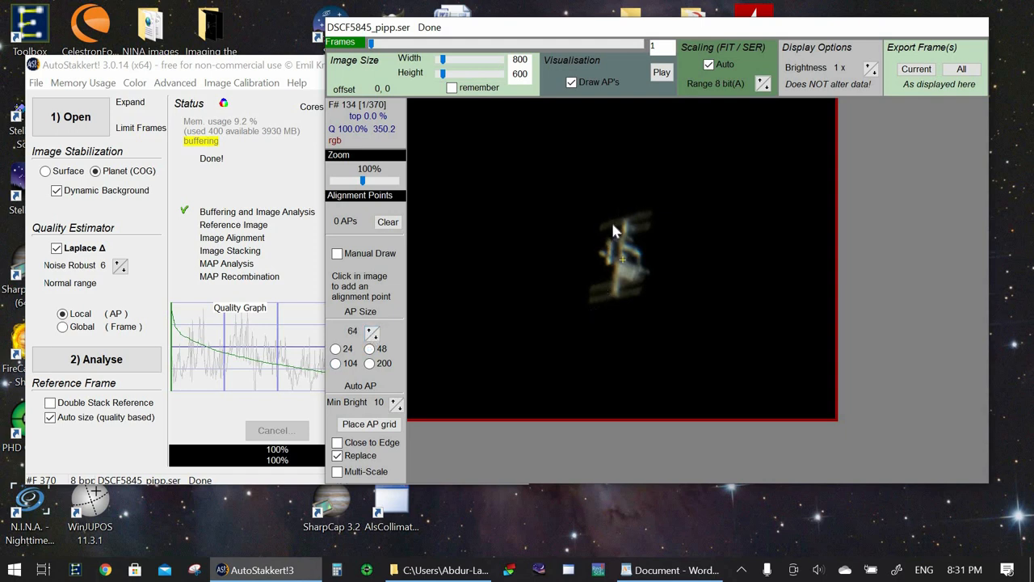
click(613, 225)
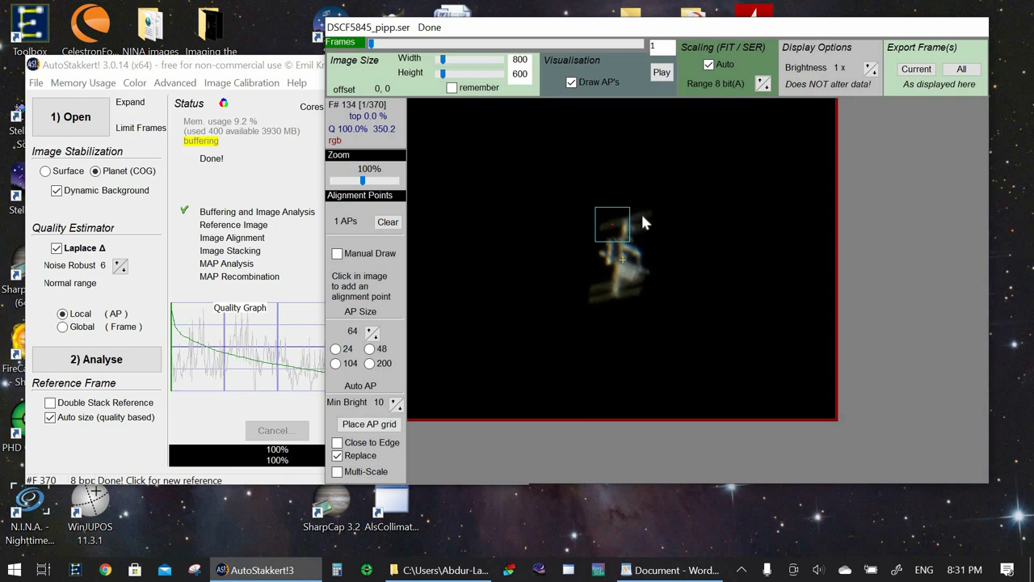
click(643, 216)
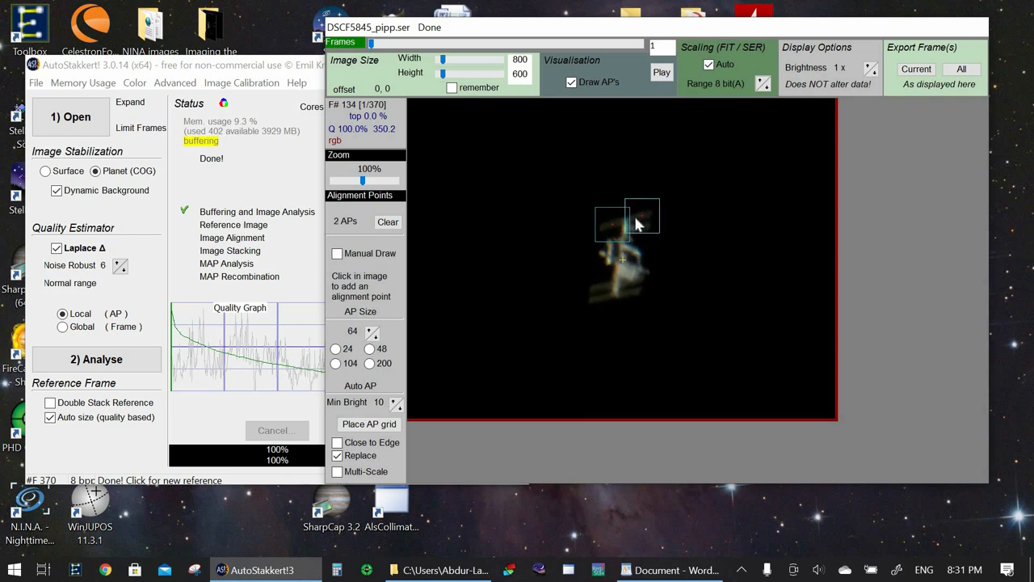
click(612, 224)
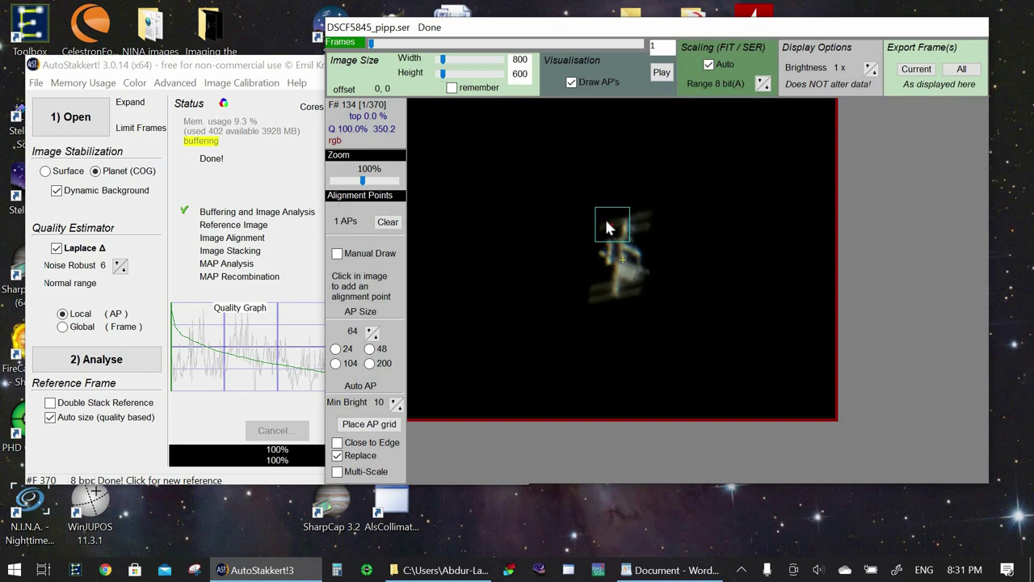
click(388, 221)
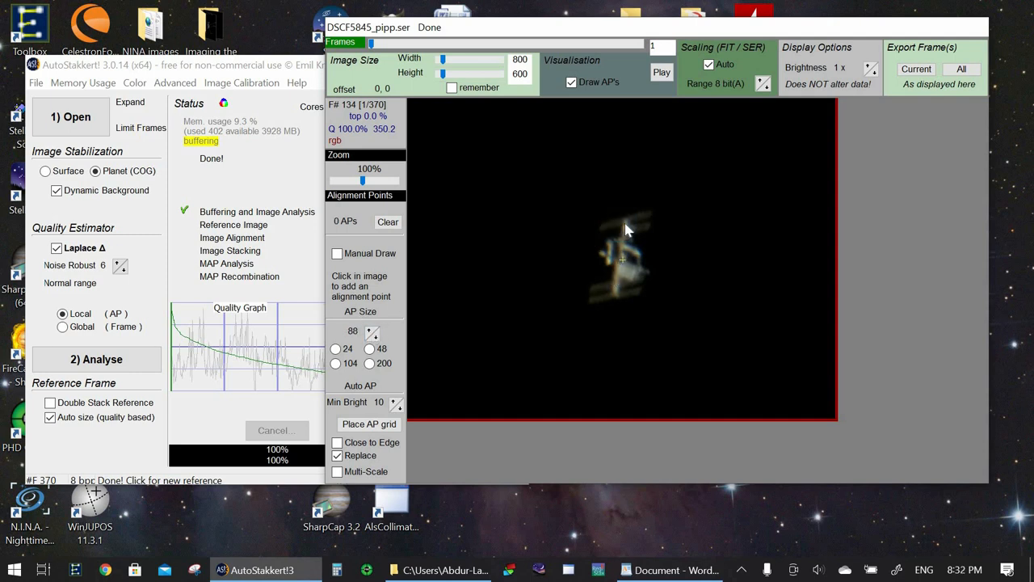
mouse_move(614, 233)
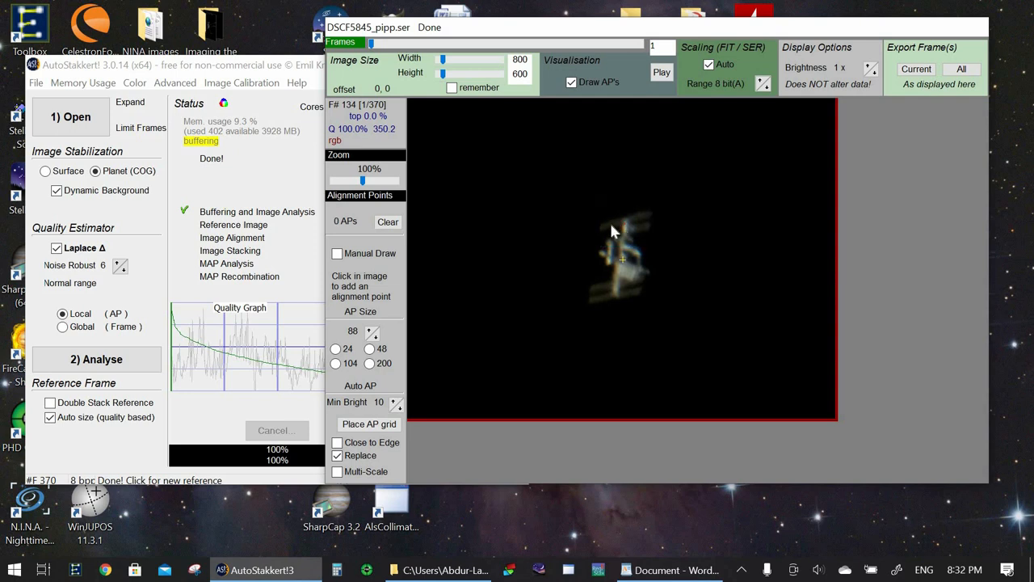
- Place nine alignment points across the ISS, then clear them all
click(610, 235)
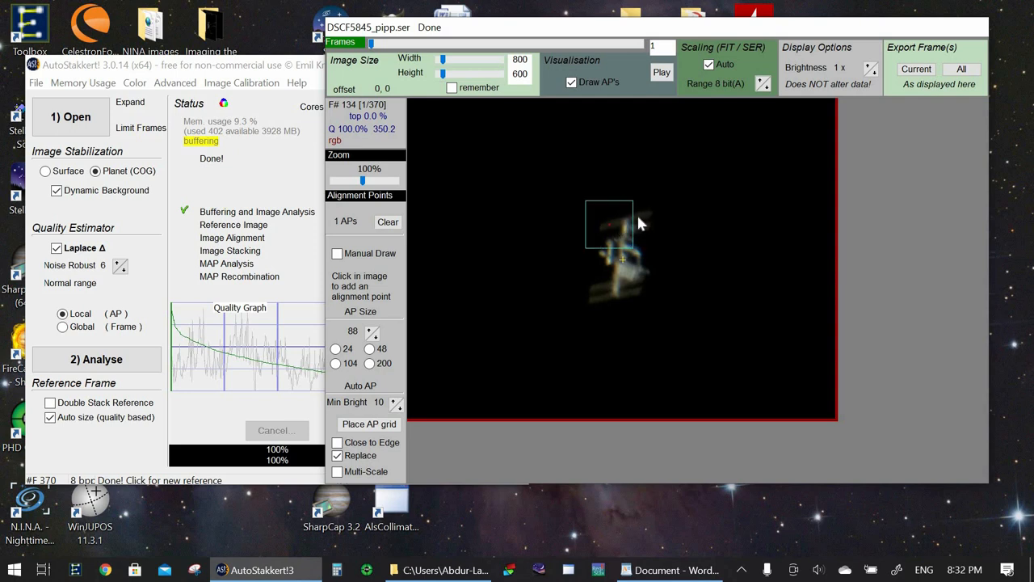
click(626, 237)
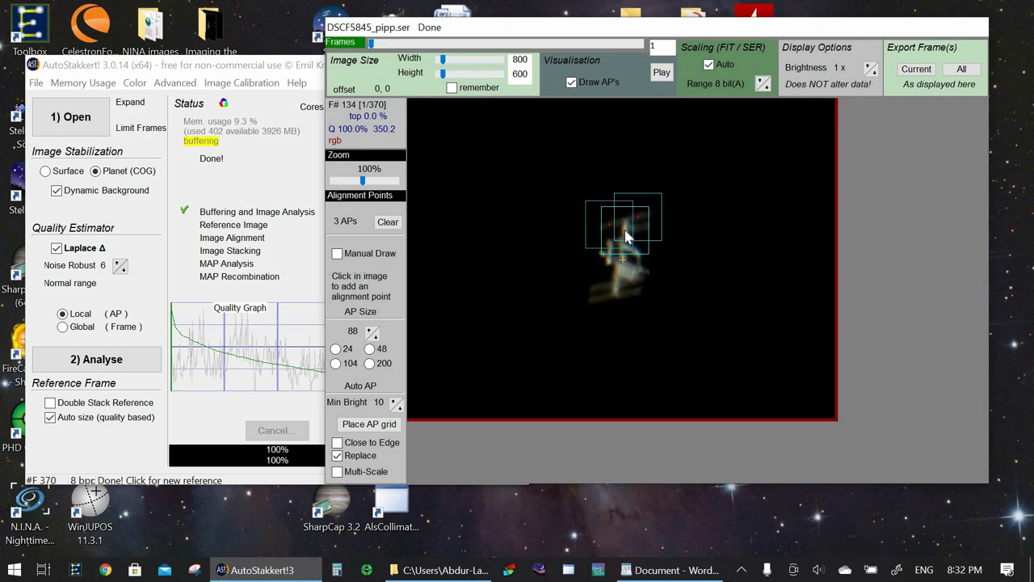
click(622, 259)
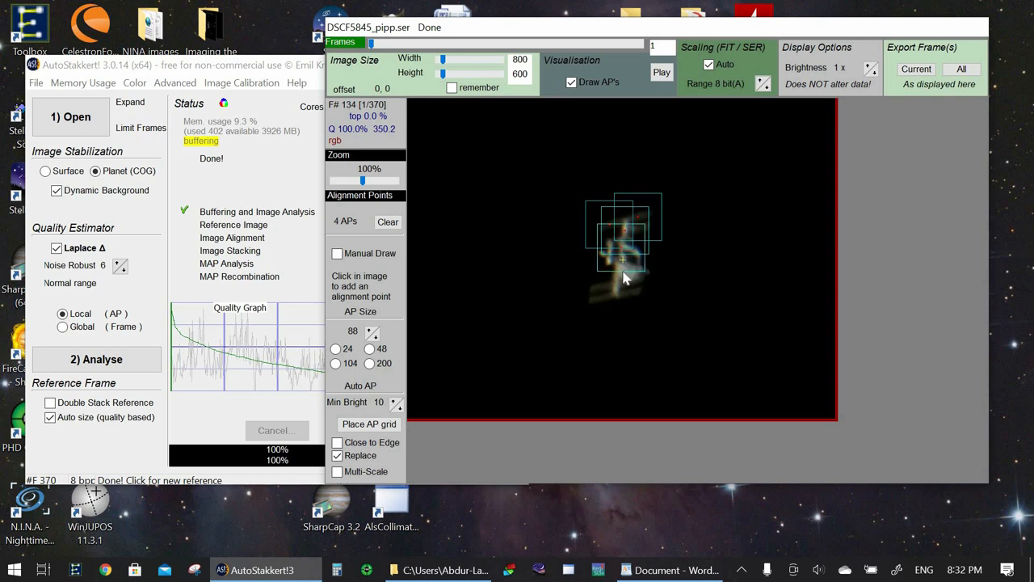
click(622, 279)
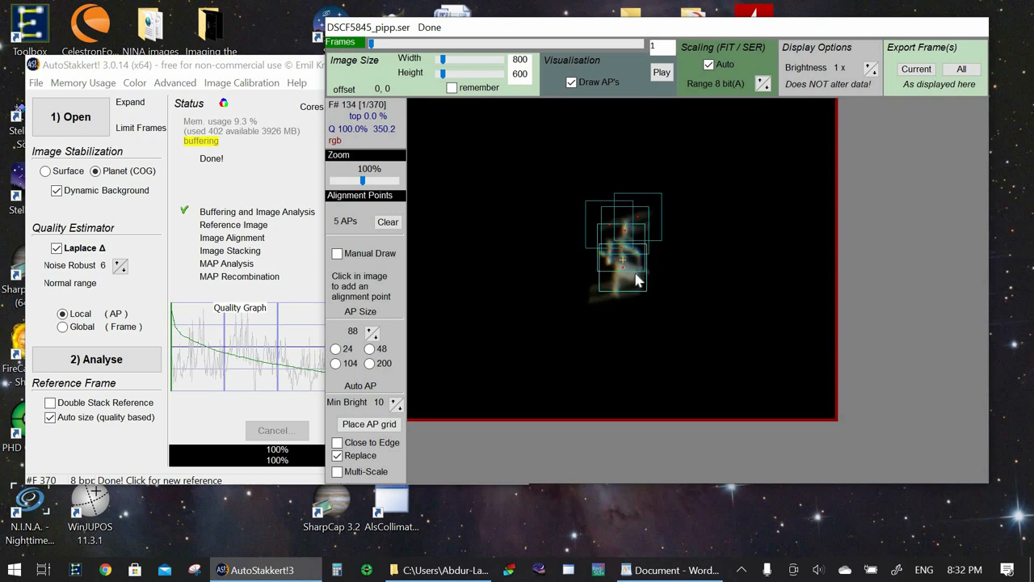
click(630, 279)
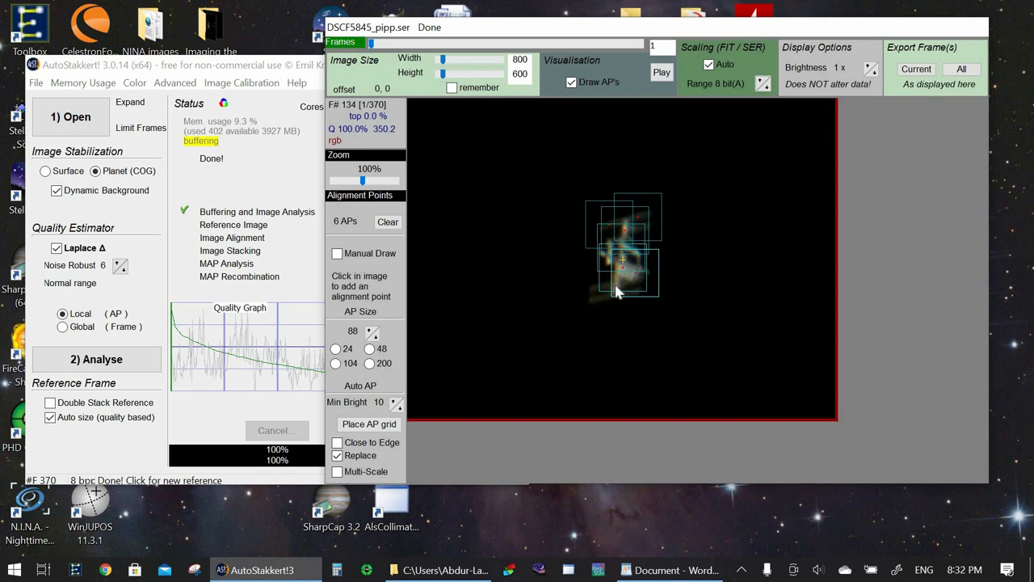
click(608, 299)
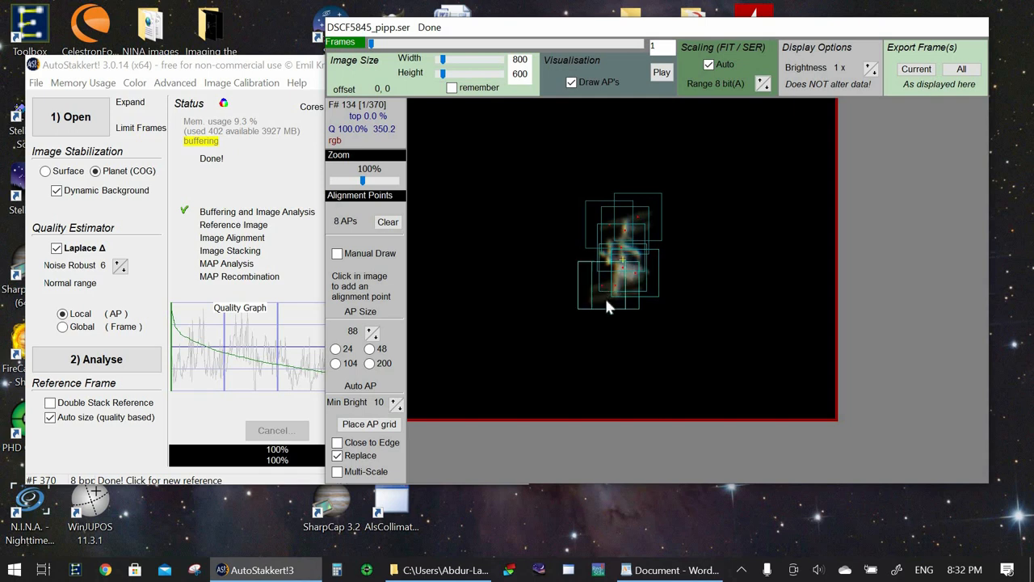
click(609, 261)
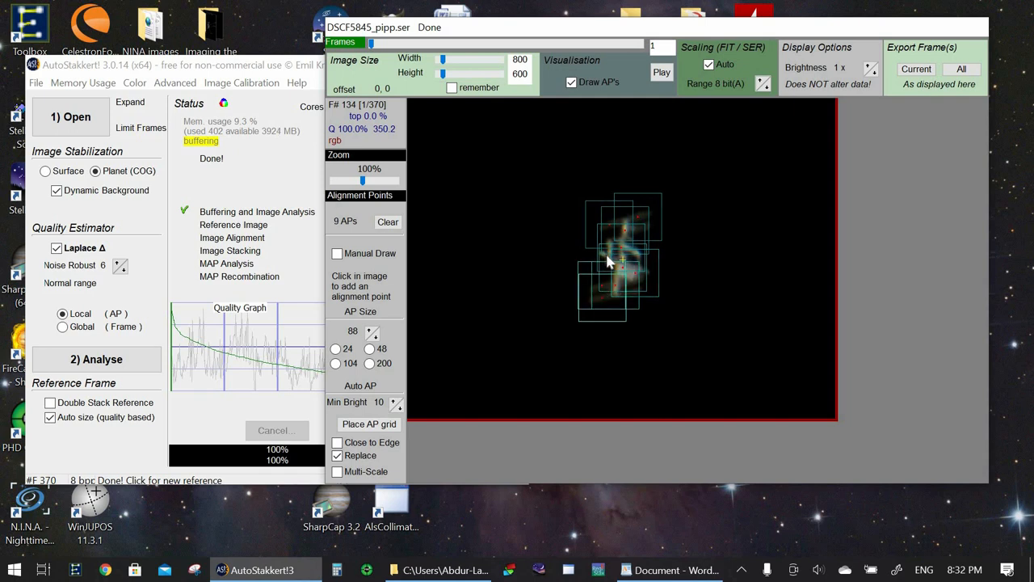
click(633, 261)
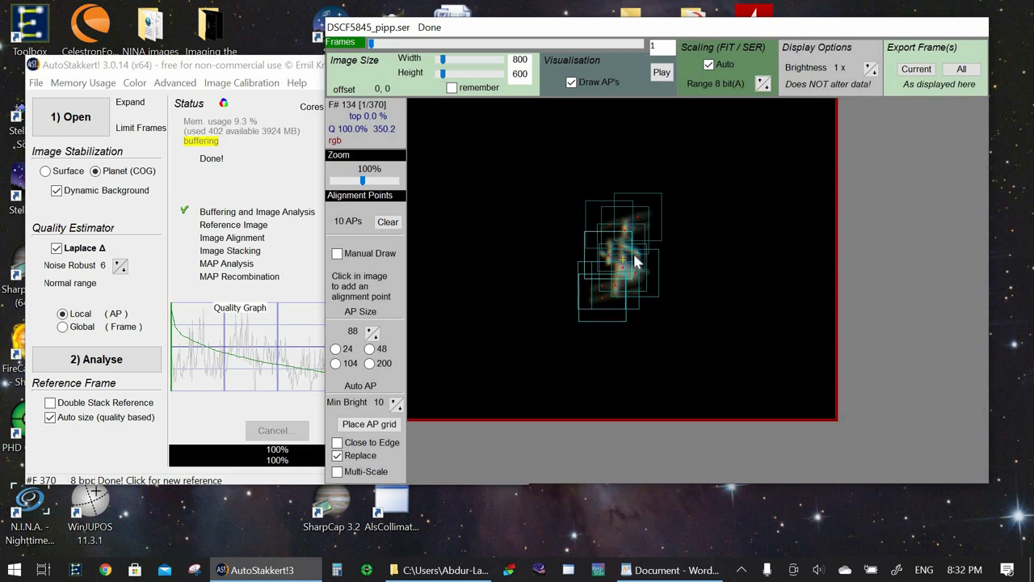
click(634, 253)
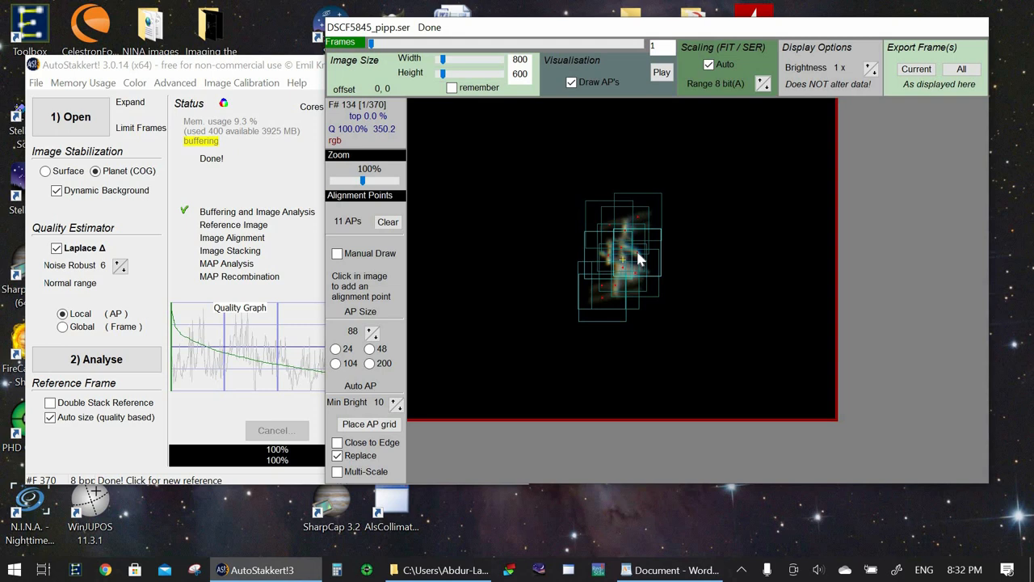
mouse_move(562, 246)
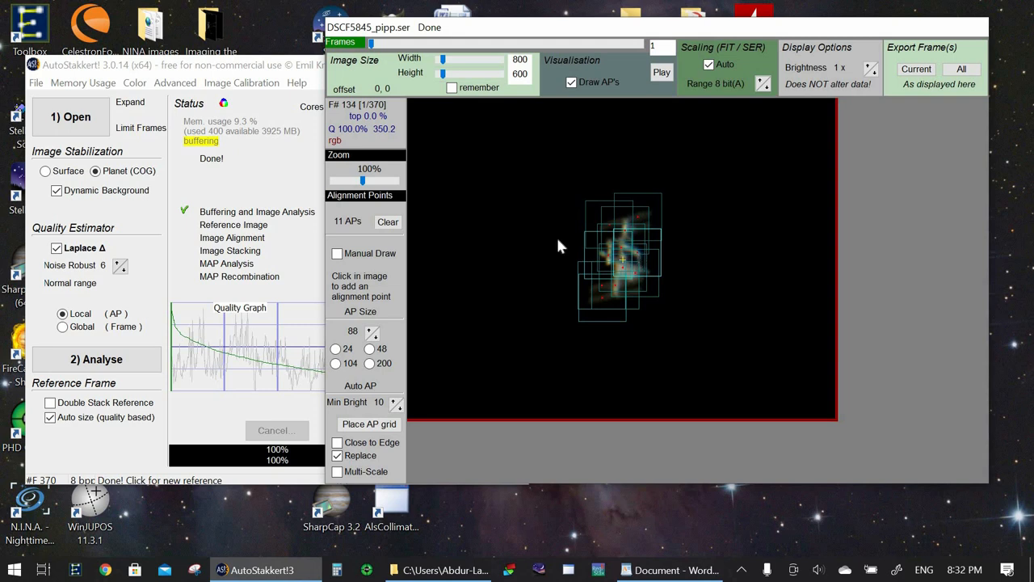
click(387, 221)
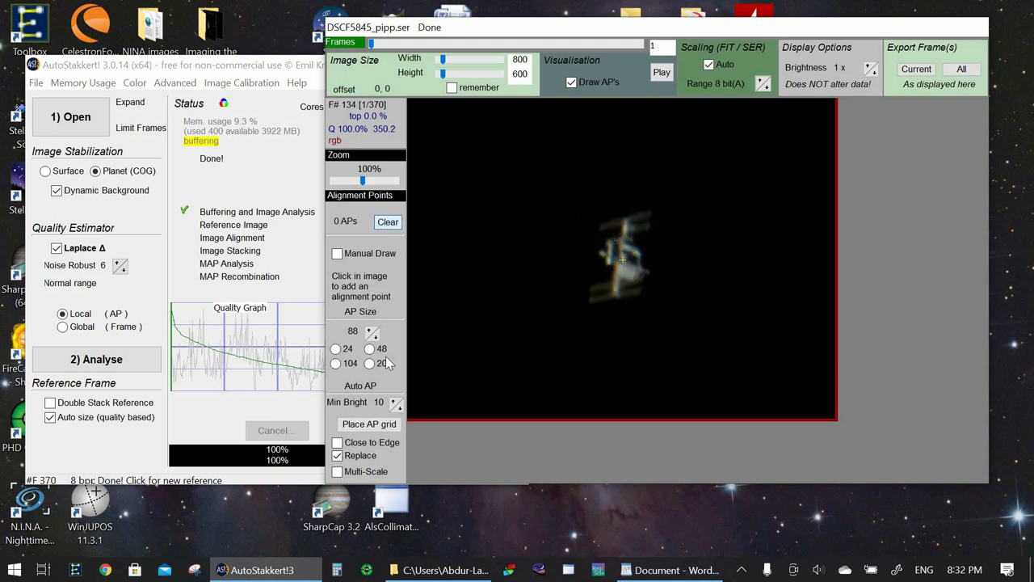
- Try one 264-pixel alignment point on the ISS with the preview zoomed to 40%
click(370, 363)
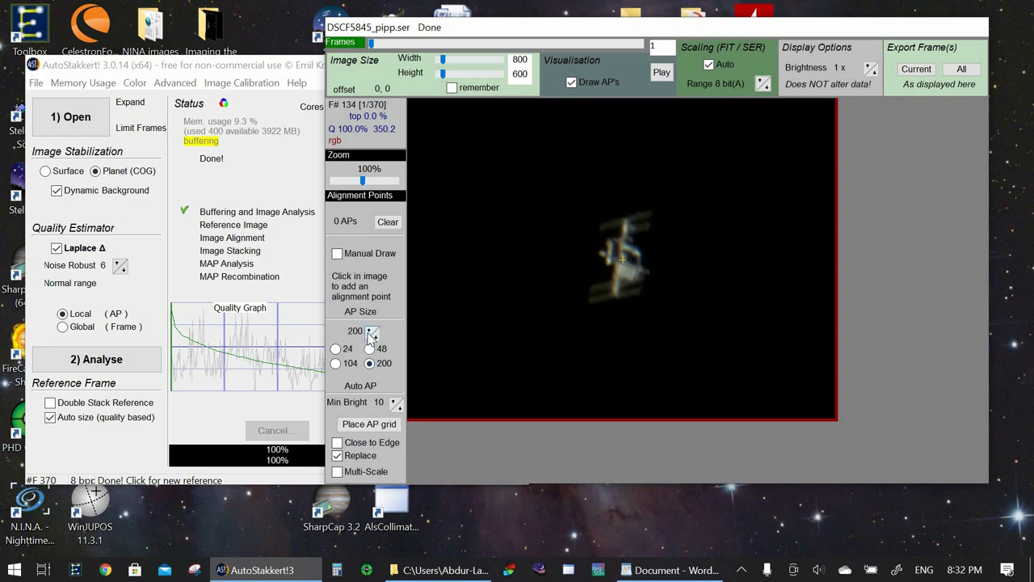
click(373, 328)
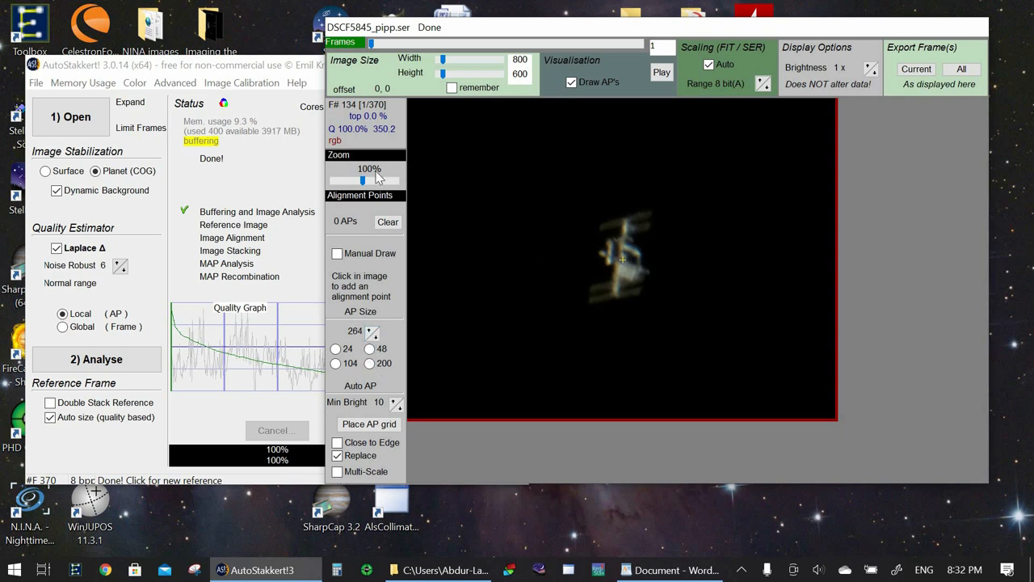
drag(362, 180, 336, 180)
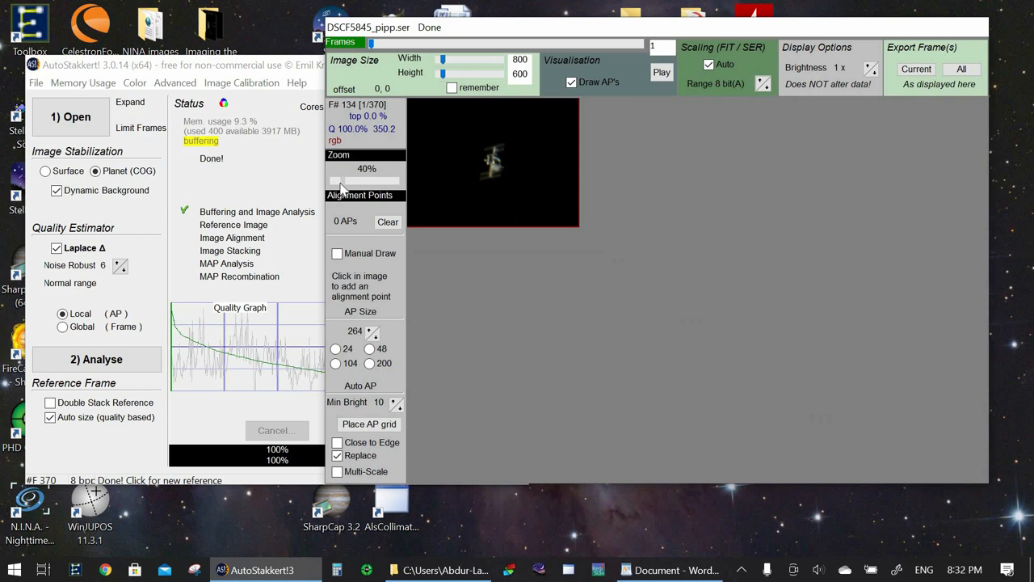
click(490, 158)
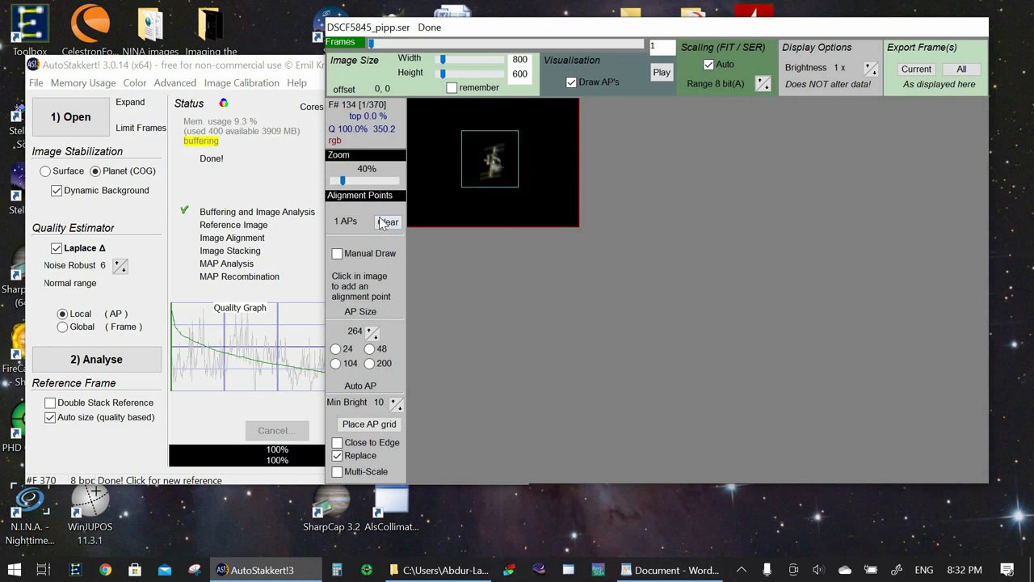
- Zoom the preview to 120% and place 128-pixel alignment points over the ISS
drag(342, 179, 362, 179)
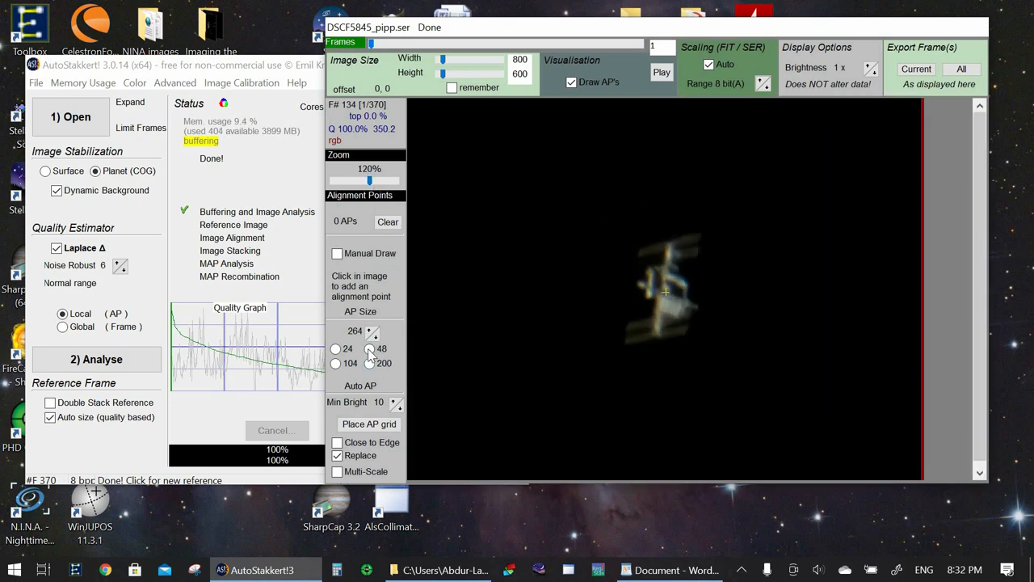
click(370, 349)
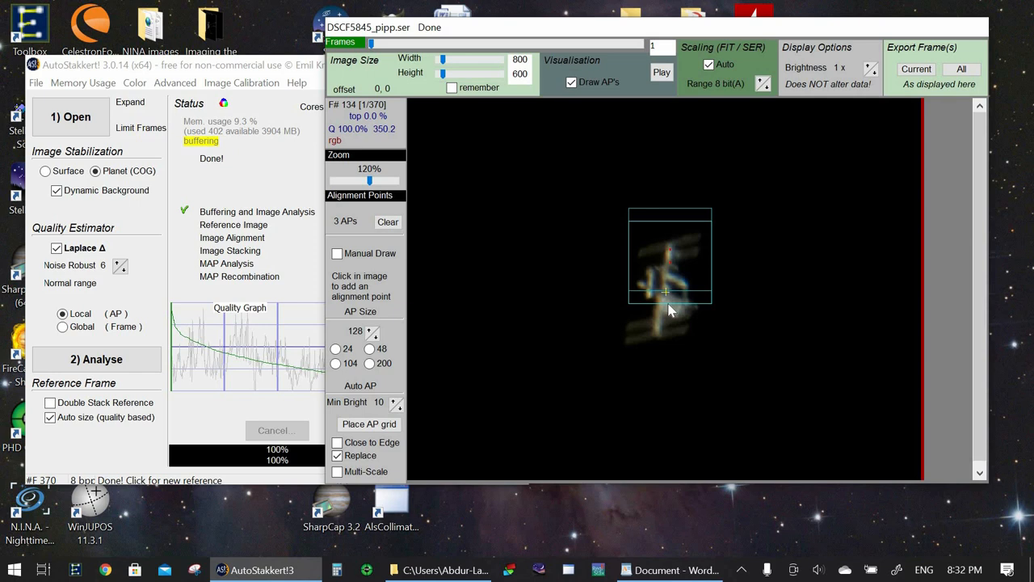
click(663, 313)
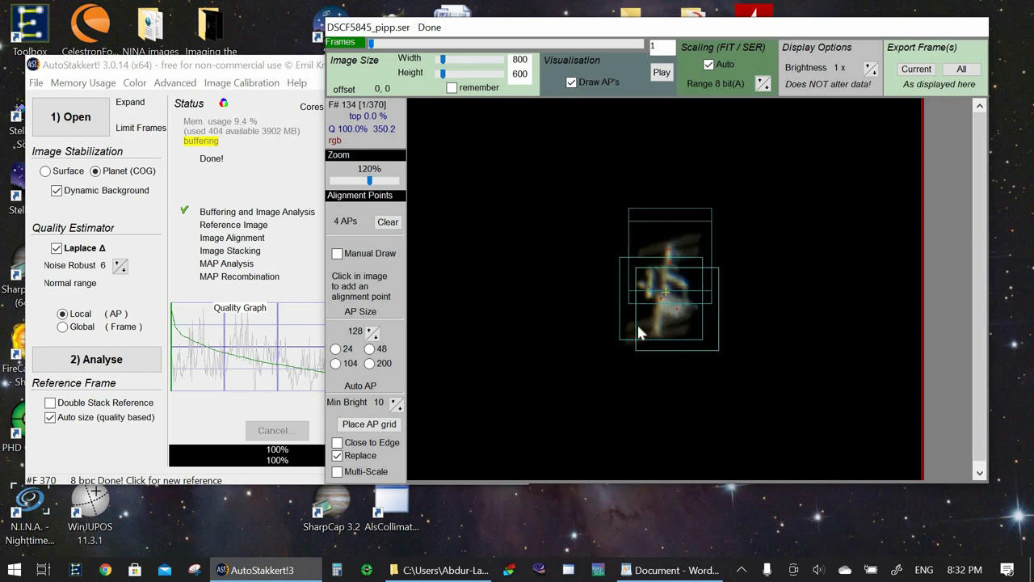
click(638, 335)
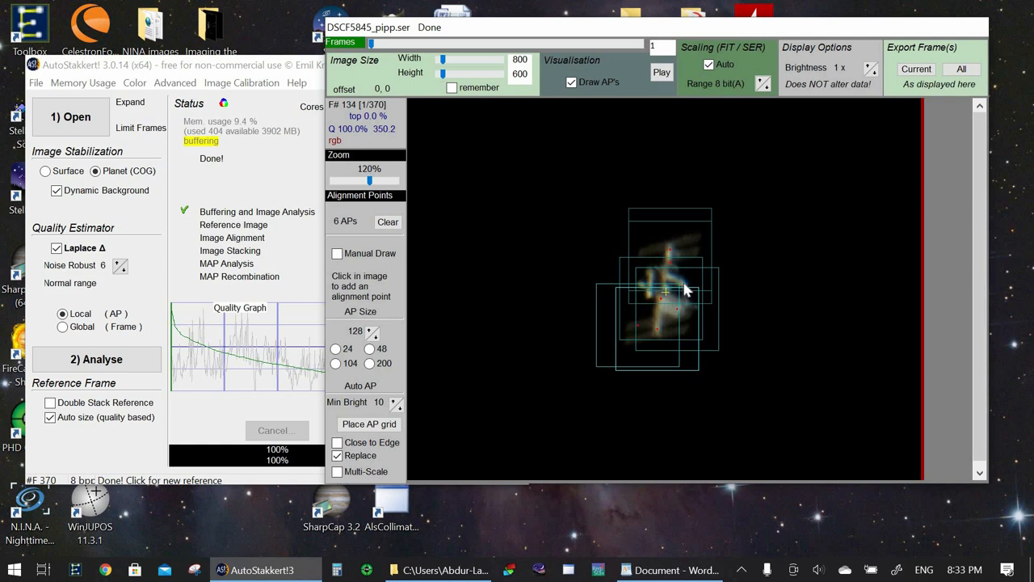
click(683, 283)
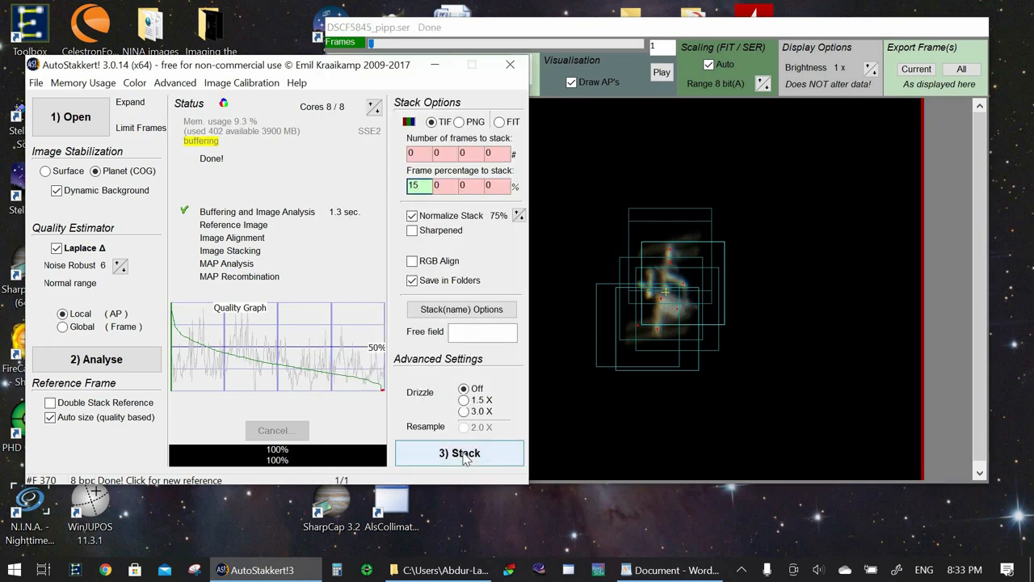
- Run the stack to produce a TIF from the best 15% of frames
click(459, 453)
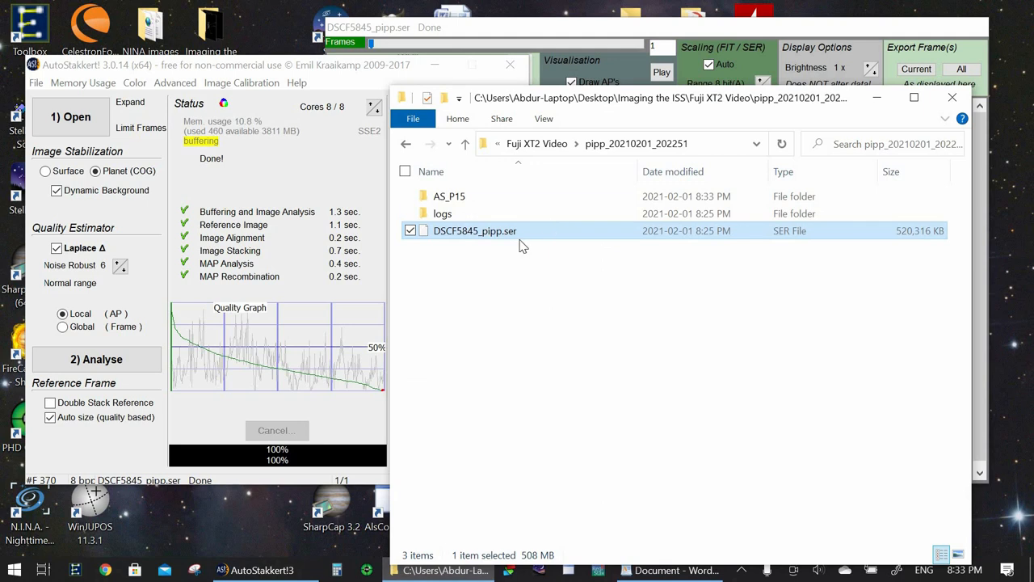
mouse_move(440, 207)
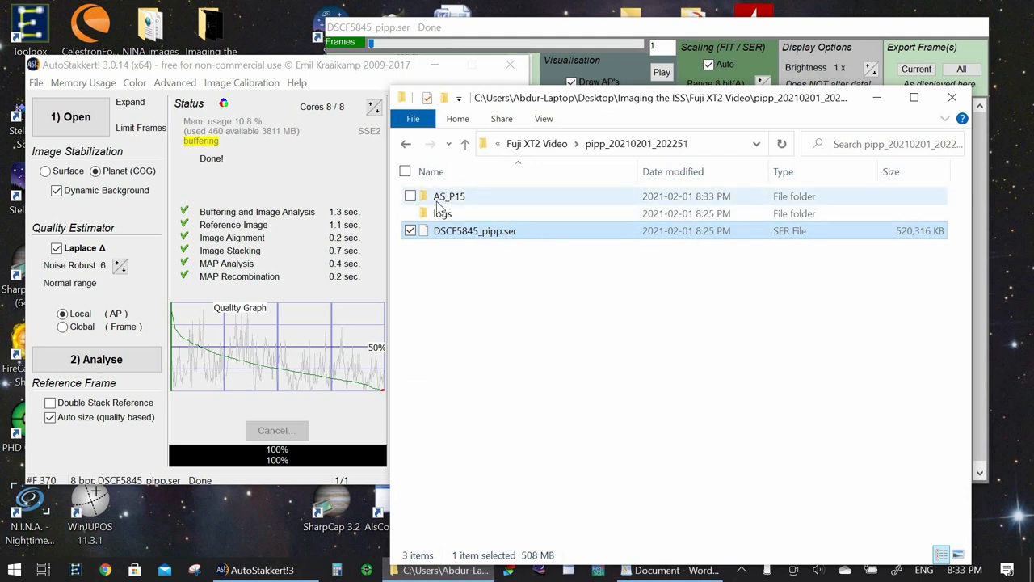
mouse_move(450, 196)
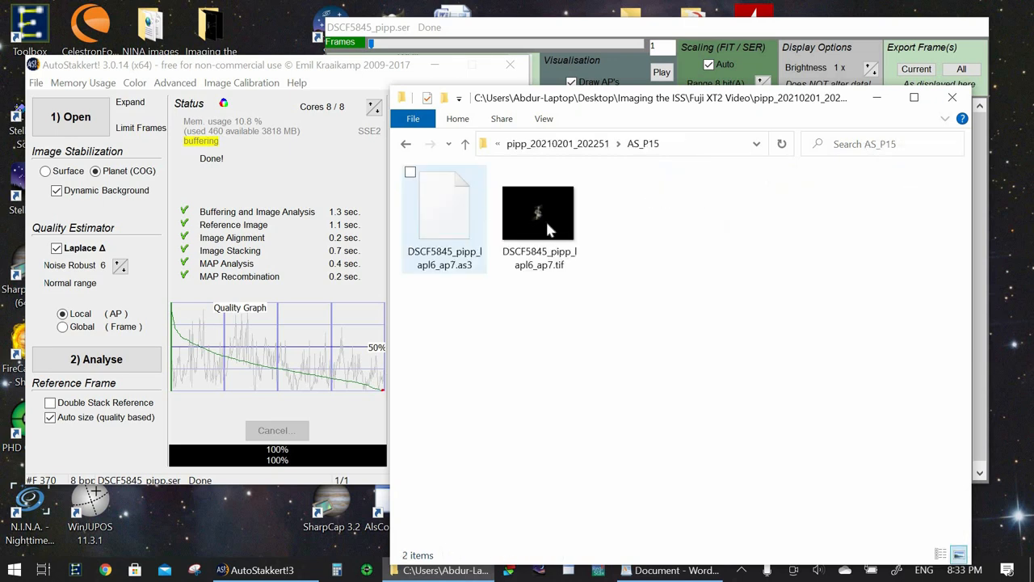
- Open the AS_P15 folder to find the stacked TIF, then bring WordPad notes back
double_click(538, 213)
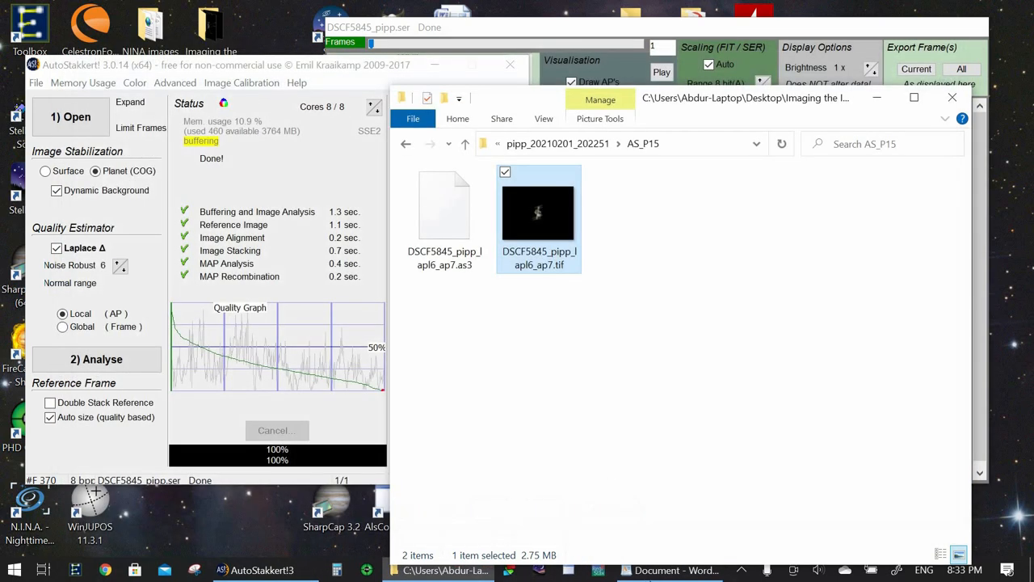
click(674, 570)
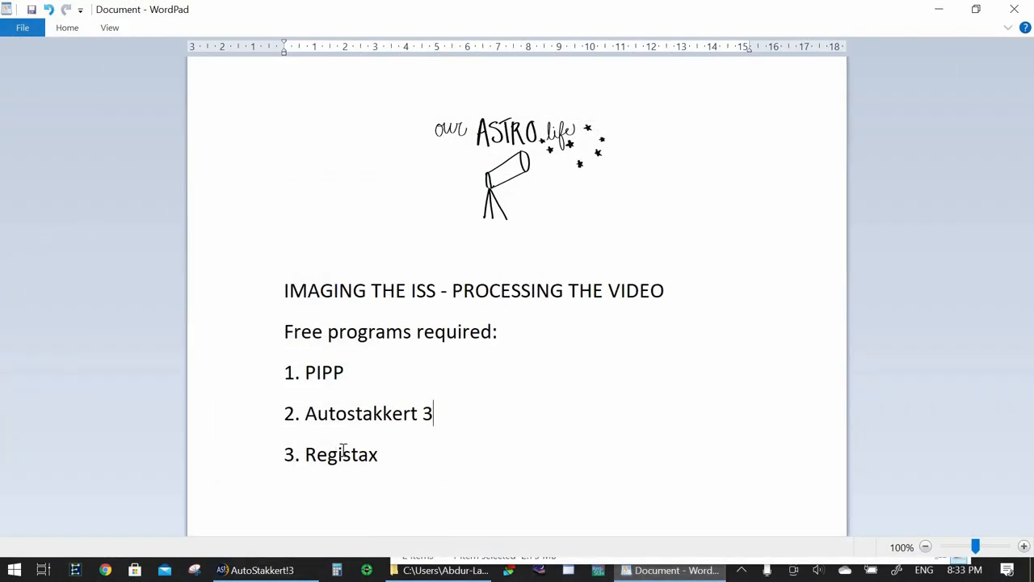
- Hide the WordPad notes and start RegiStax 6 from its desktop shortcut
double_click(340, 454)
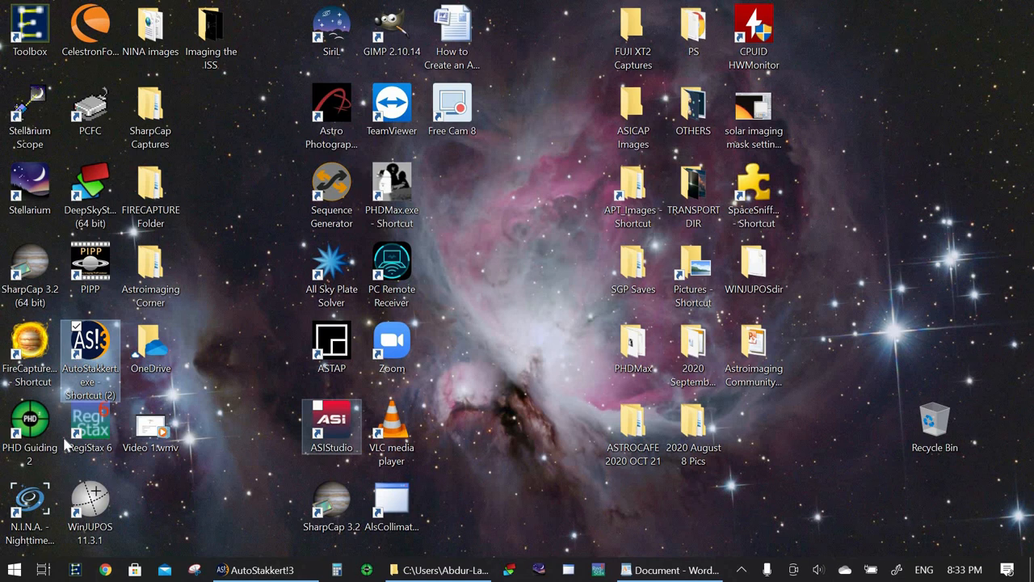
double_click(90, 424)
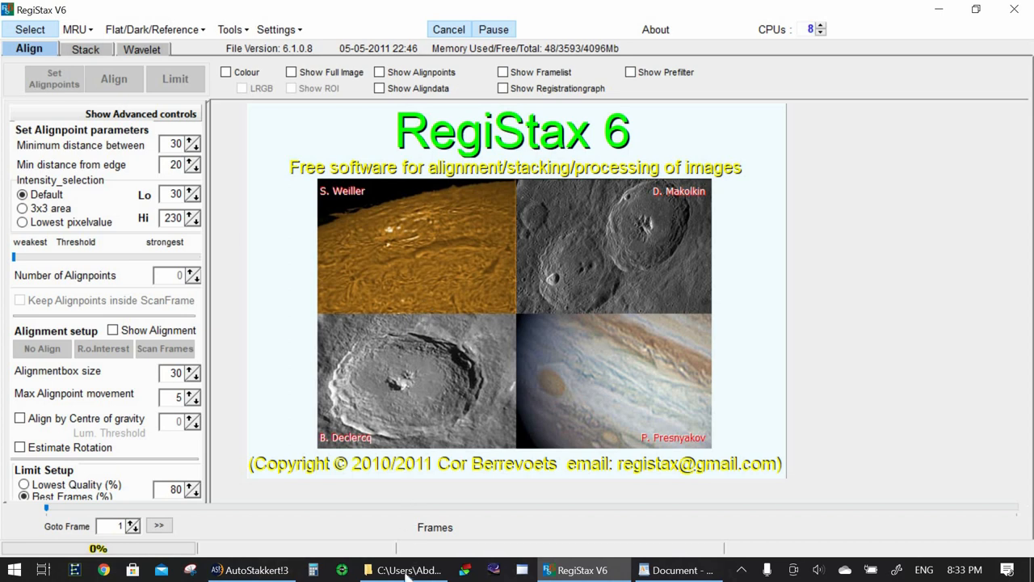
- Load DSCF5845_pipp_lapl6_ap7.tif, process it in colour, stack it, and show the Wavelet page
click(404, 570)
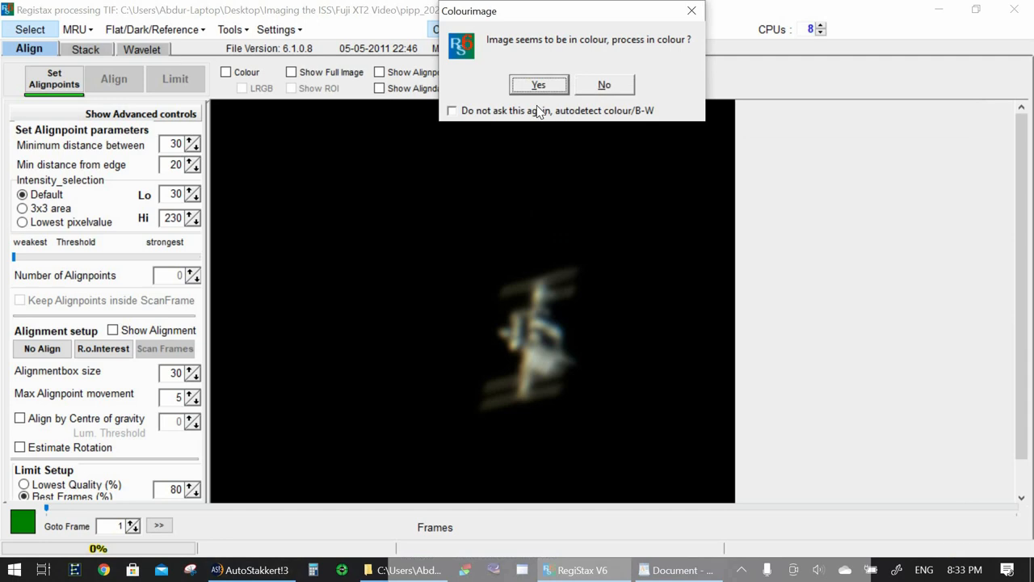
click(452, 110)
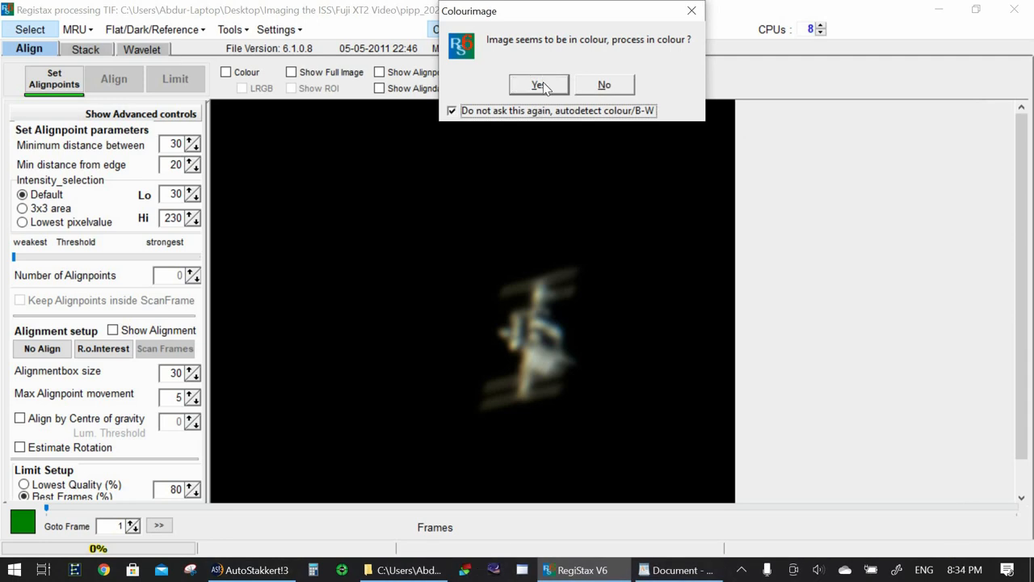
click(538, 85)
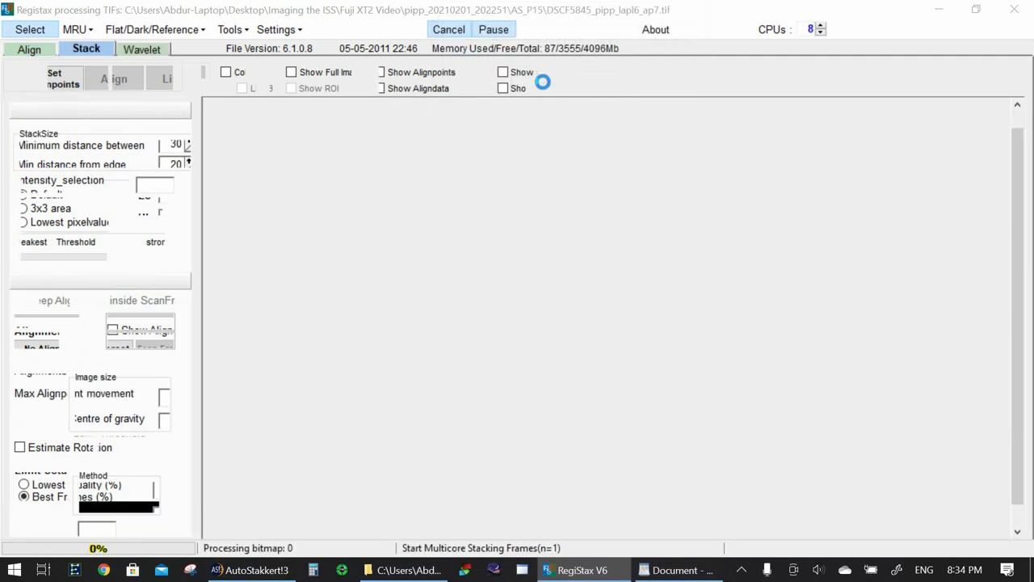
click(143, 49)
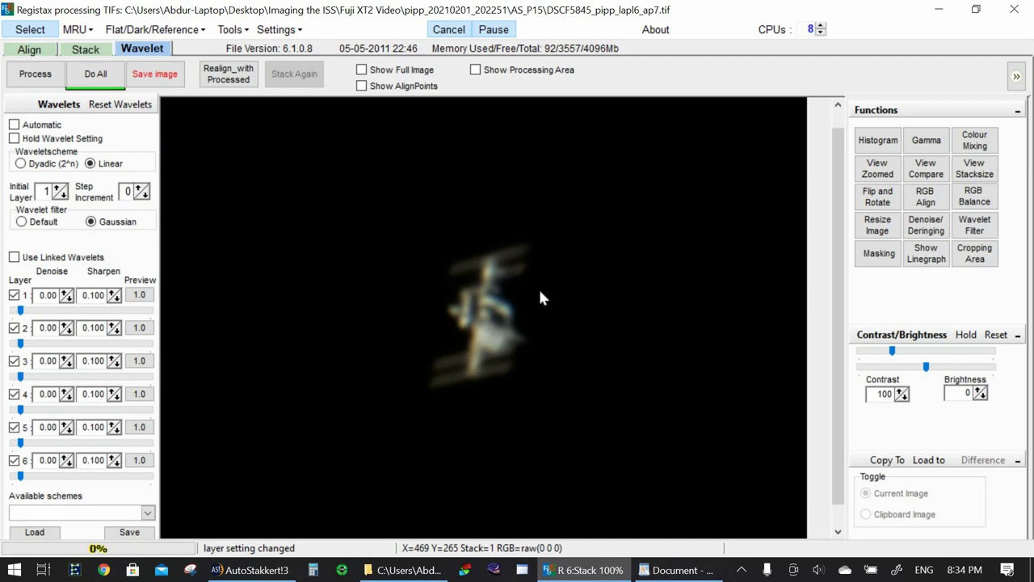
mouse_move(57, 141)
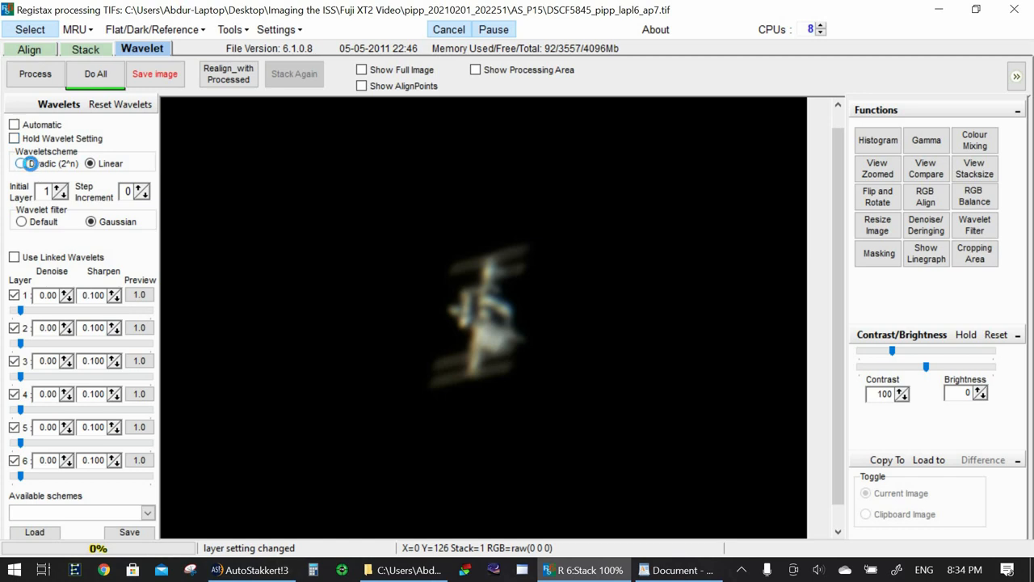
- Select the Dyadic (2^n) wavelet scheme in place of Linear
click(19, 163)
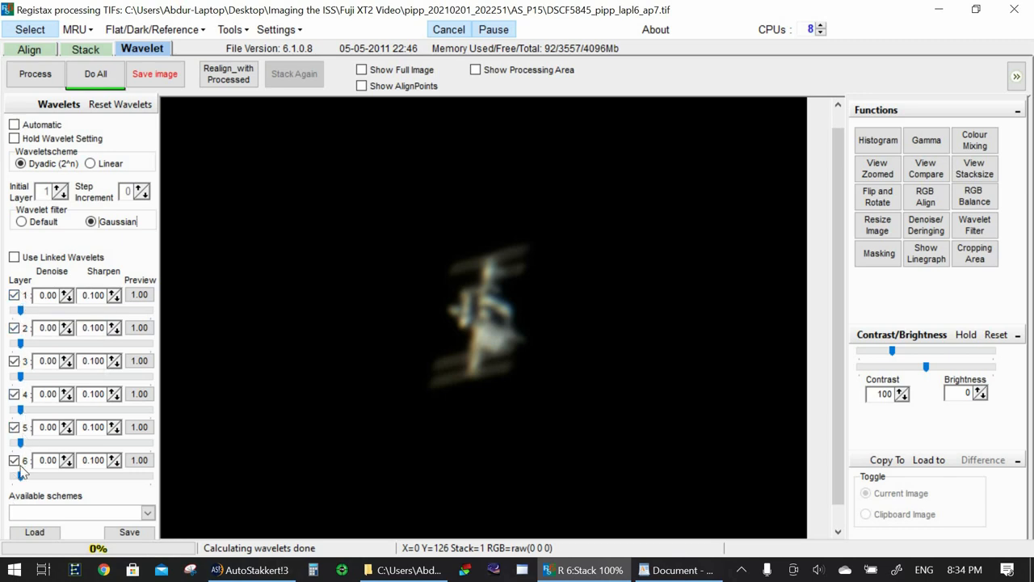
mouse_move(24, 370)
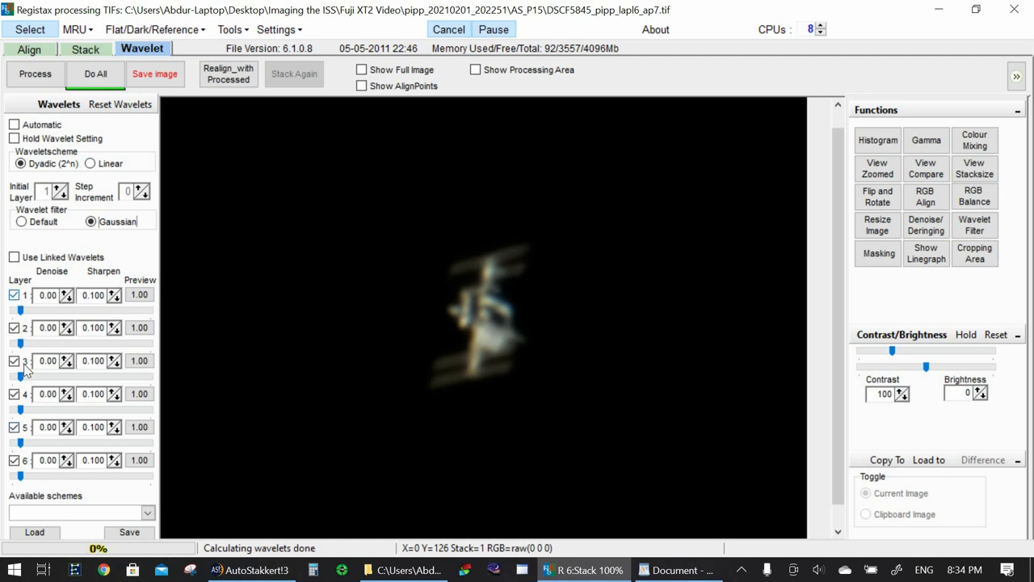
mouse_move(23, 315)
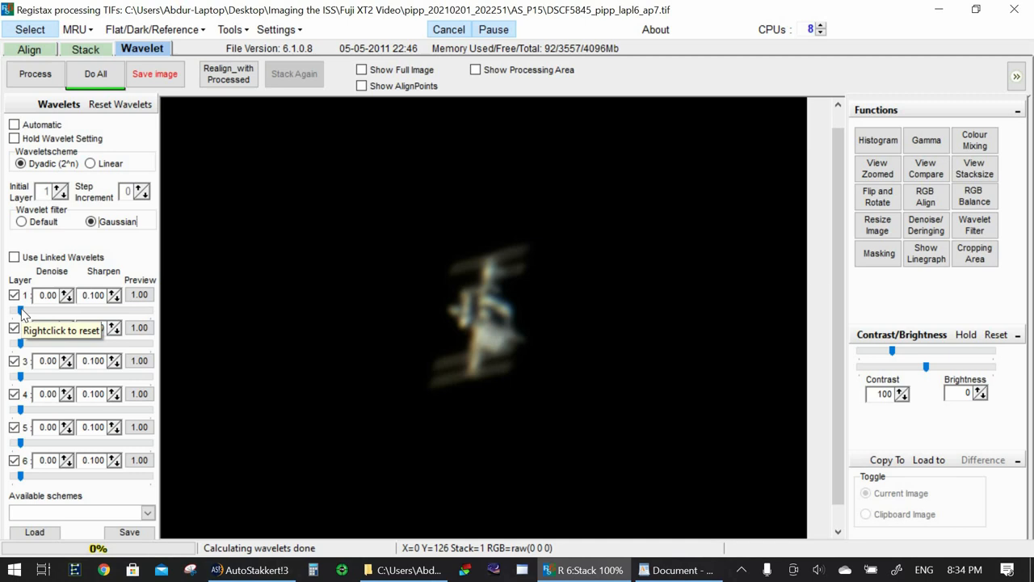
mouse_move(22, 351)
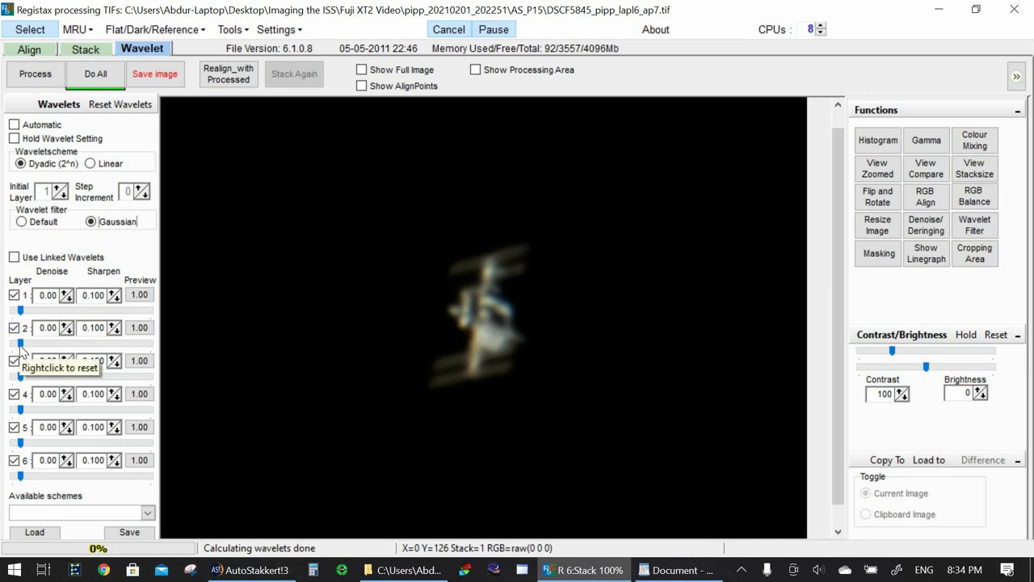
mouse_move(21, 377)
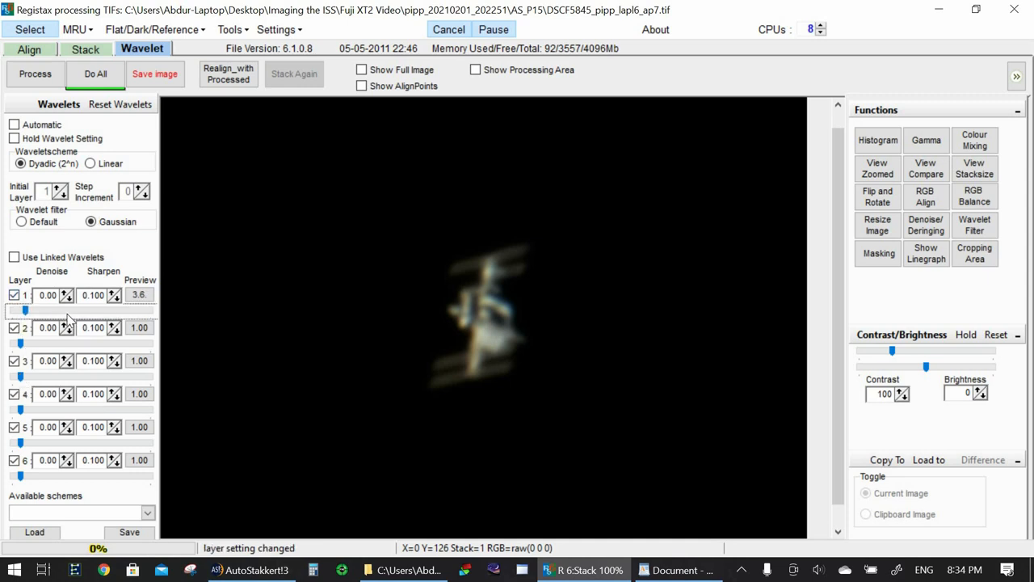
- Test layer 1 then restore its default, and set wavelet layer 2 to 45.4
drag(24, 310, 68, 311)
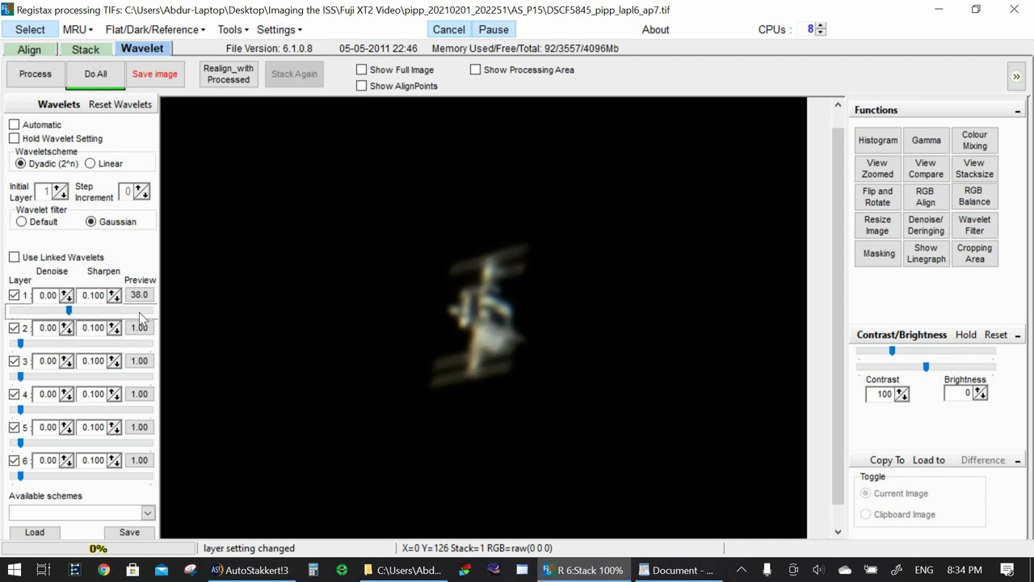
drag(69, 310, 144, 310)
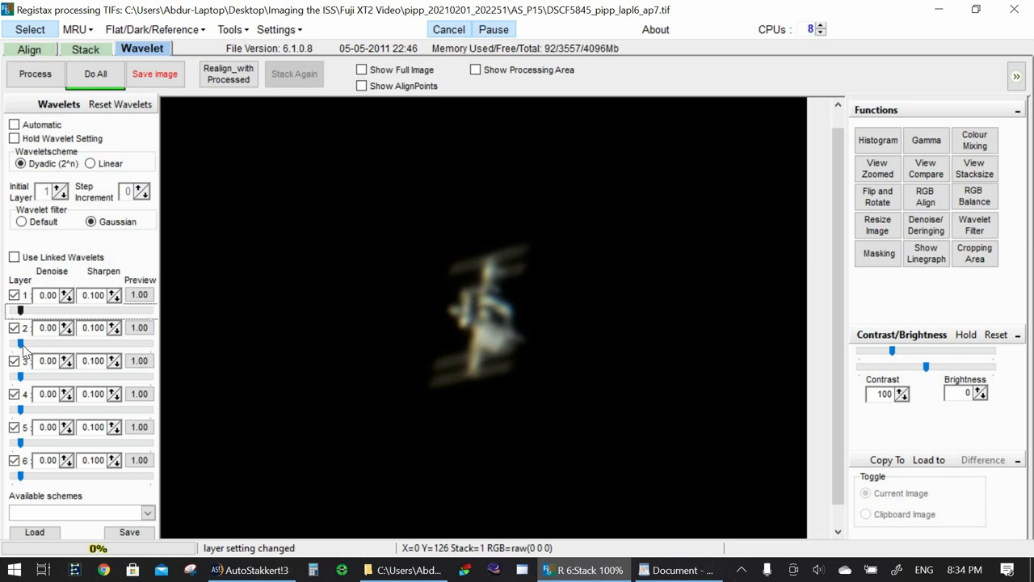
drag(20, 345, 47, 345)
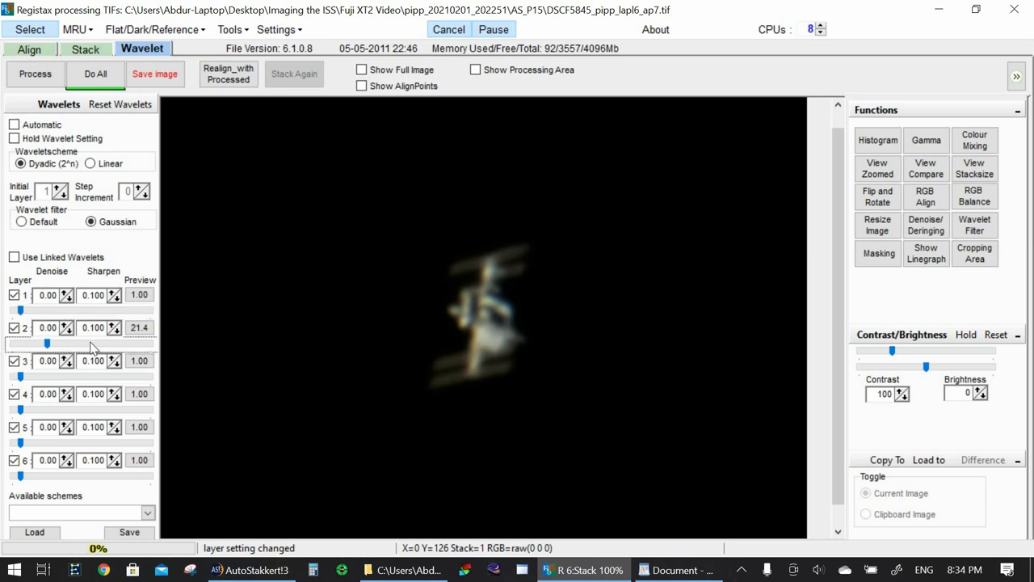
drag(46, 345, 91, 344)
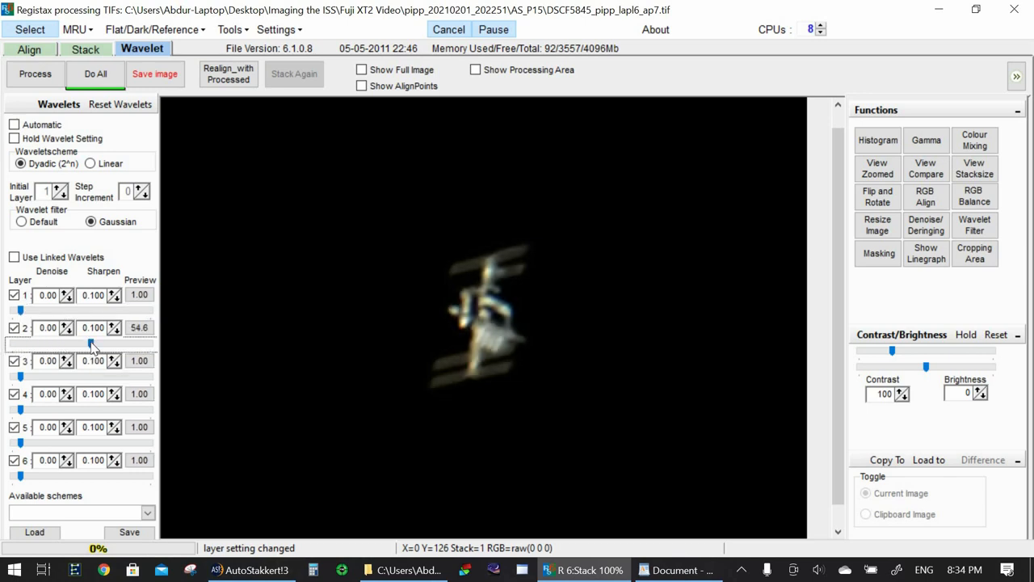
drag(92, 344, 116, 345)
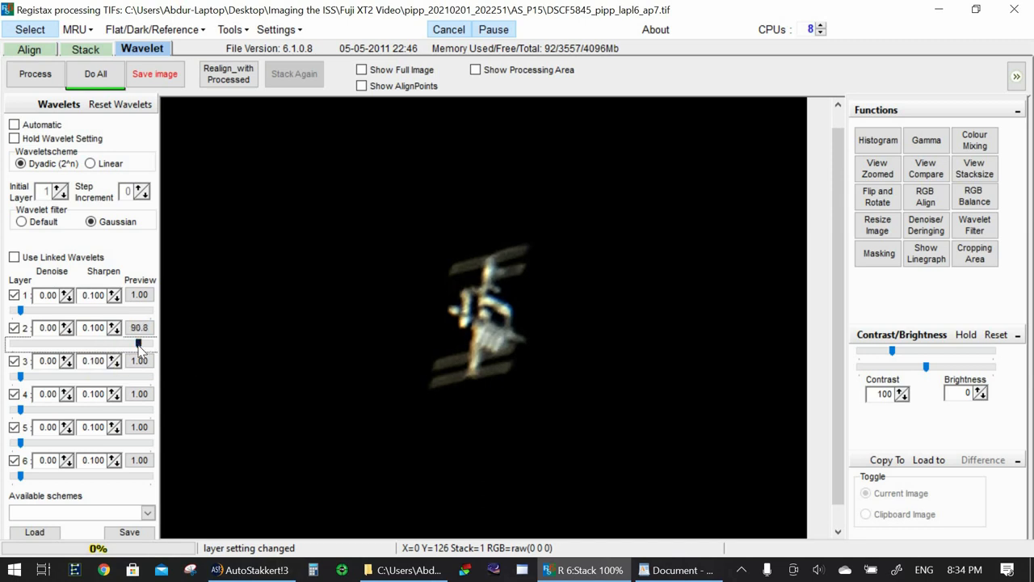
drag(142, 344, 119, 344)
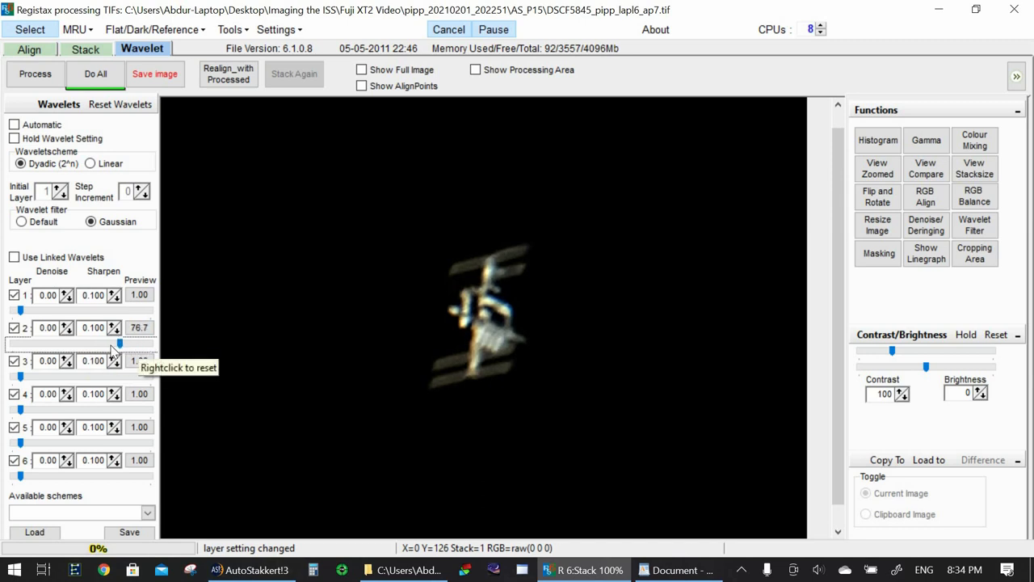
drag(119, 345, 109, 344)
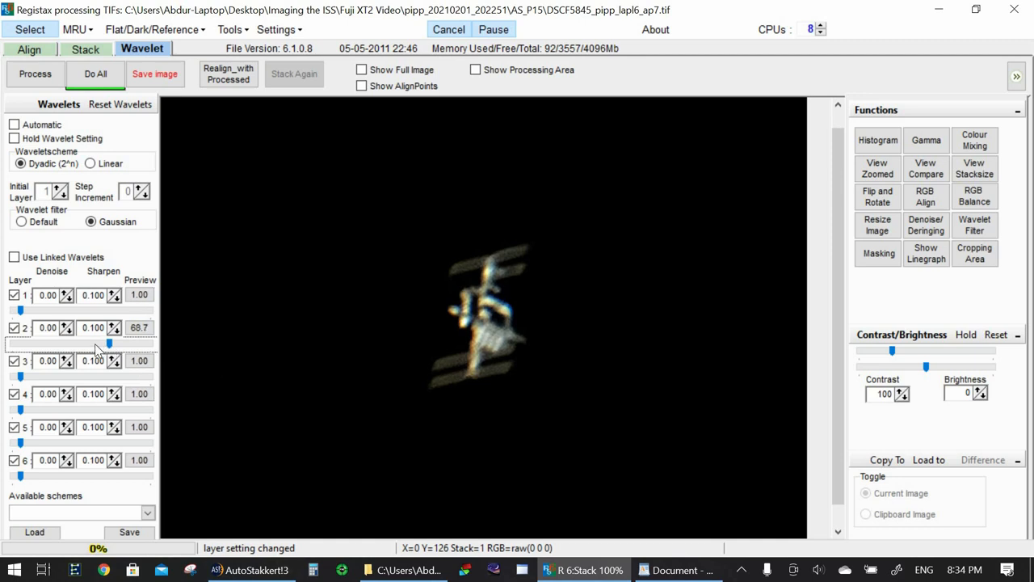
drag(109, 344, 97, 344)
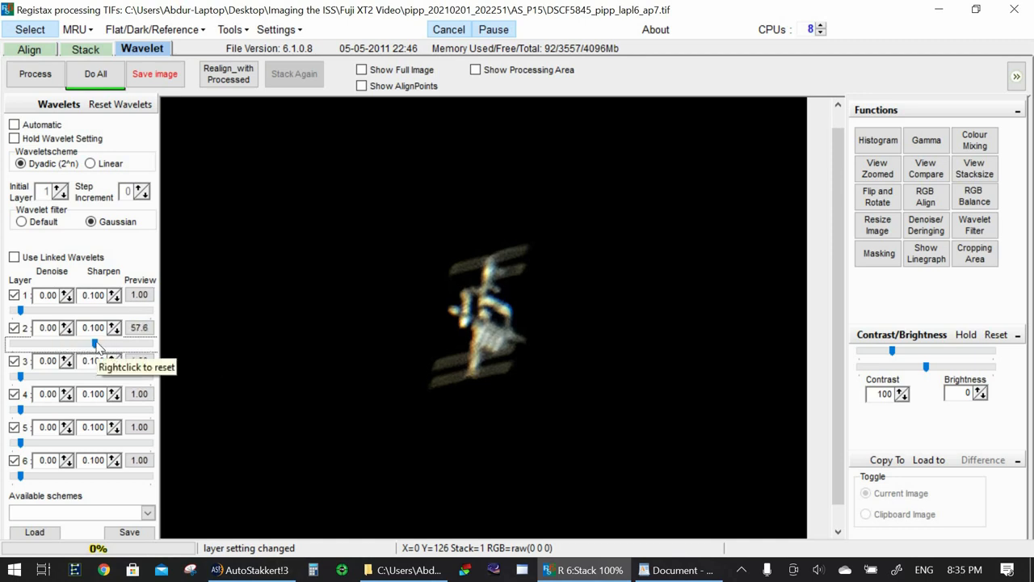
drag(93, 343, 101, 343)
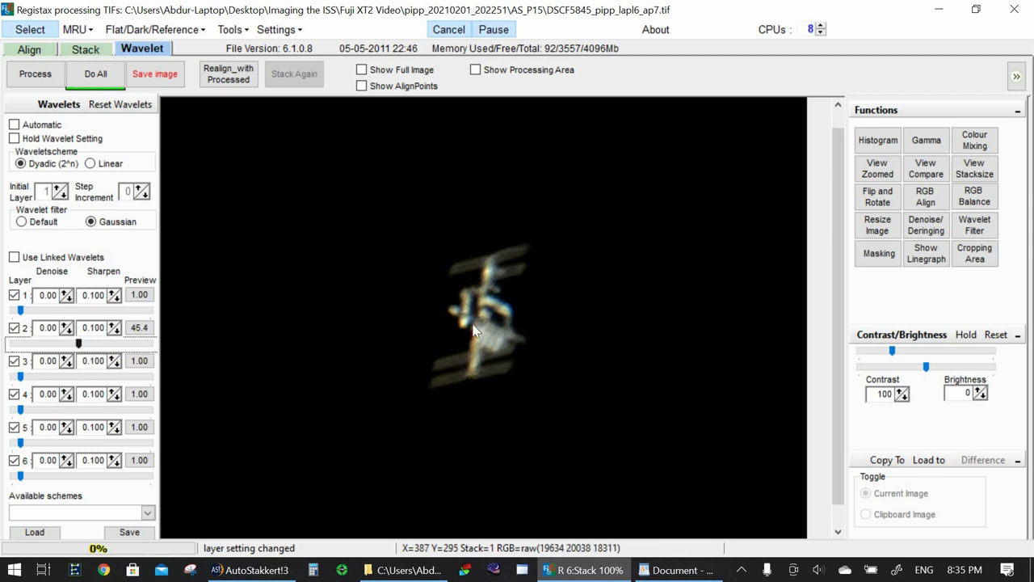
mouse_move(462, 341)
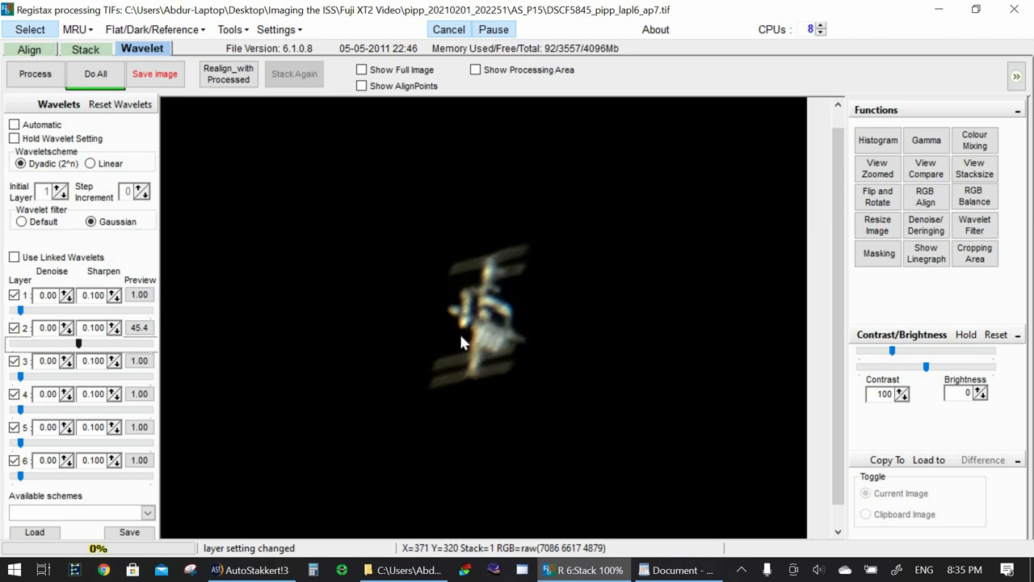
mouse_move(496, 275)
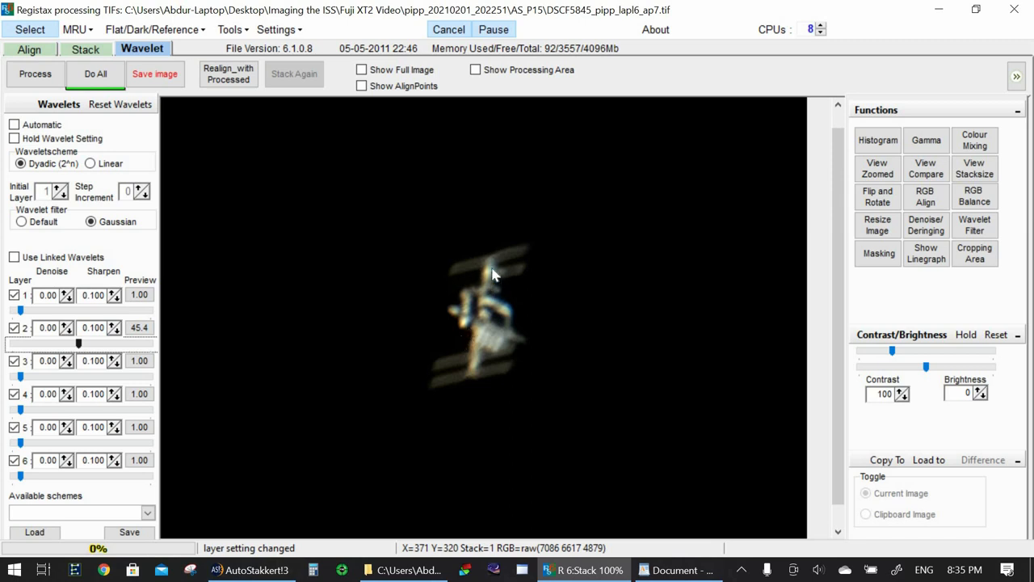
mouse_move(484, 293)
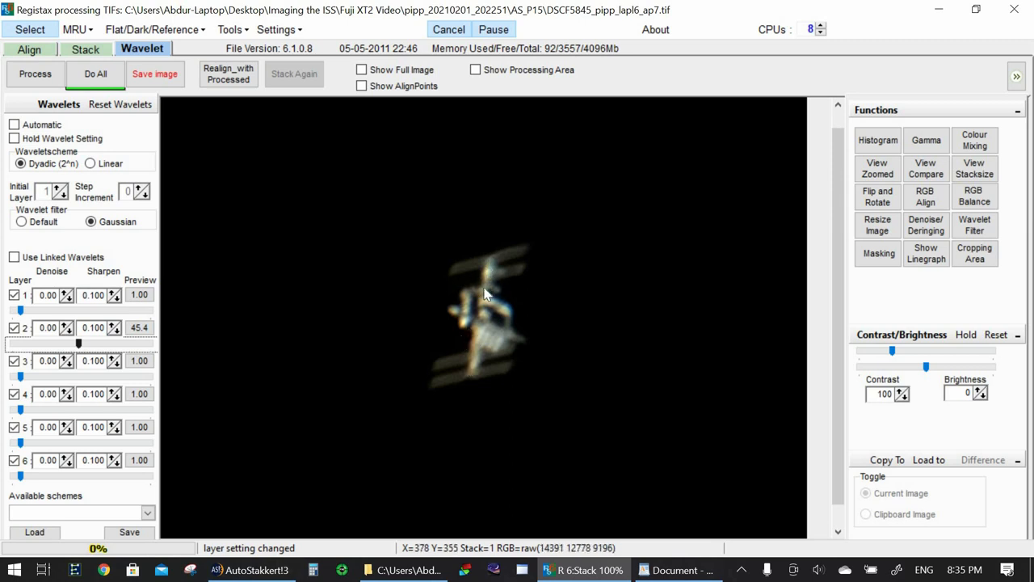
mouse_move(517, 325)
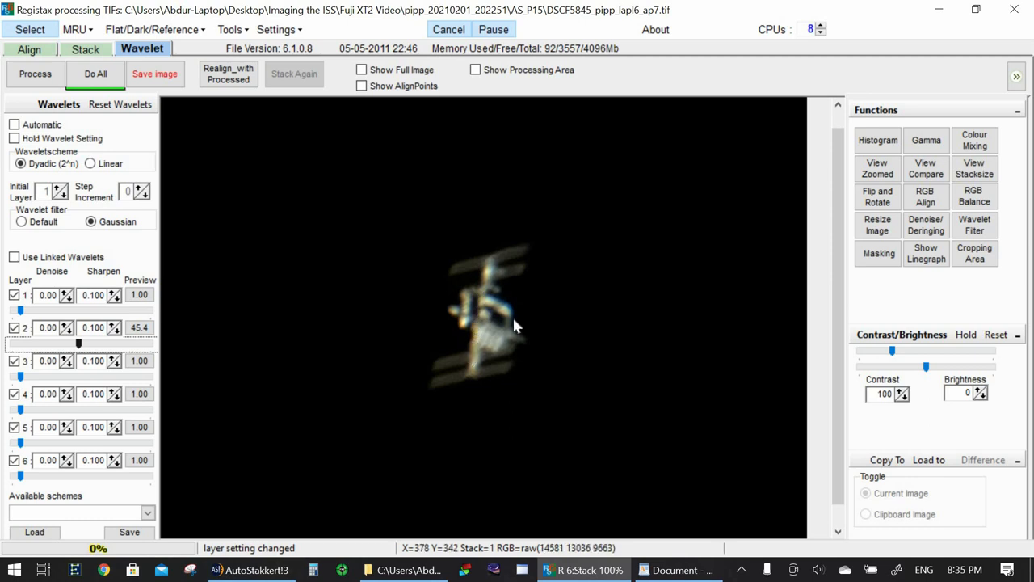
mouse_move(471, 378)
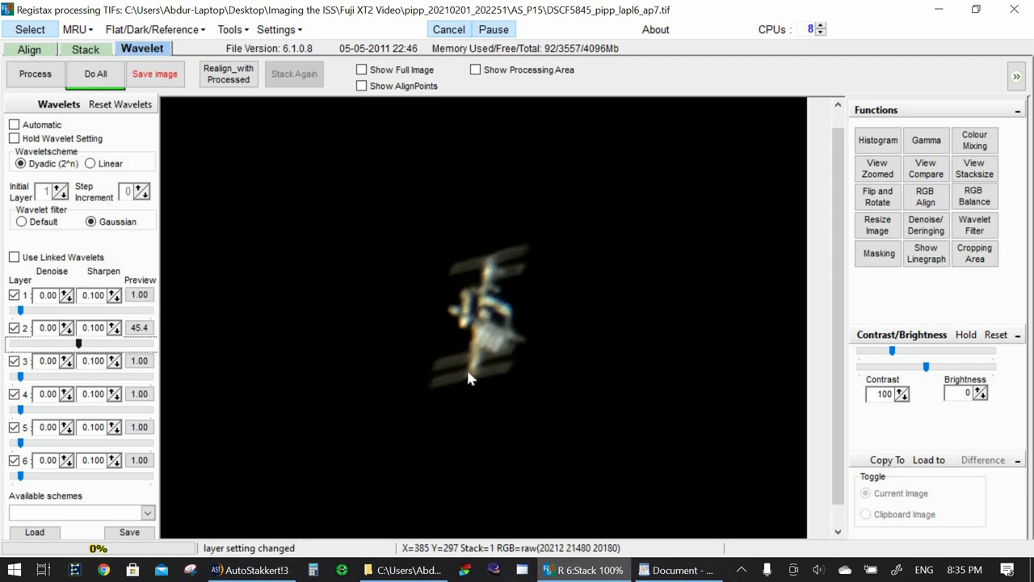
mouse_move(496, 300)
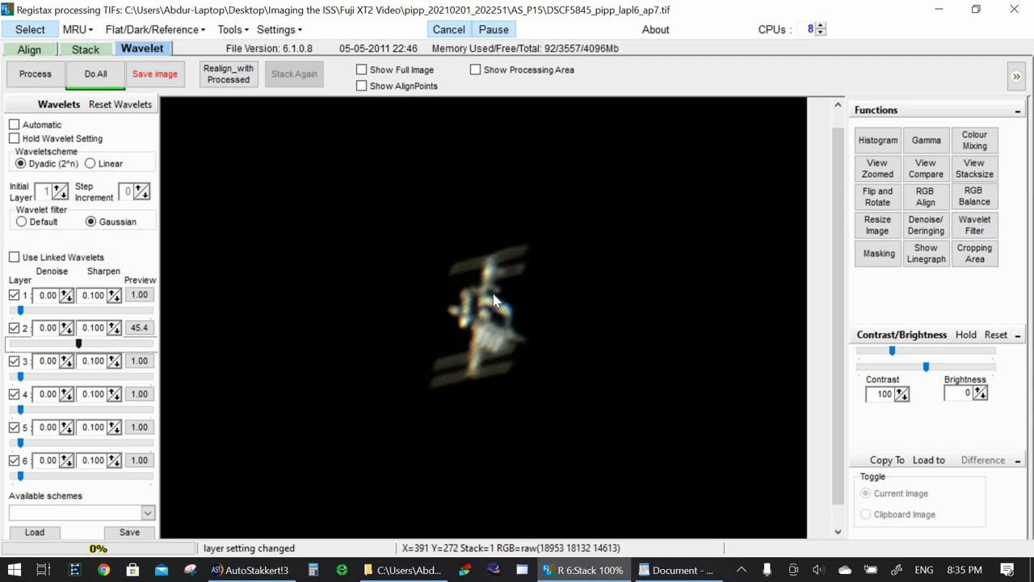
mouse_move(539, 329)
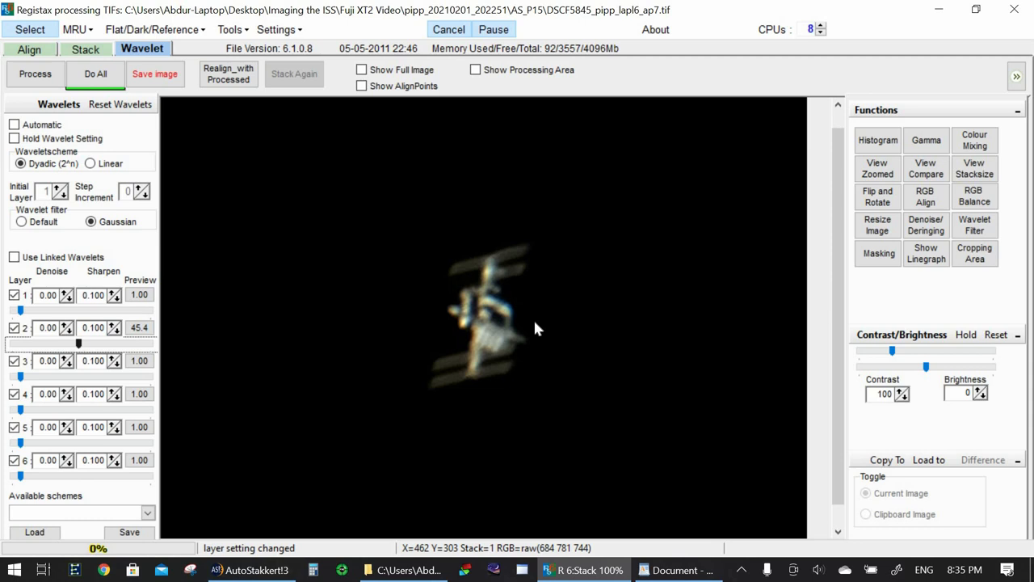
mouse_move(572, 322)
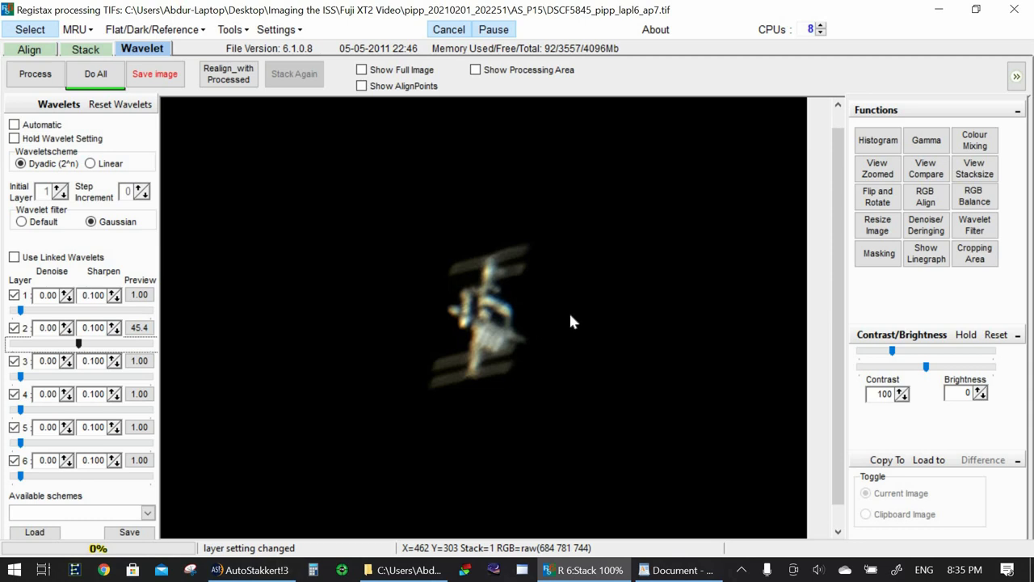
mouse_move(658, 346)
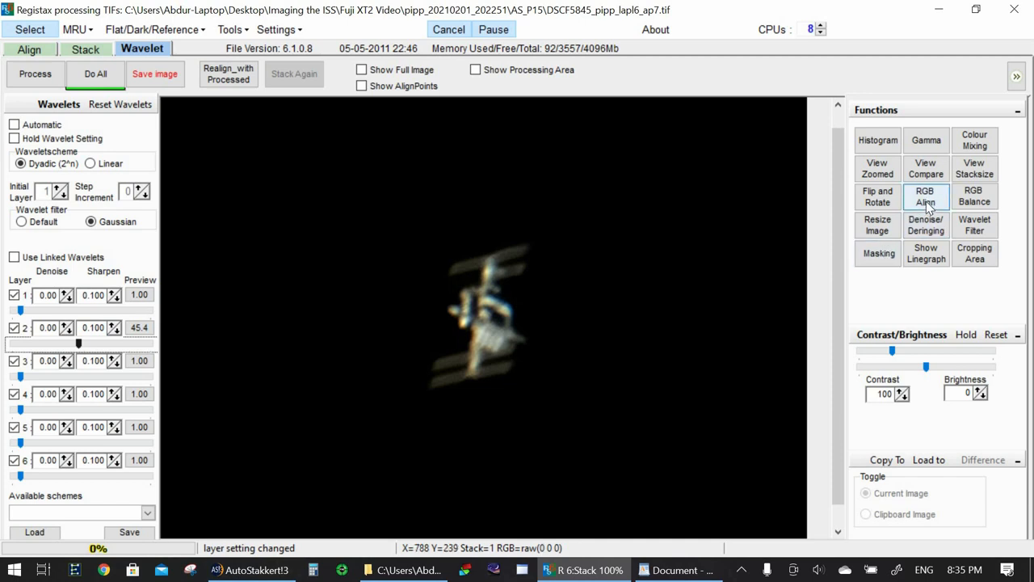
- Sample the ISS in the RGB Alignment tool and estimate offsets: red 1,1, blue -1,-1
click(926, 197)
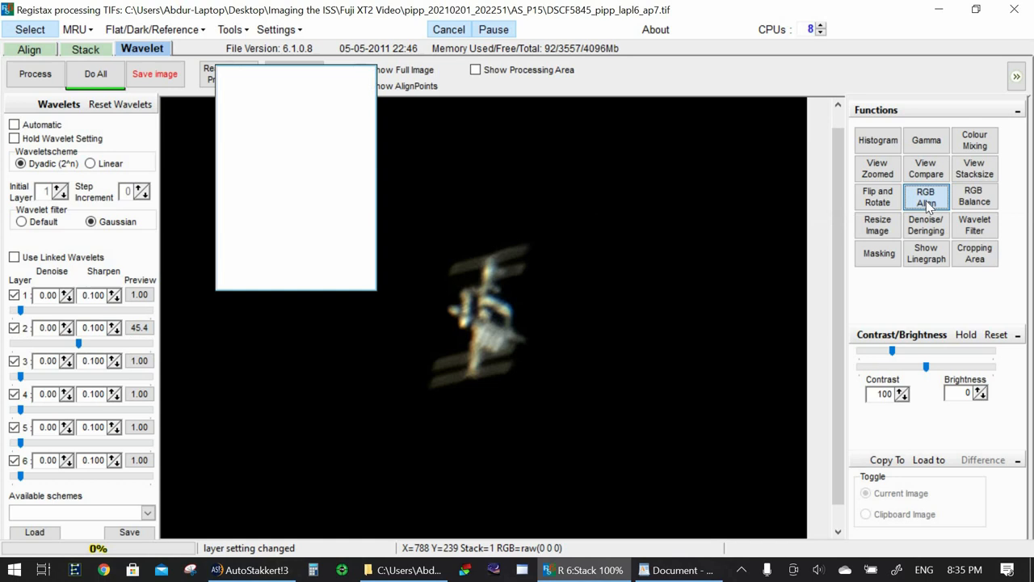
click(926, 196)
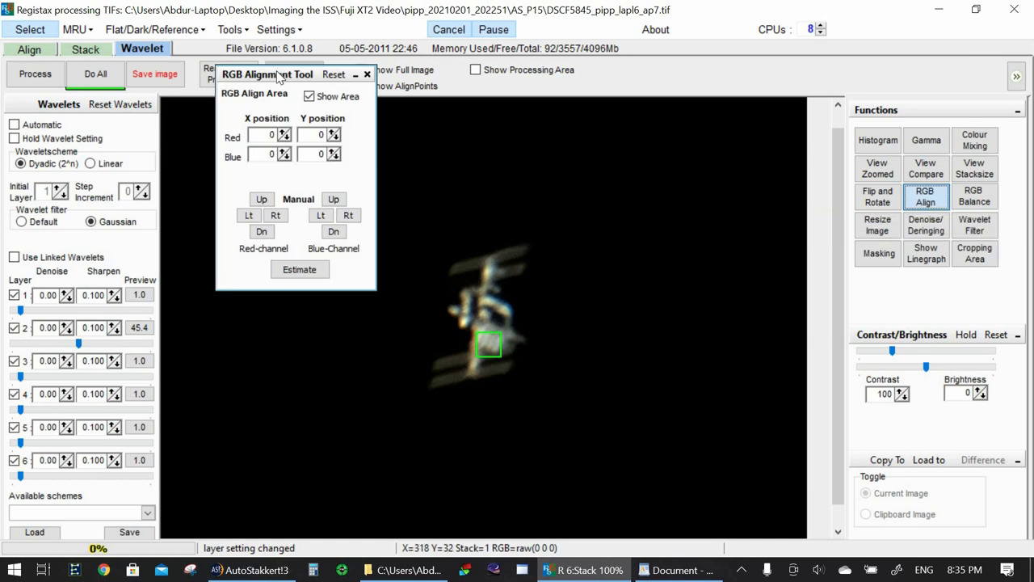
drag(267, 75, 707, 151)
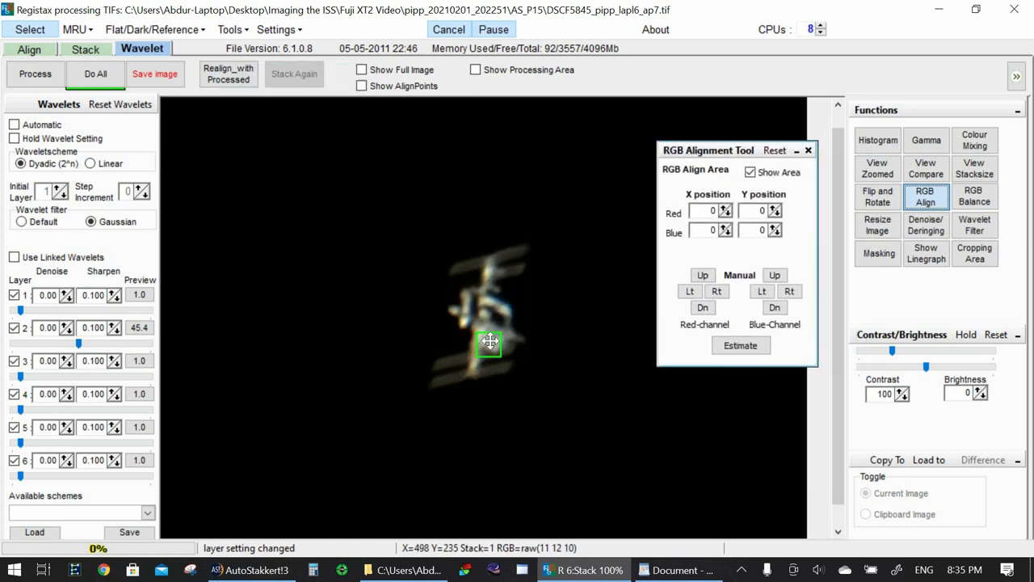
drag(490, 341, 380, 254)
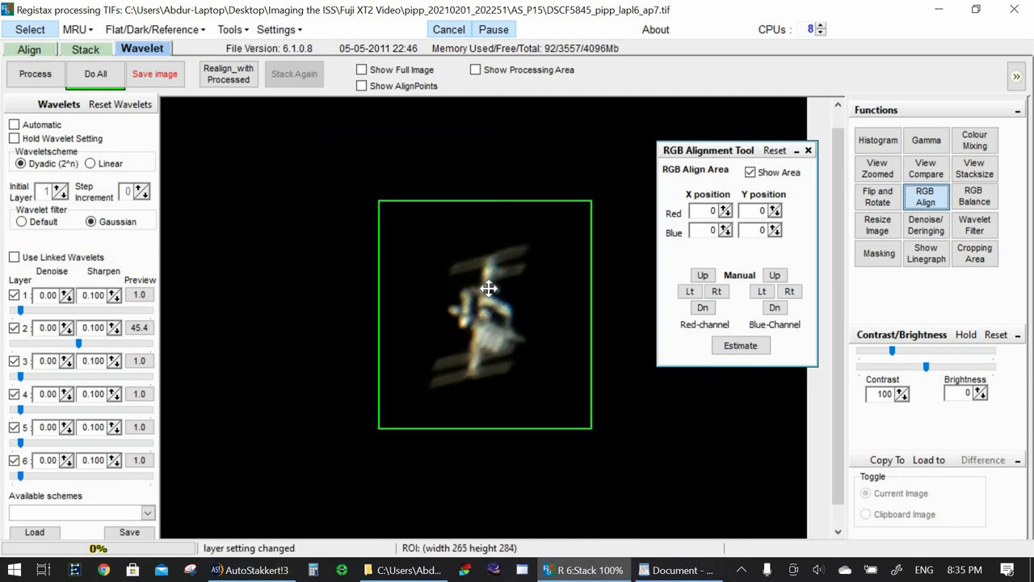
click(740, 346)
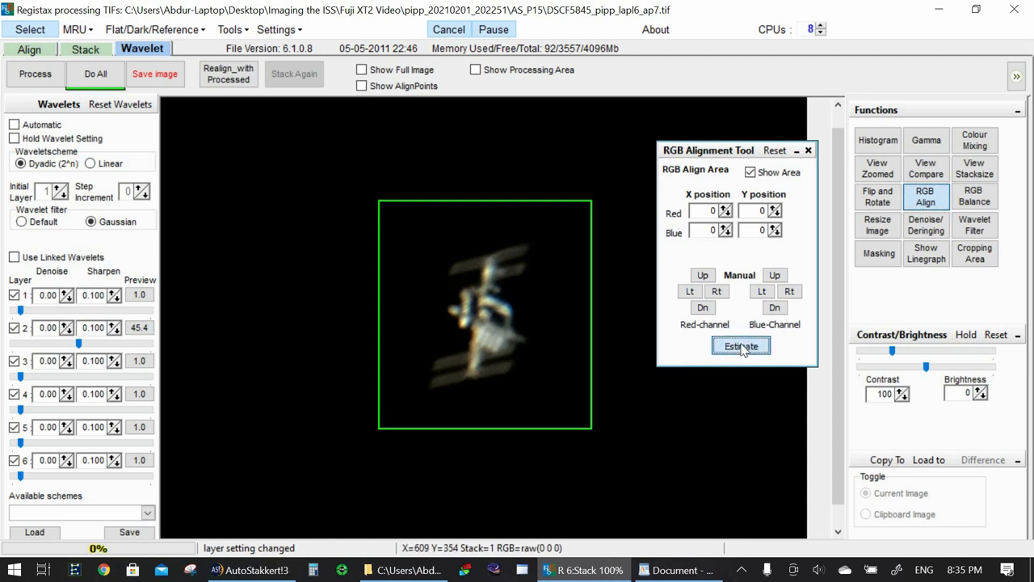
click(740, 346)
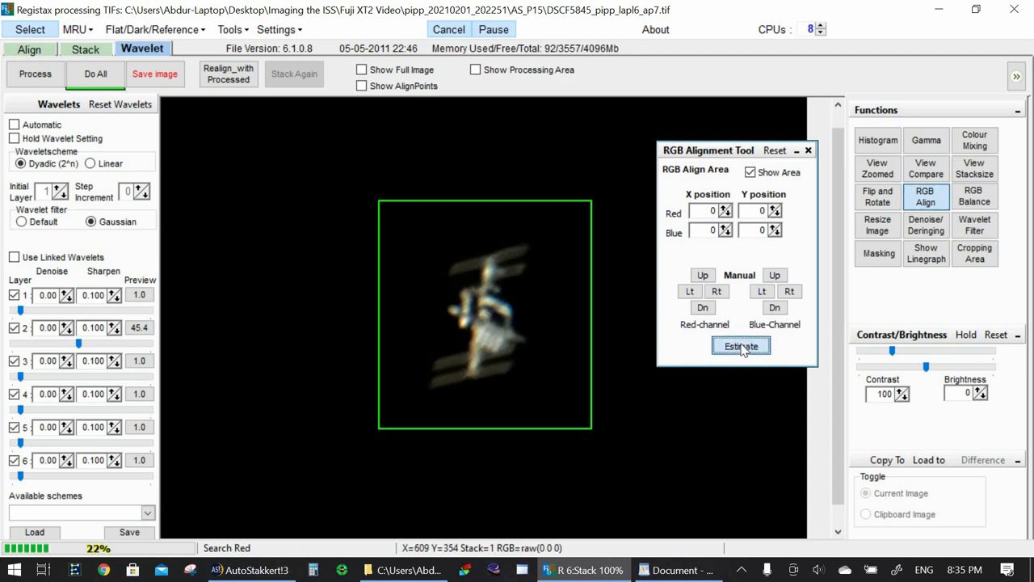
click(741, 346)
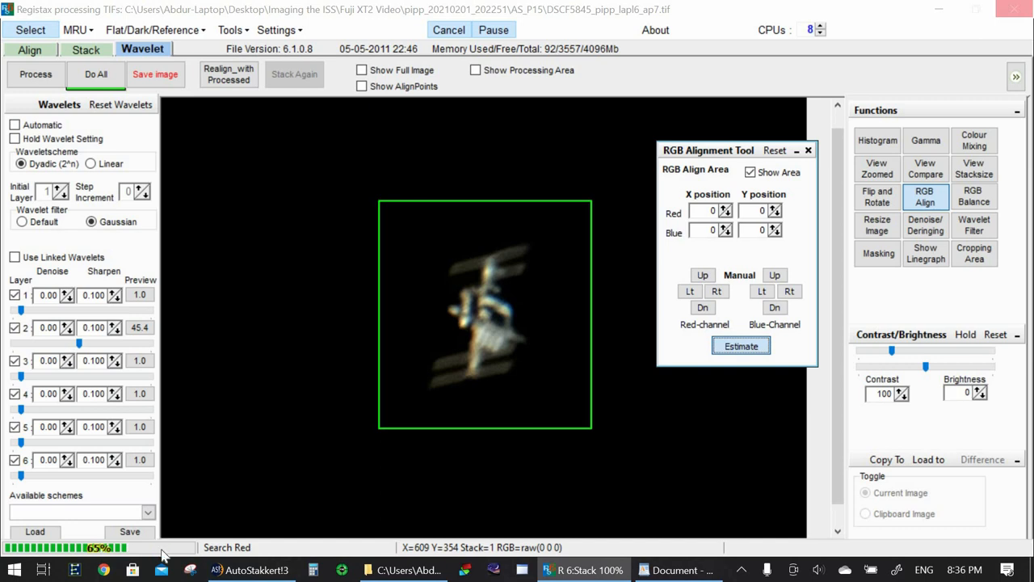
click(740, 345)
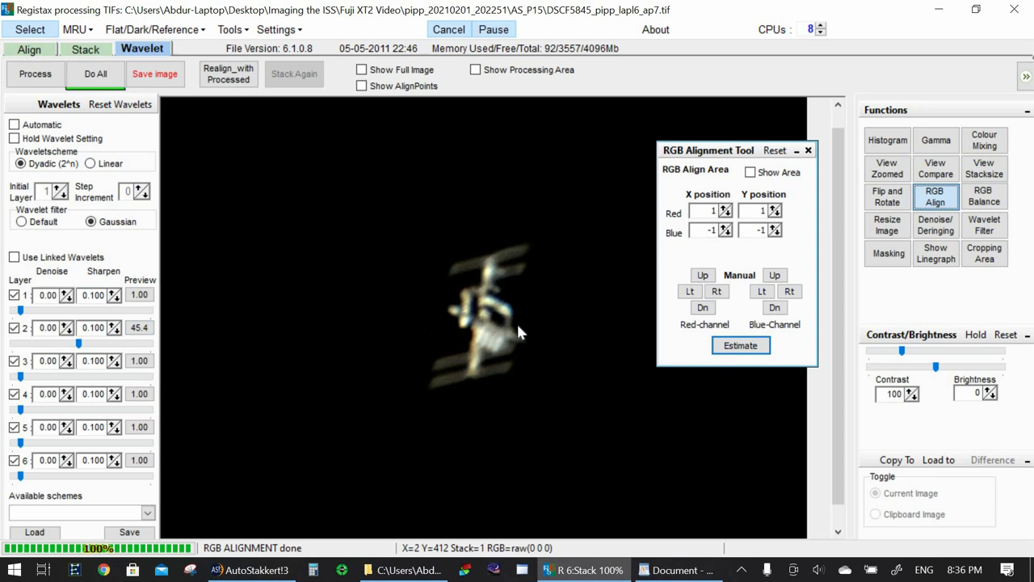
mouse_move(252, 377)
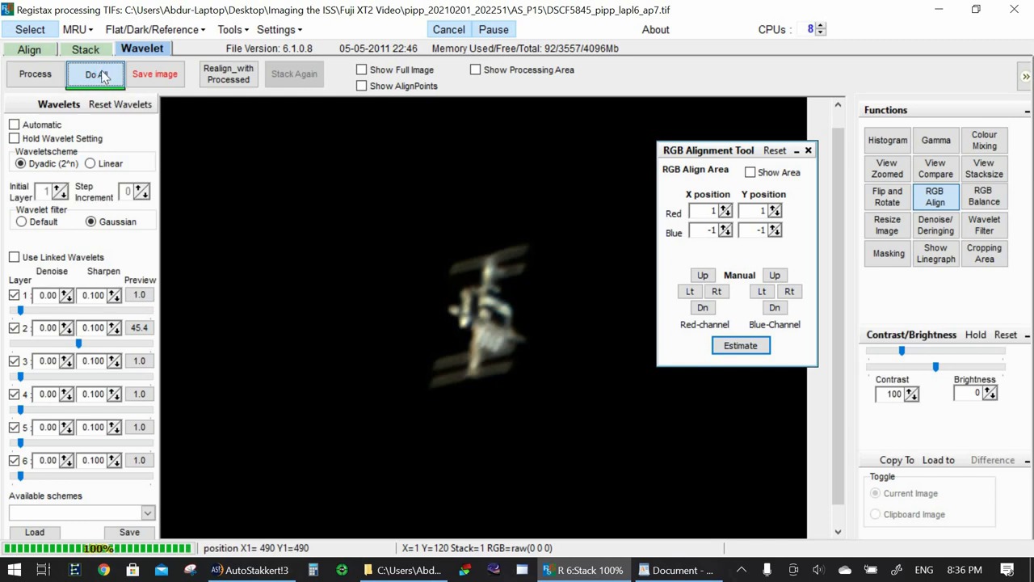
mouse_move(96, 74)
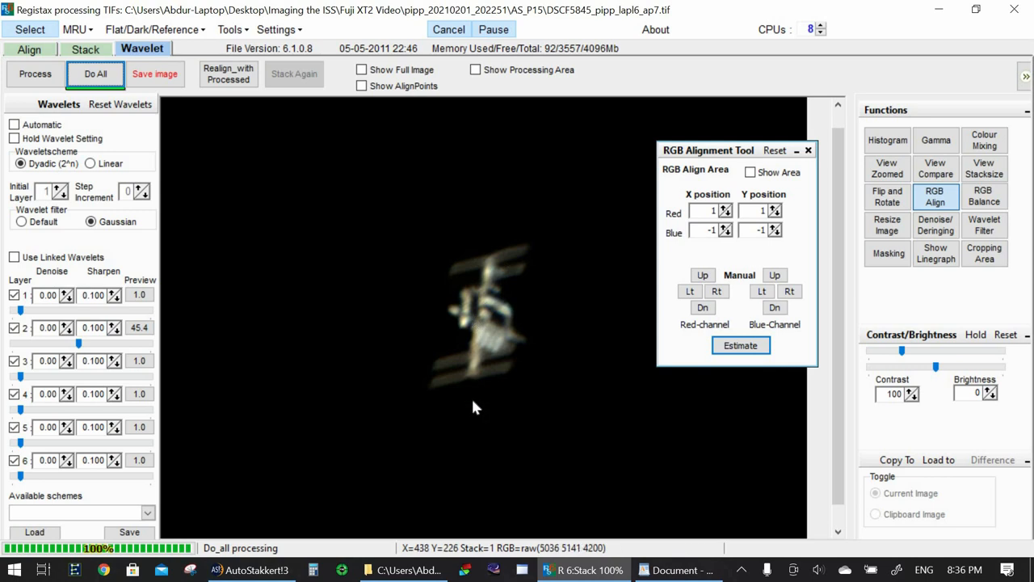
mouse_move(518, 329)
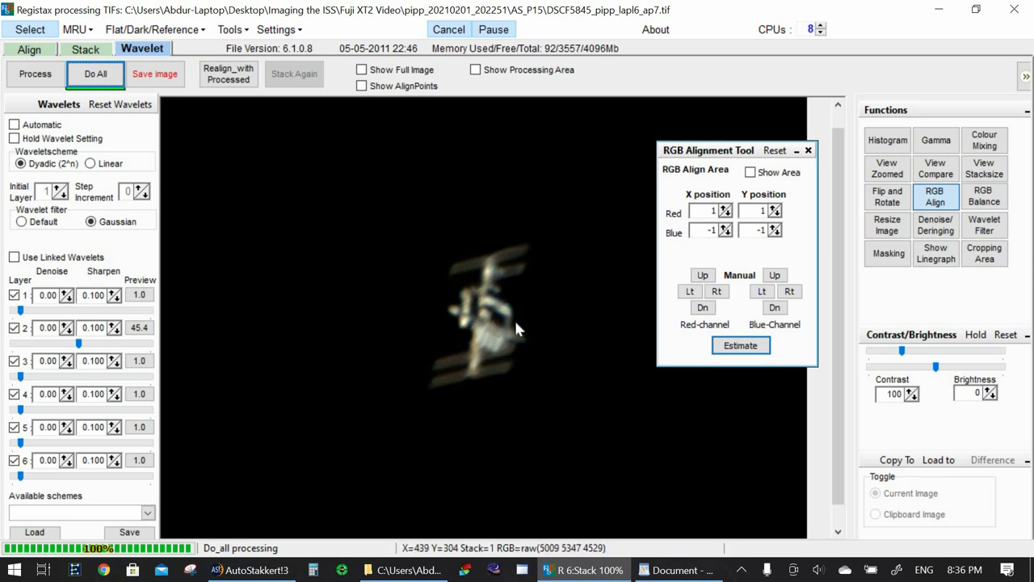
mouse_move(522, 348)
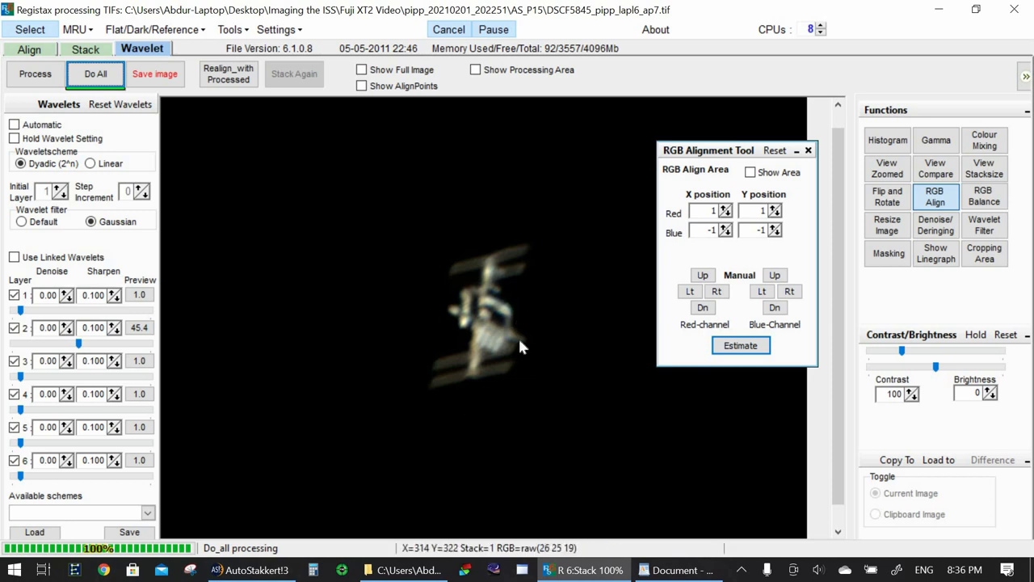
mouse_move(517, 311)
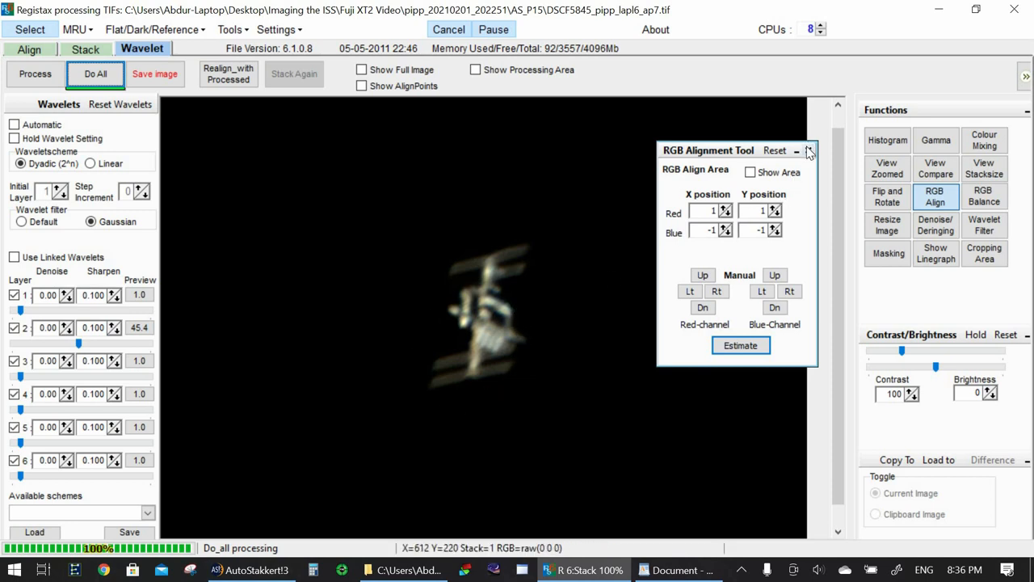
- Close the RGB alignment tool and save the image as 8-bit JPEG 'ISS C8 2x barlow Abdur' in AS_P15
click(811, 151)
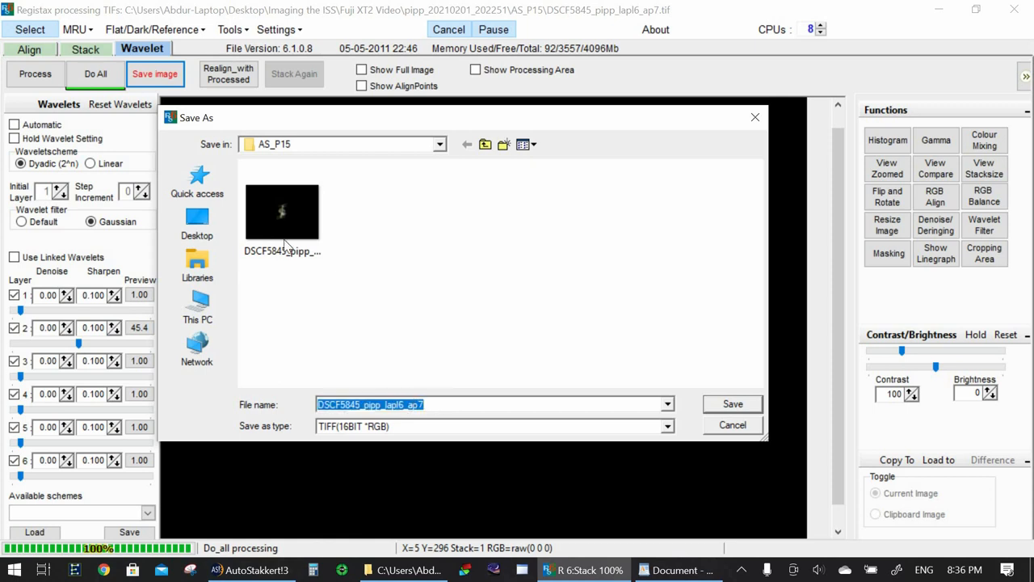
text(ISS)
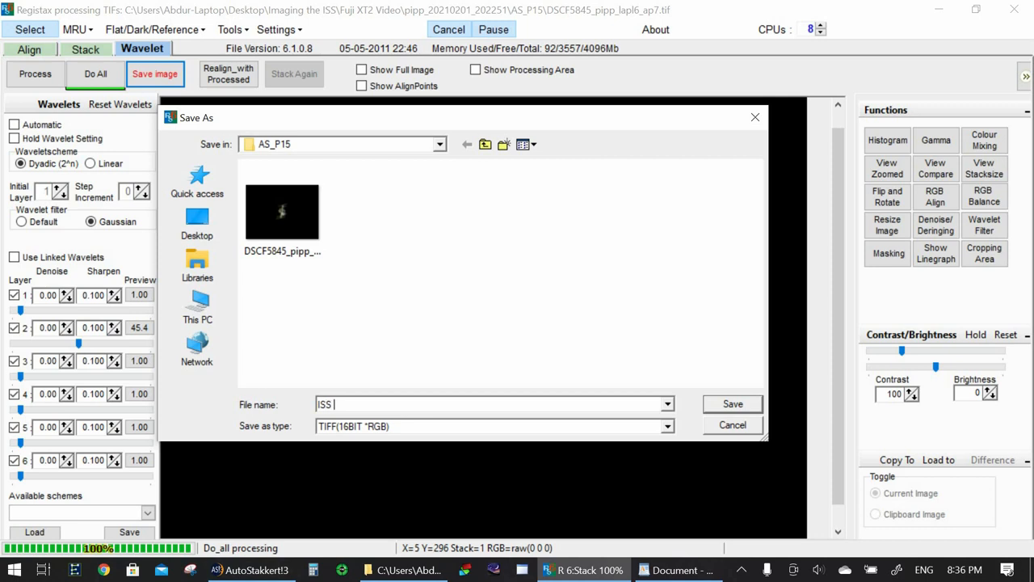
text(C8 Abdur)
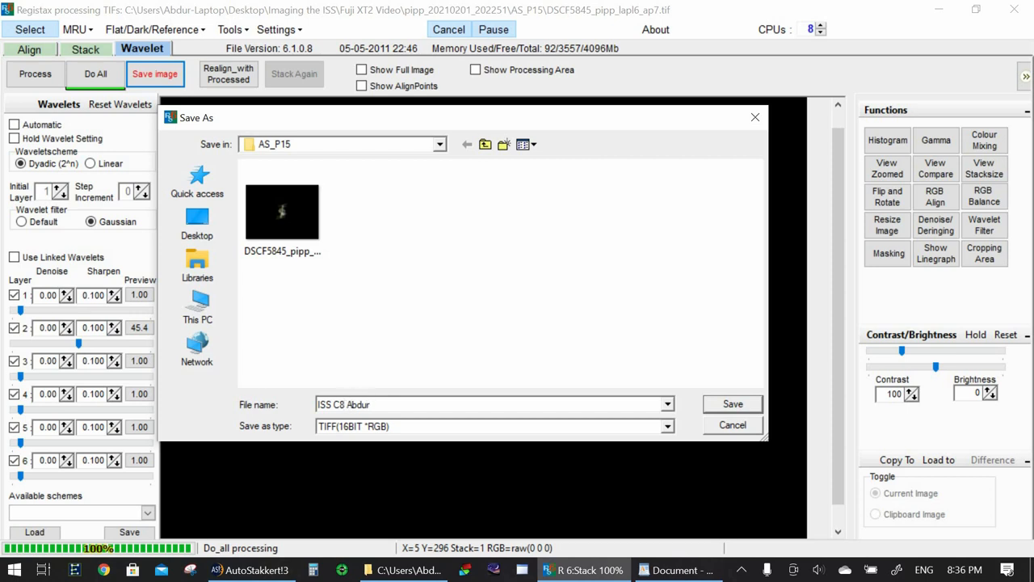
text(2x bar)
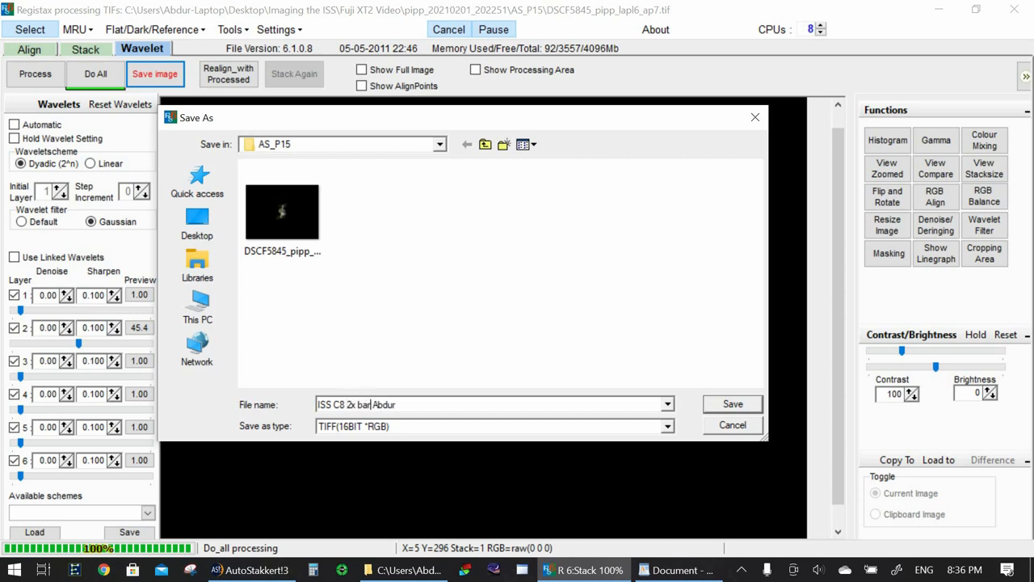
text(low)
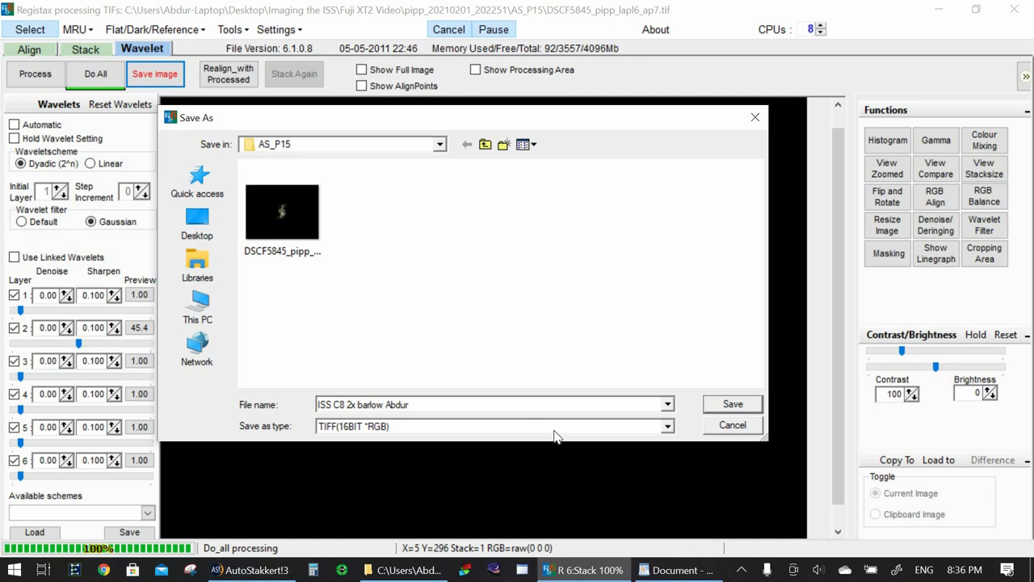
click(667, 426)
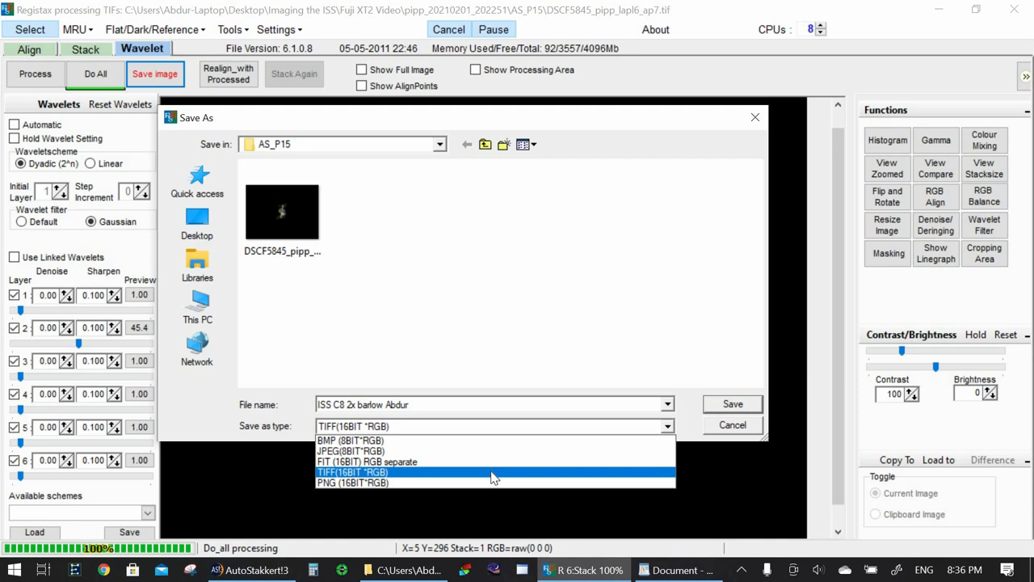
mouse_move(488, 480)
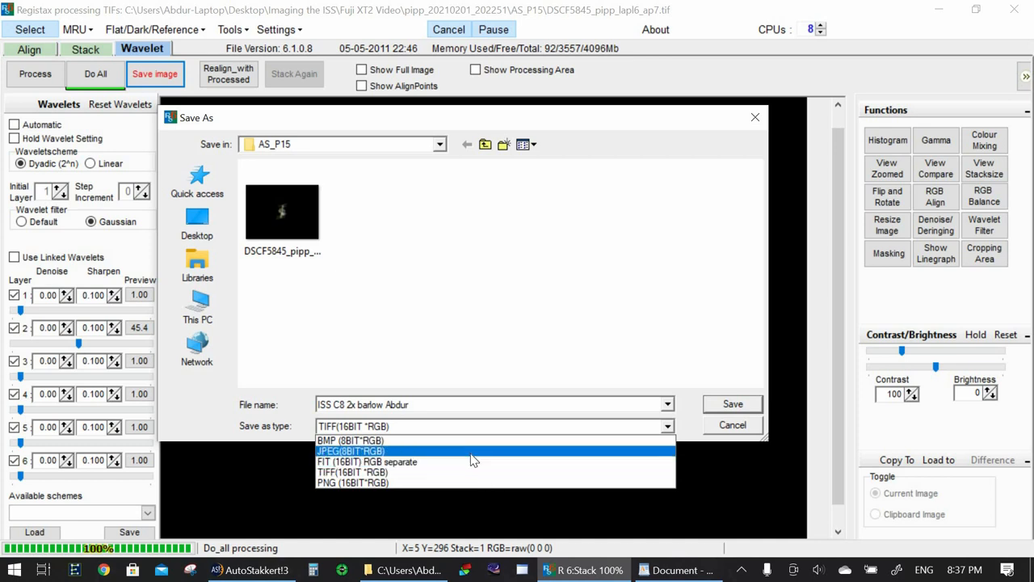
click(351, 451)
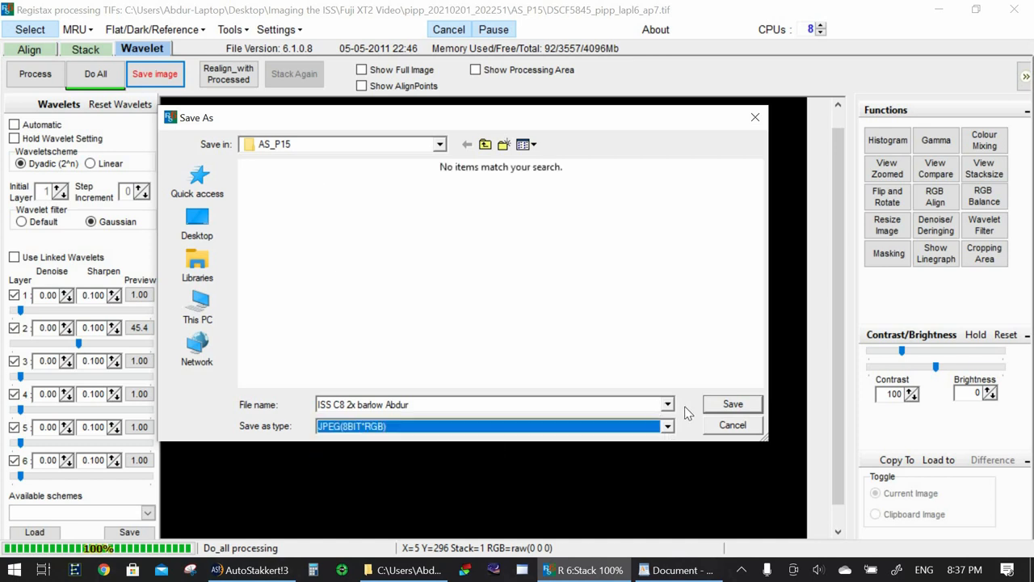
click(732, 403)
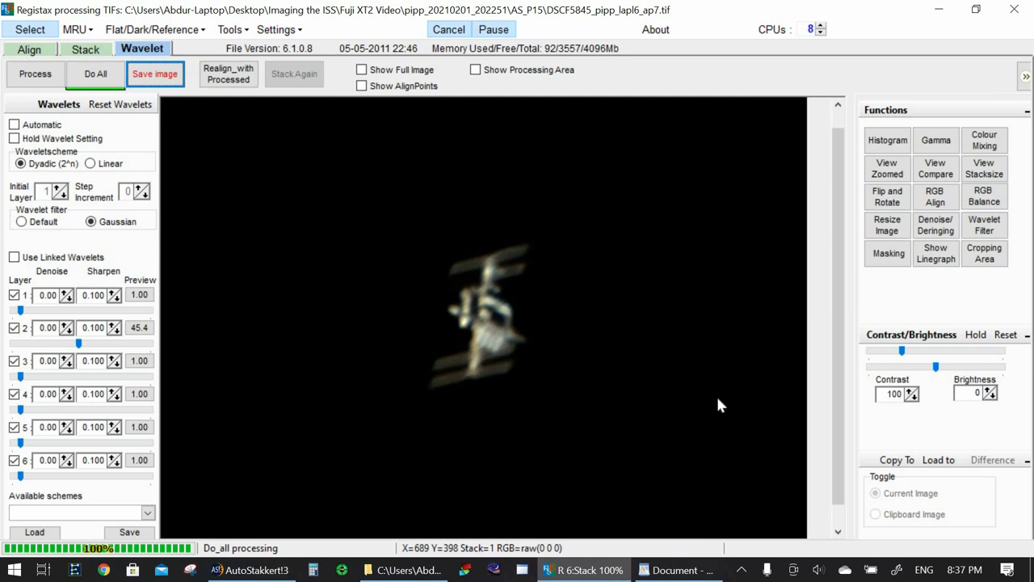
mouse_move(1026, 16)
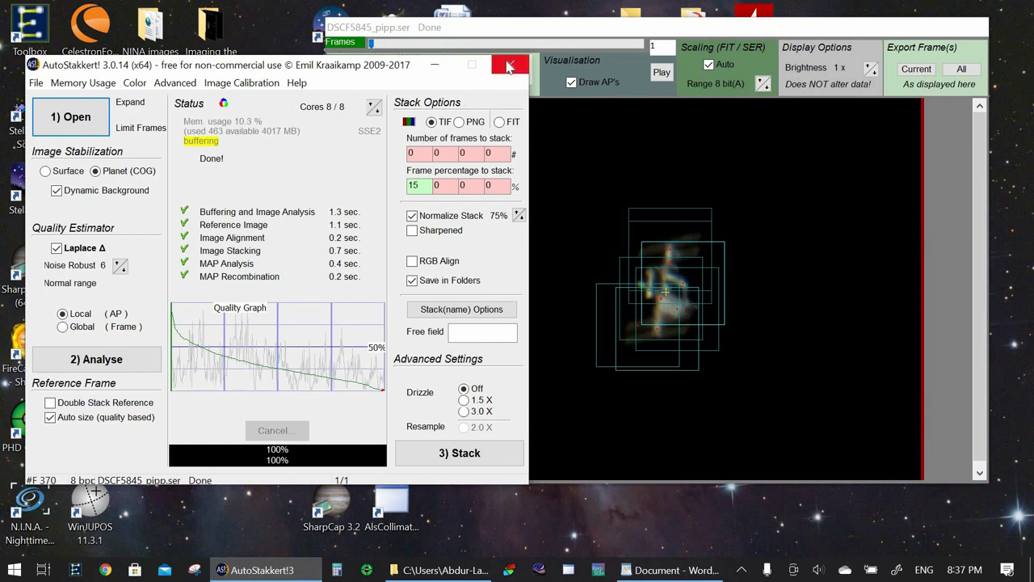
- Close AutoStakkert! 3 to reveal the AS_P15 folder with the saved JPEG
click(509, 65)
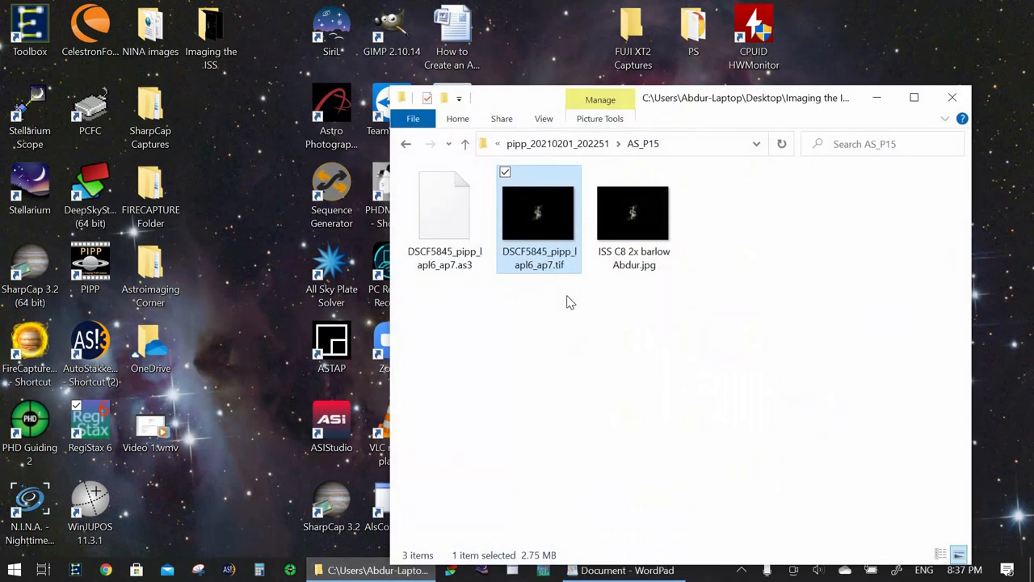
- Open ISS C8 2x barlow Abdur.jpg in Windows Photo Viewer
double_click(633, 213)
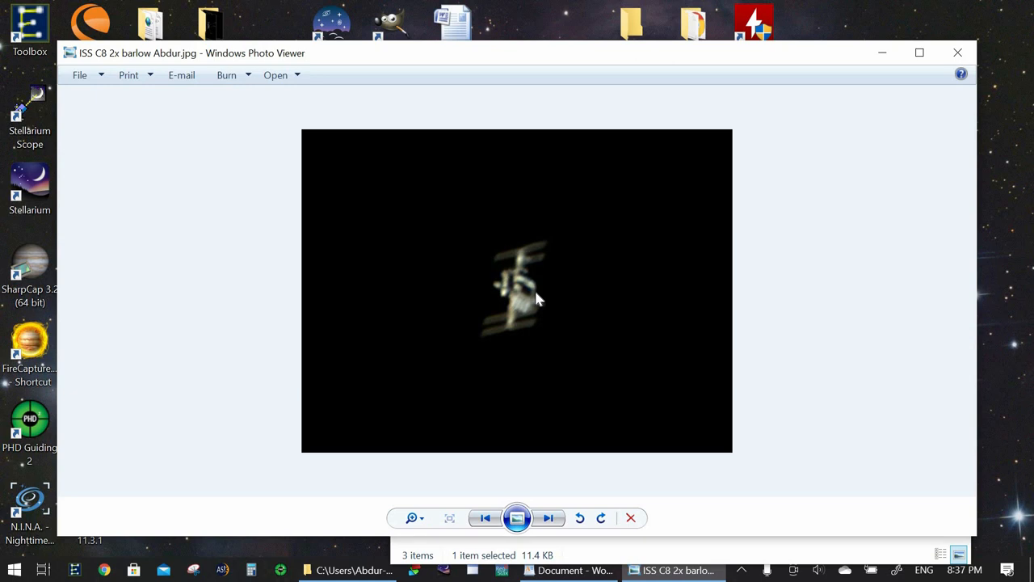
mouse_move(638, 58)
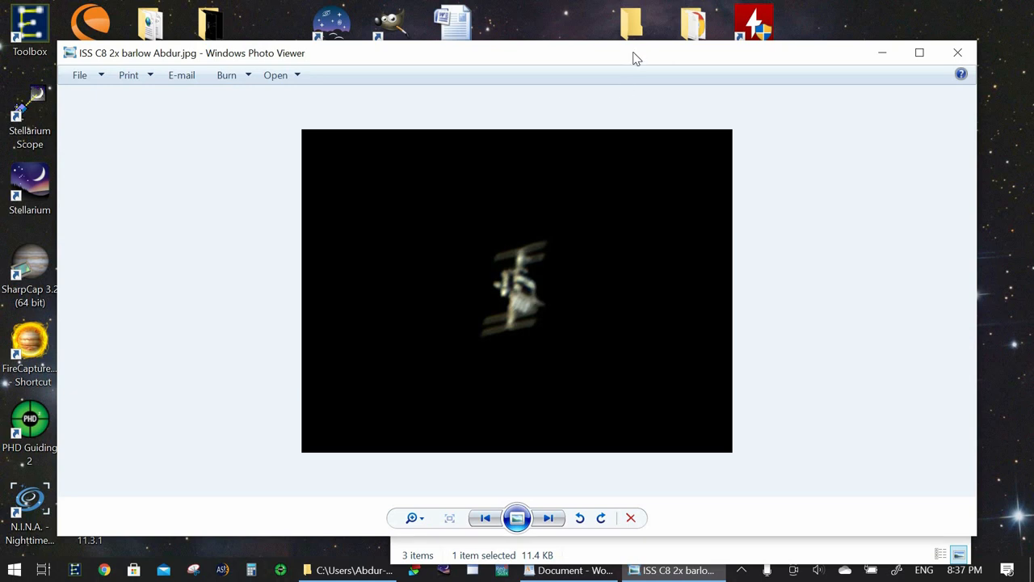
mouse_move(548, 546)
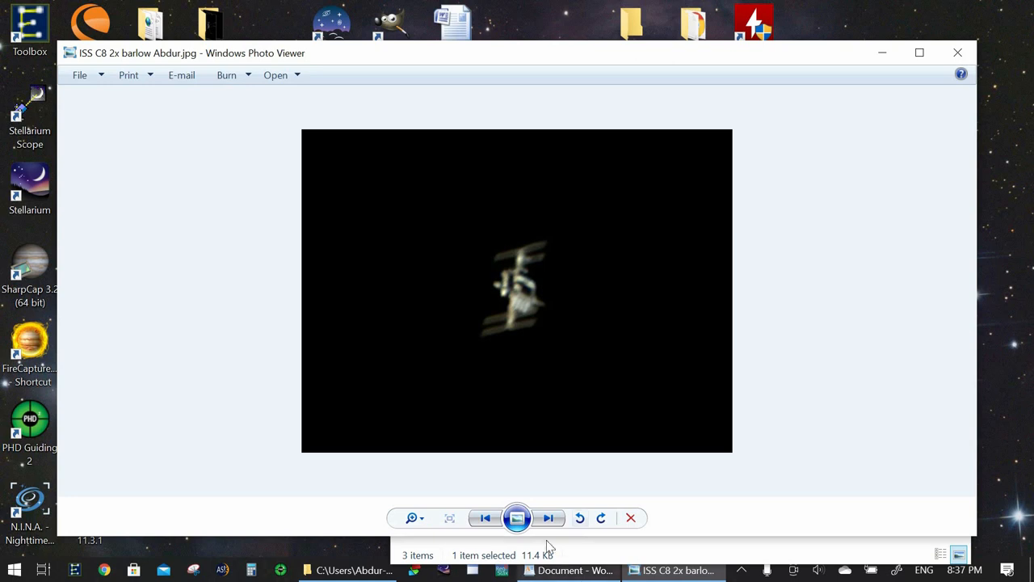
- Deselect 'Registax' in the WordPad notes, then minimise WordPad and the AS_P15 folder
click(569, 570)
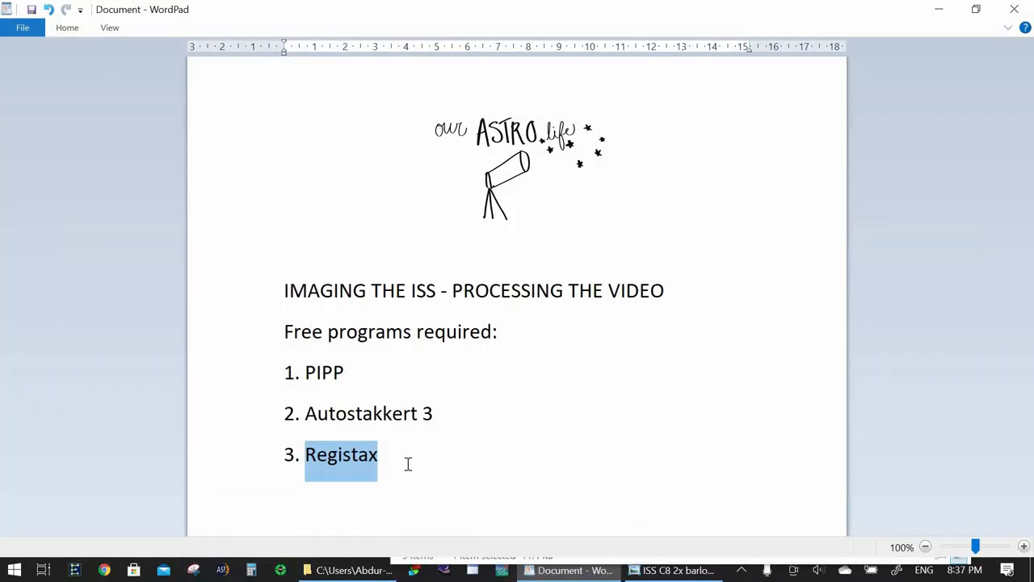
click(610, 362)
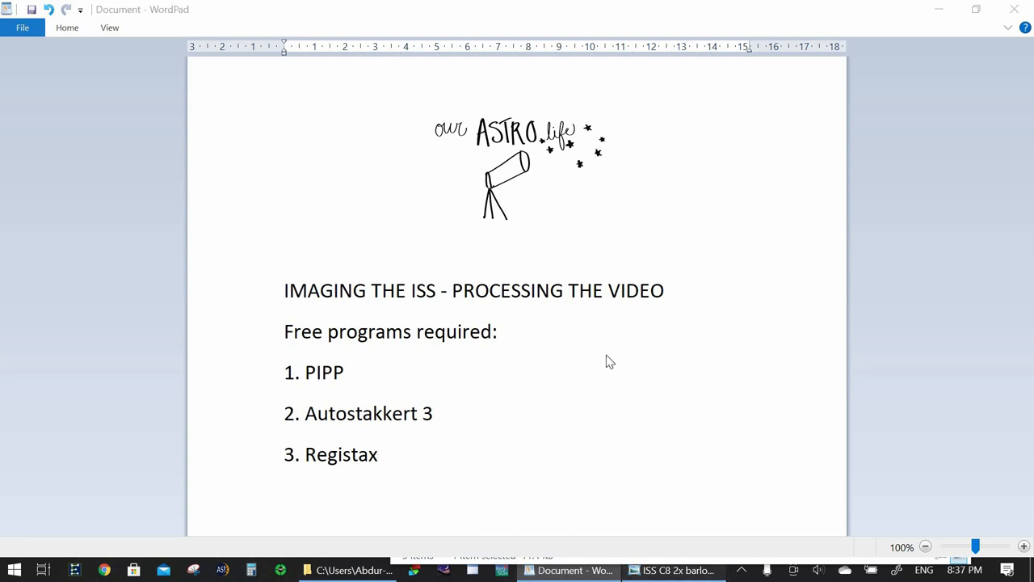
click(676, 570)
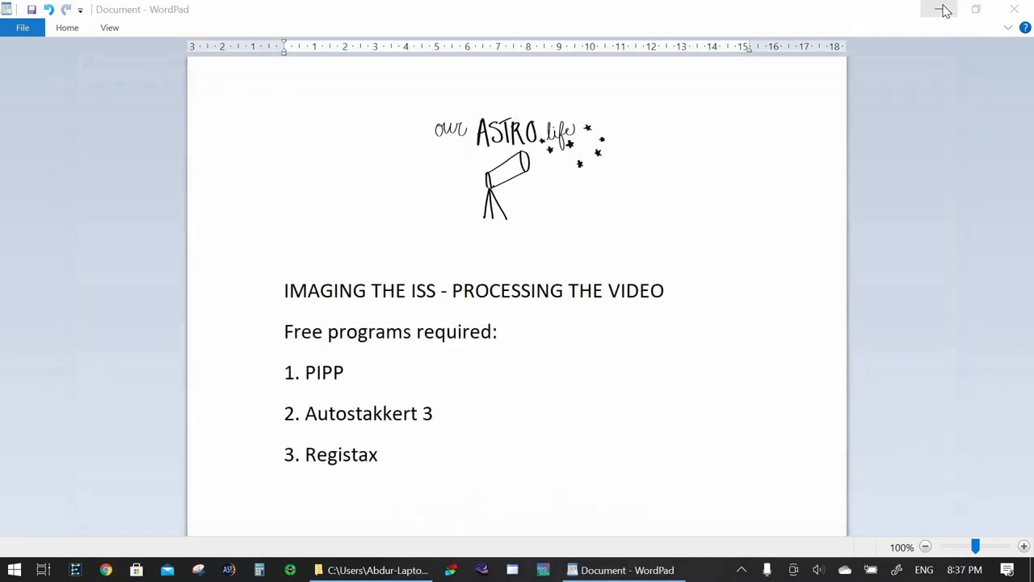
click(943, 9)
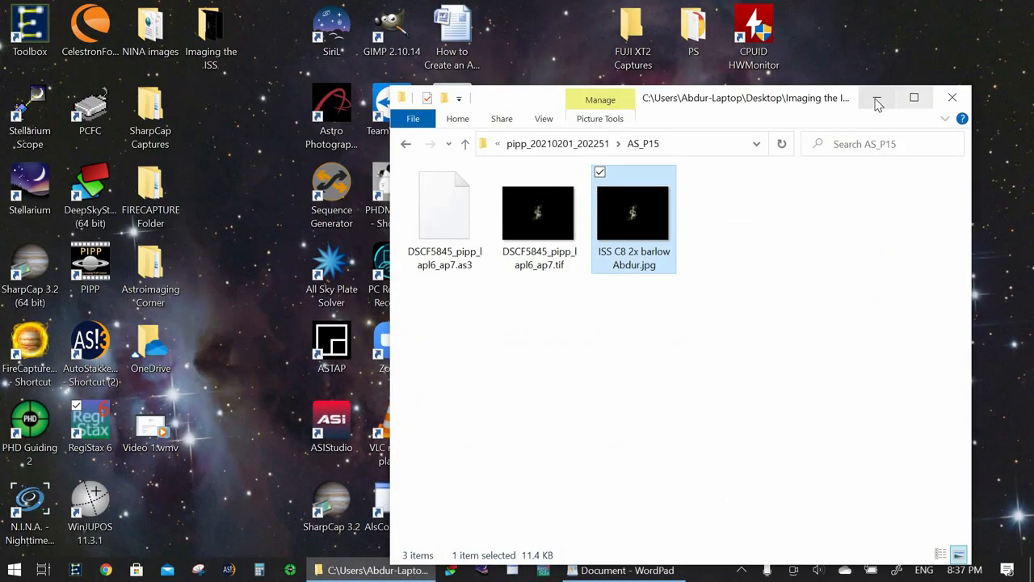
click(952, 97)
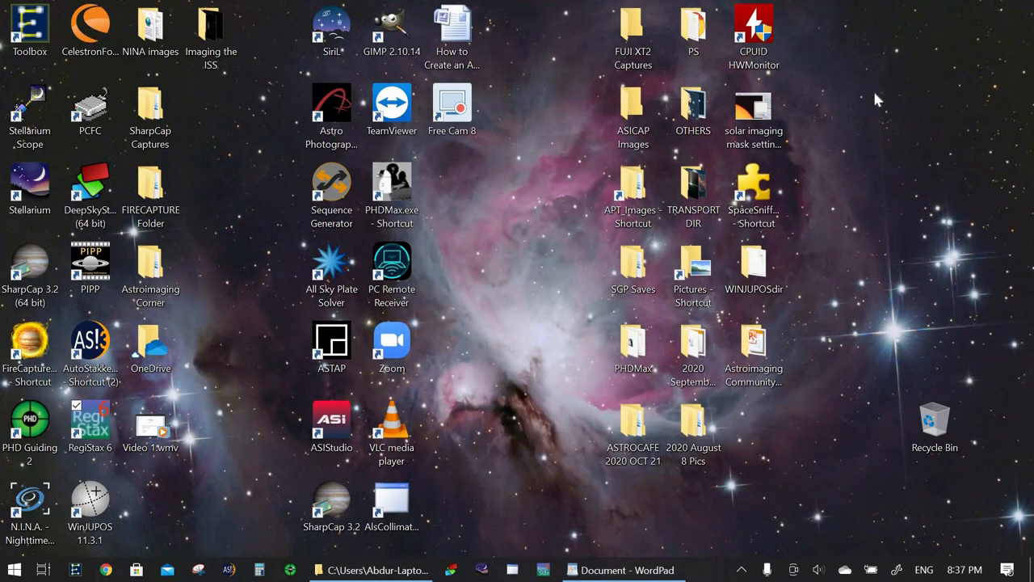